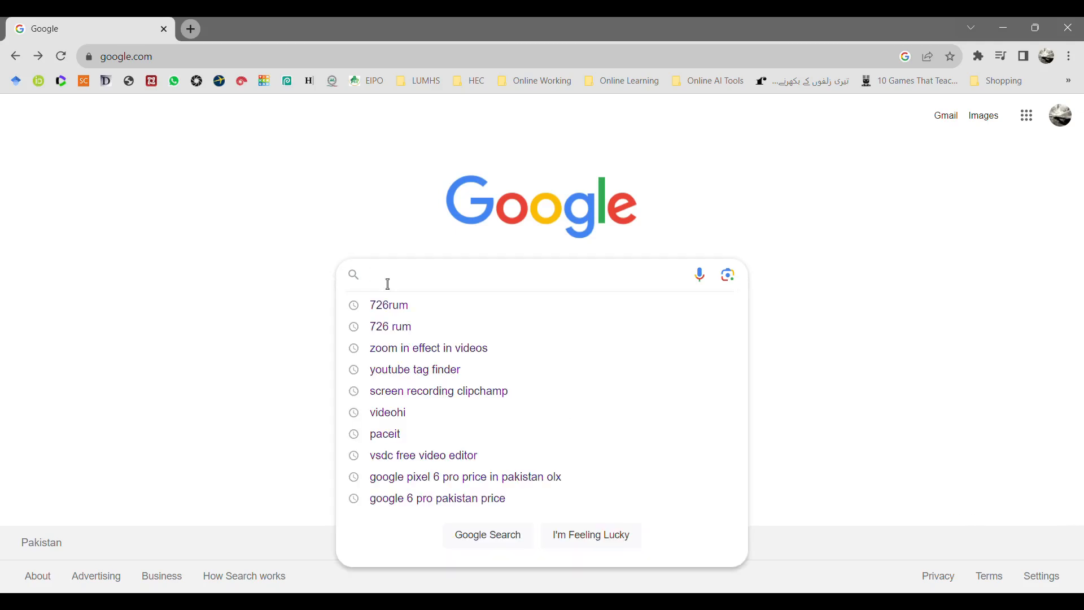
Replace the old Google query with 'matlab online' and run the search.
text(726 rum)
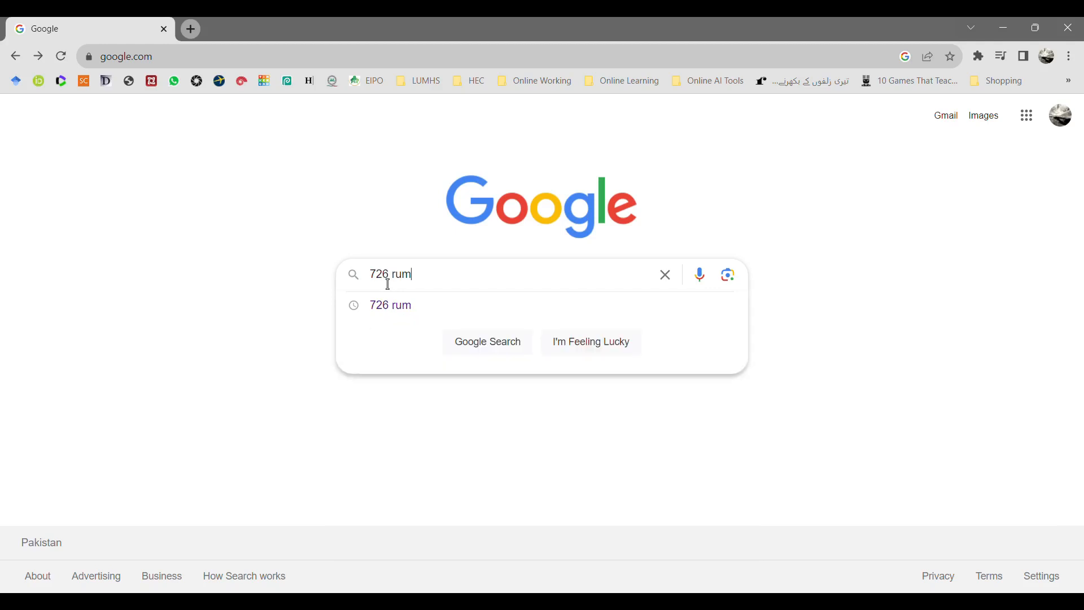
mouse_move(800, 324)
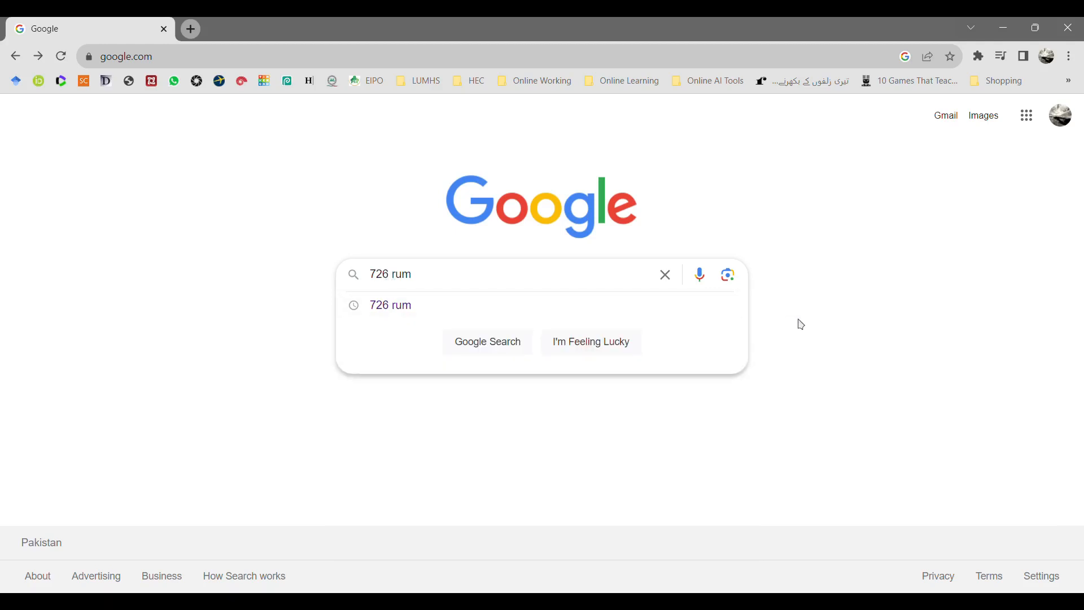
click(467, 274)
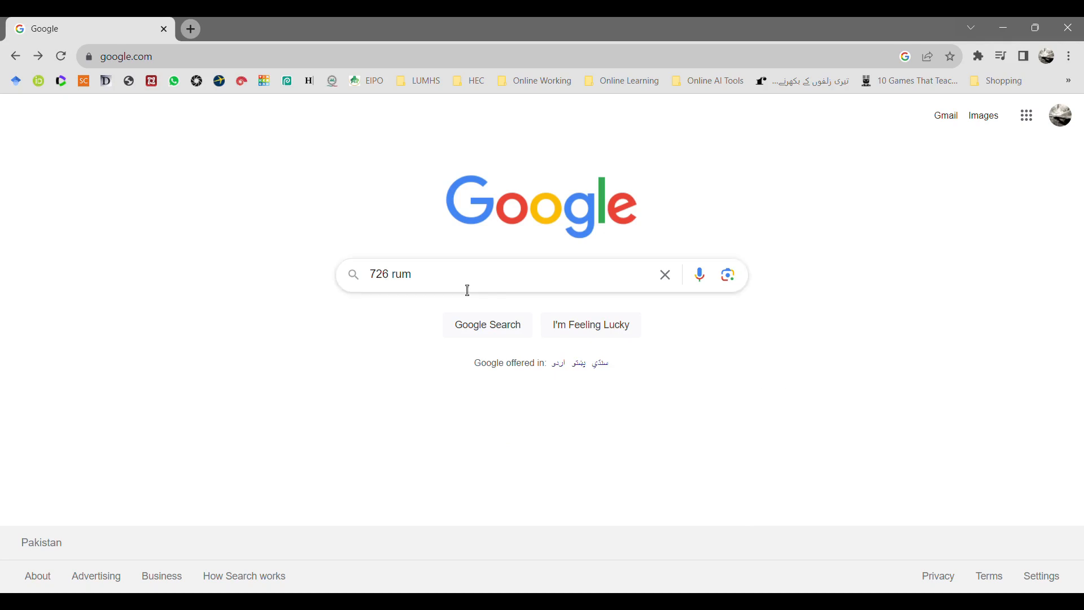
text(m)
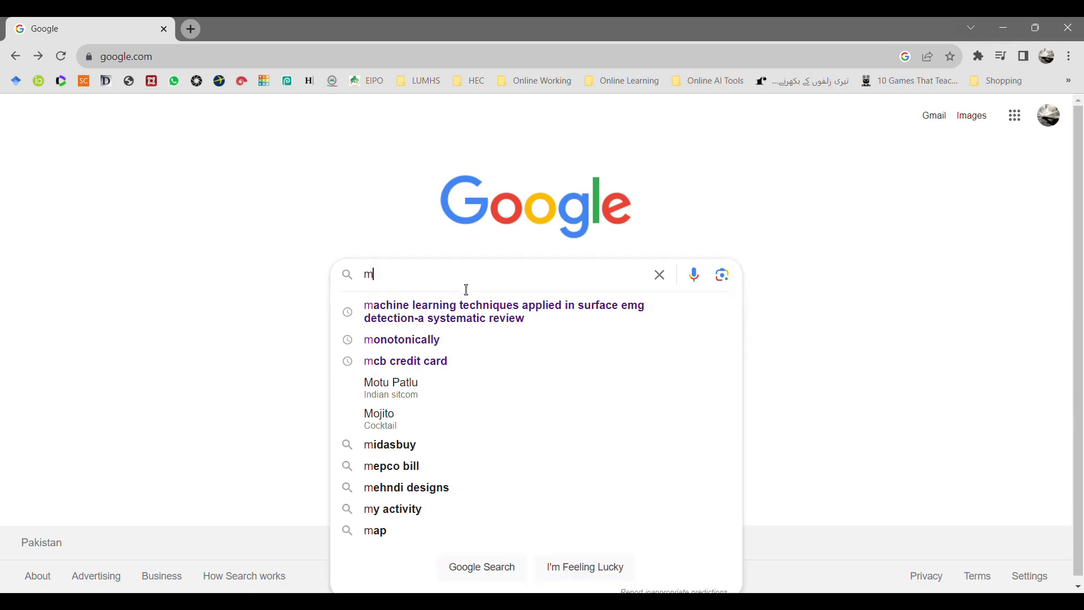
text(atla)
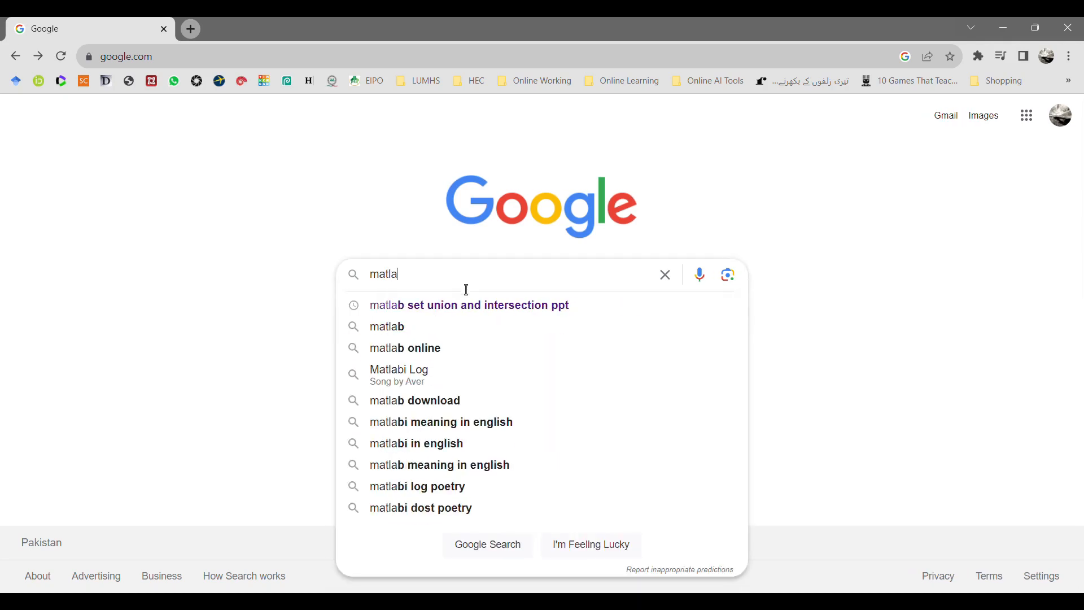
text(b onlin)
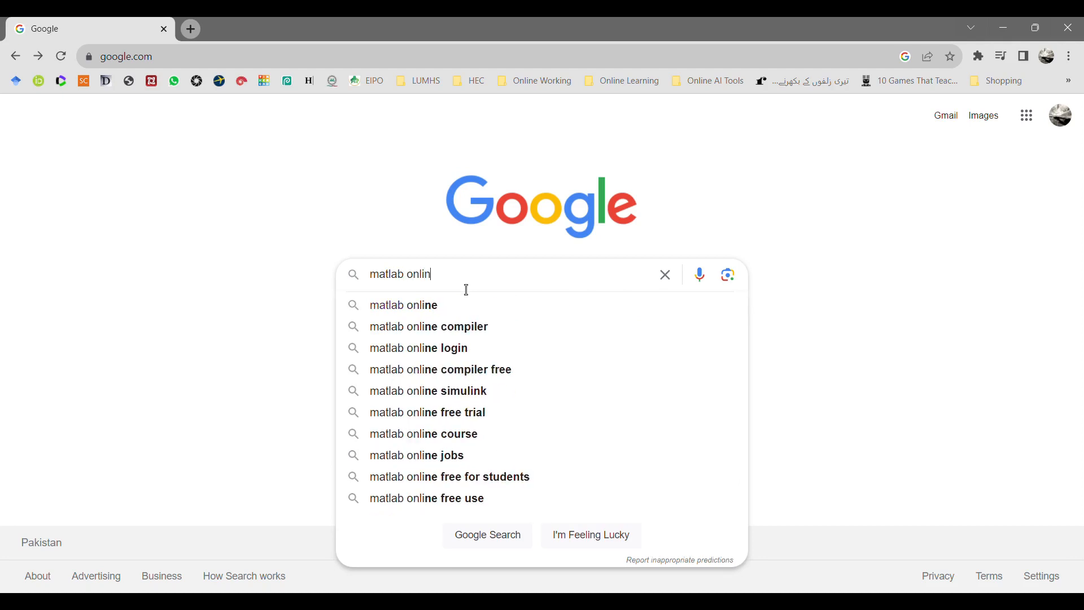
click(403, 305)
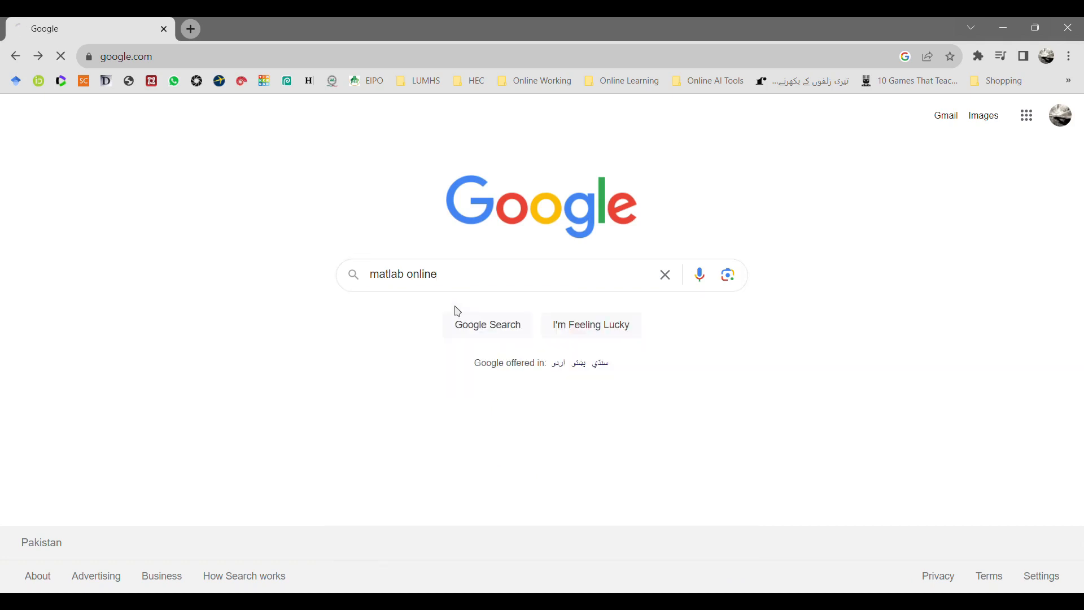
click(487, 324)
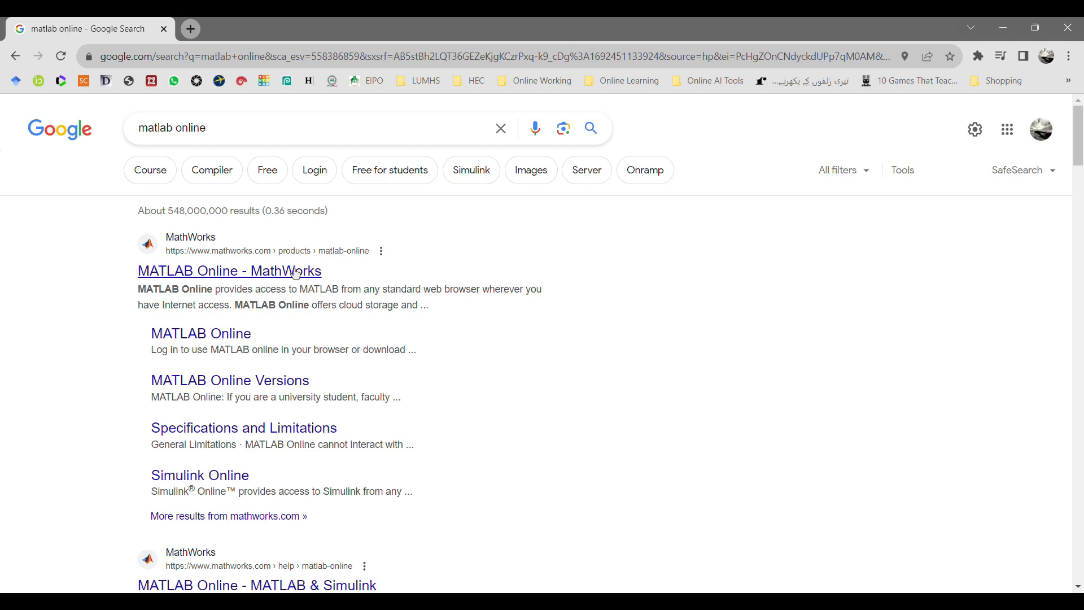
Open the MATLAB Online result, dismiss the Select a Web Site prompt, and start MathWorks sign-in.
click(229, 270)
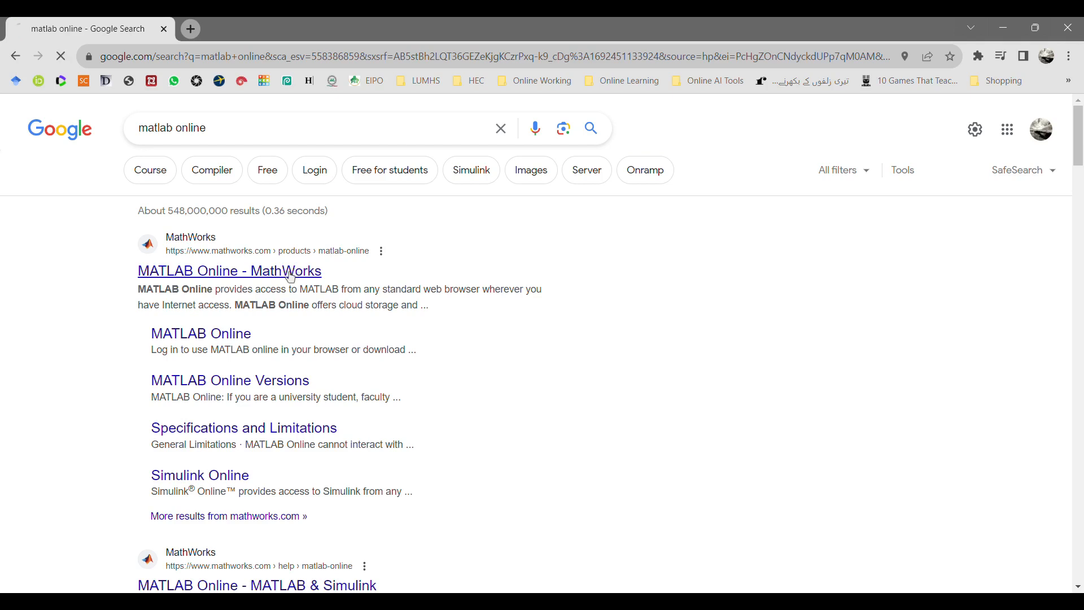
click(229, 270)
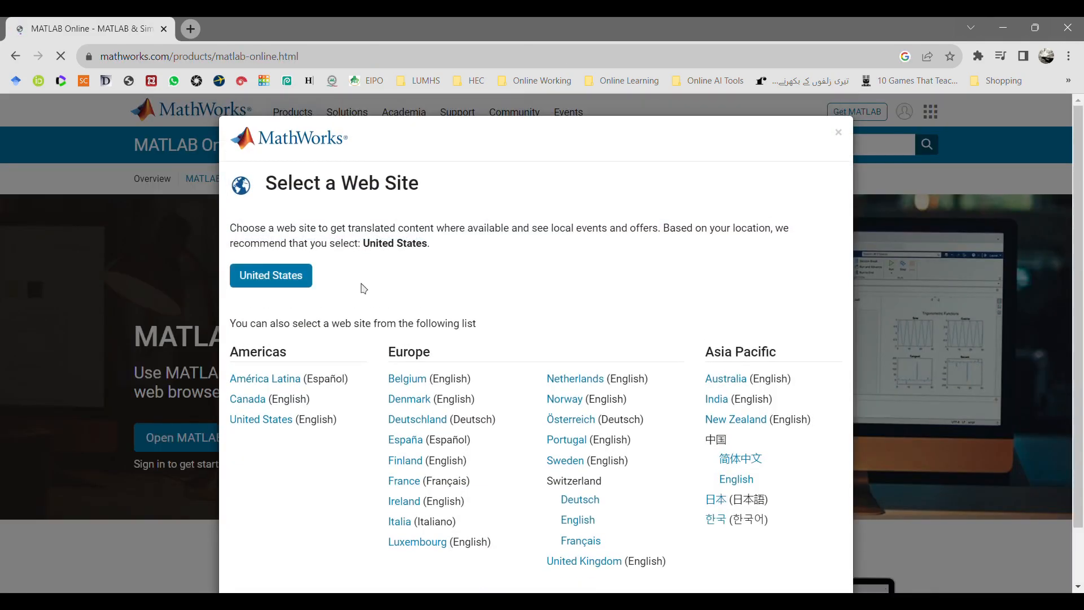
click(837, 132)
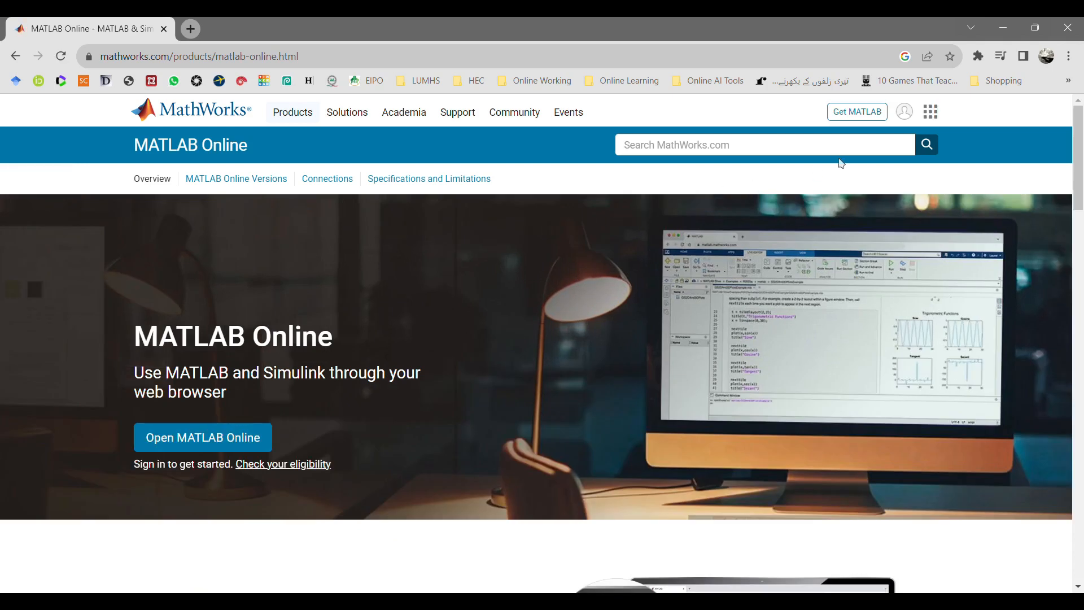
click(904, 112)
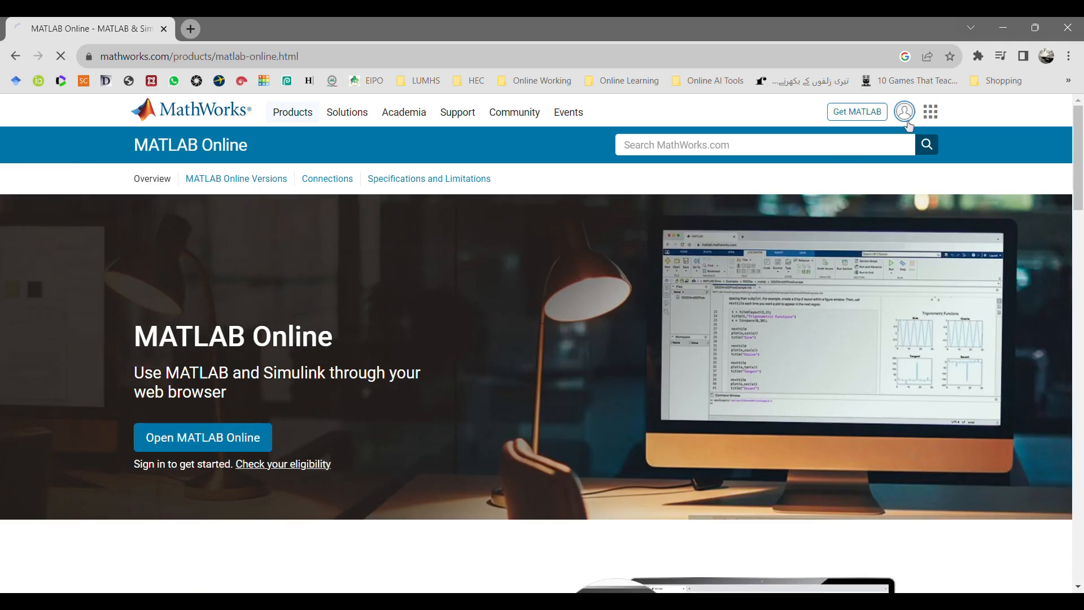
click(904, 112)
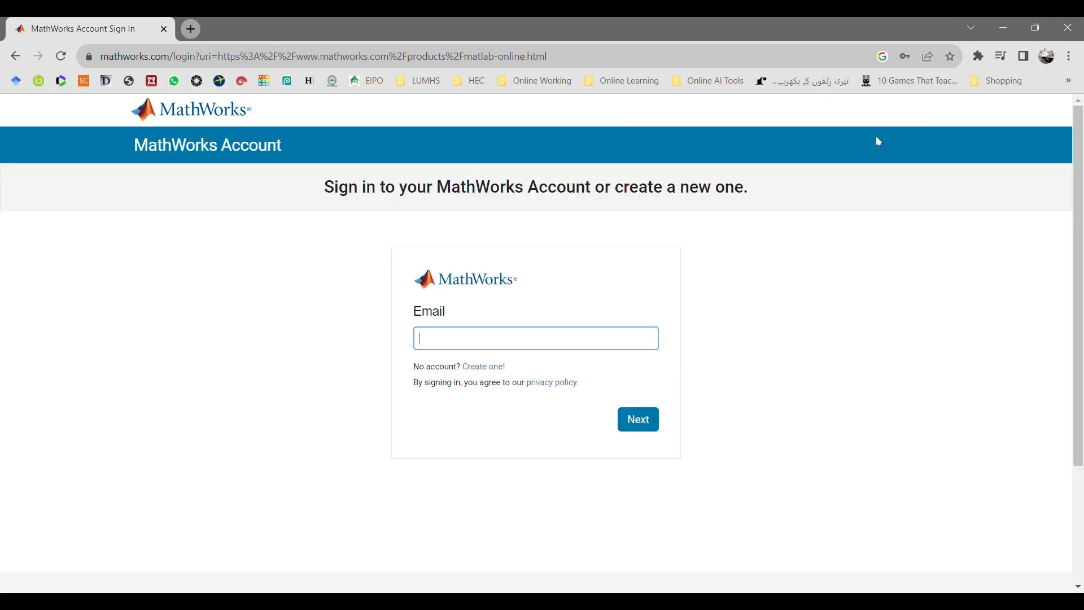
click(483, 366)
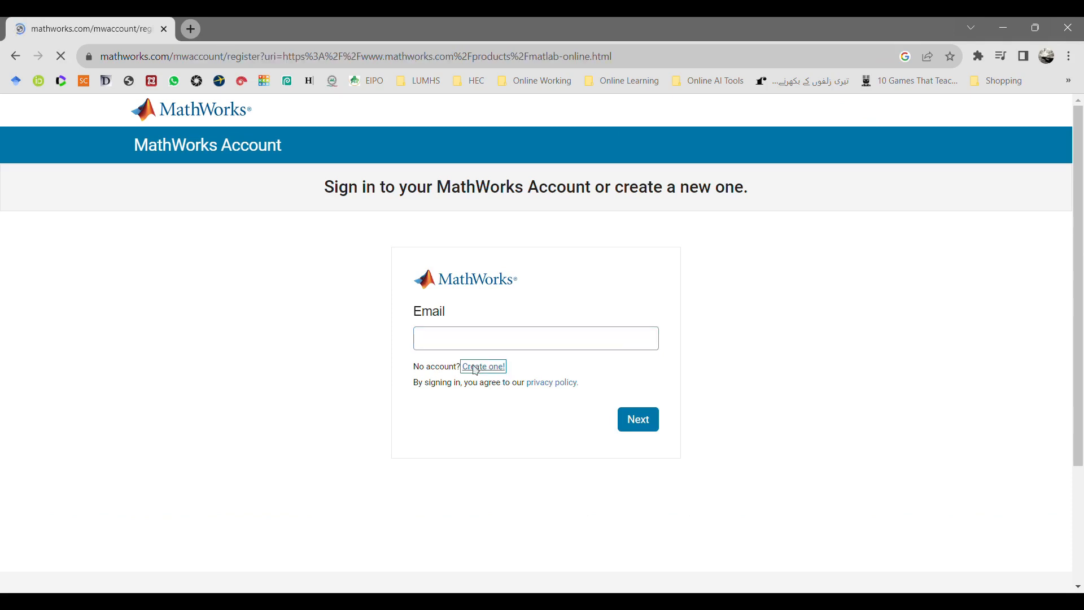
click(484, 366)
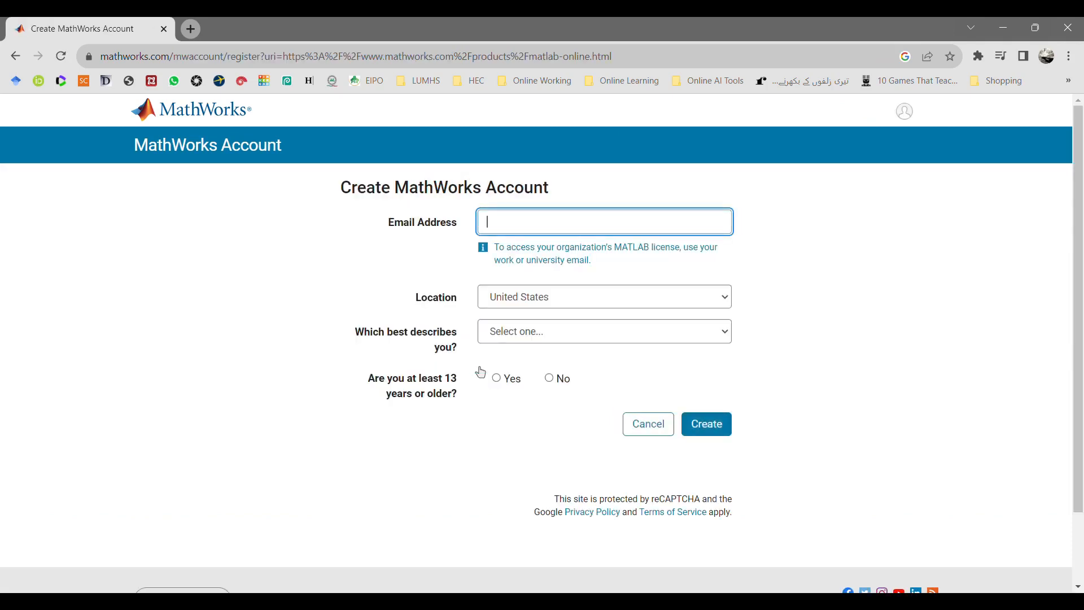
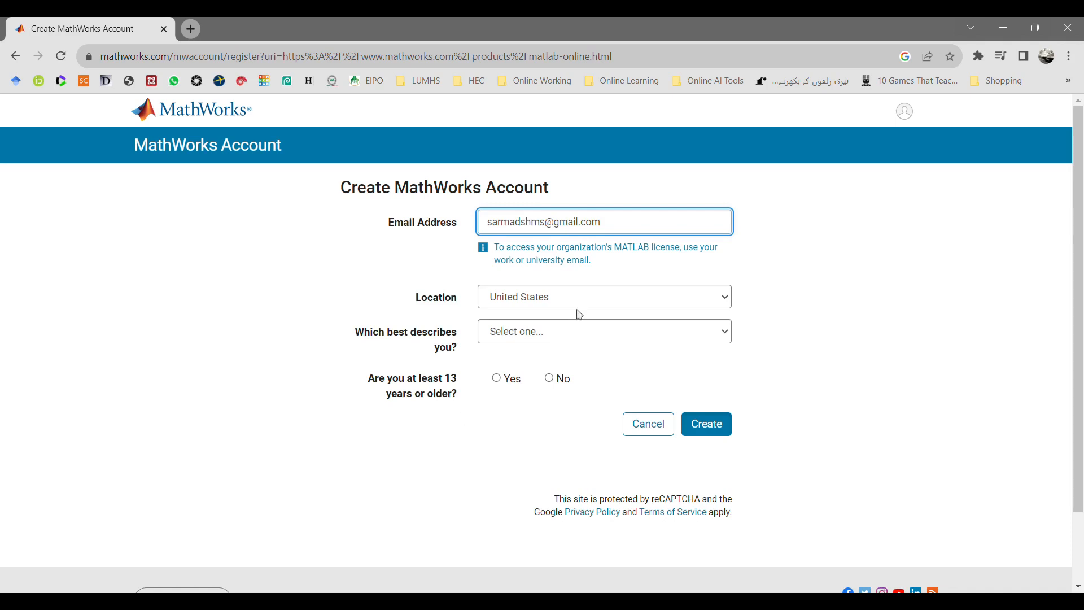
mouse_move(642, 338)
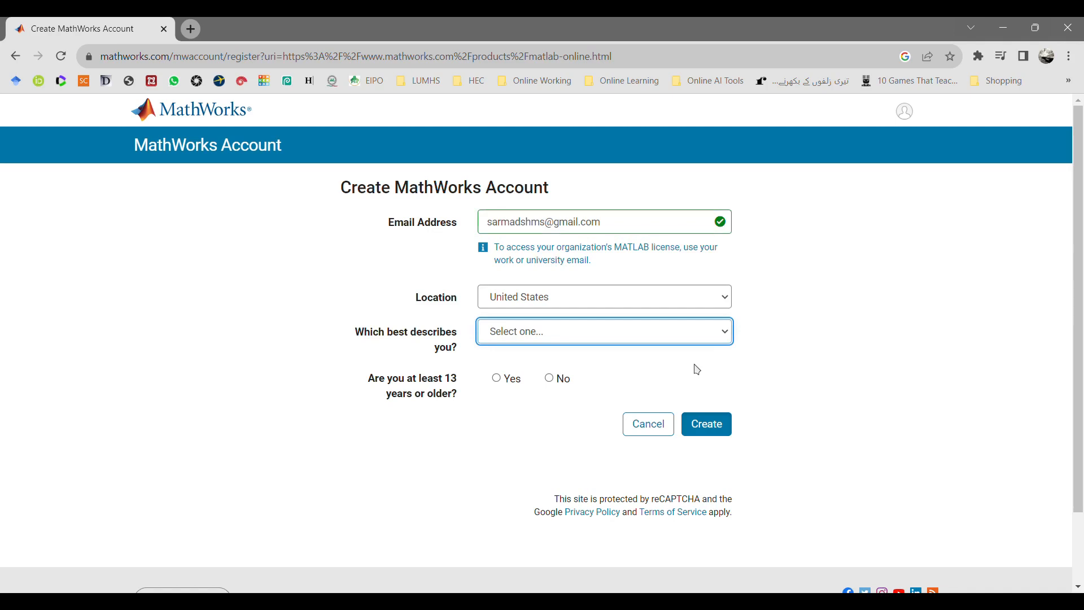
Choose Student as the description, confirm being 13 or older, and submit the form.
click(603, 331)
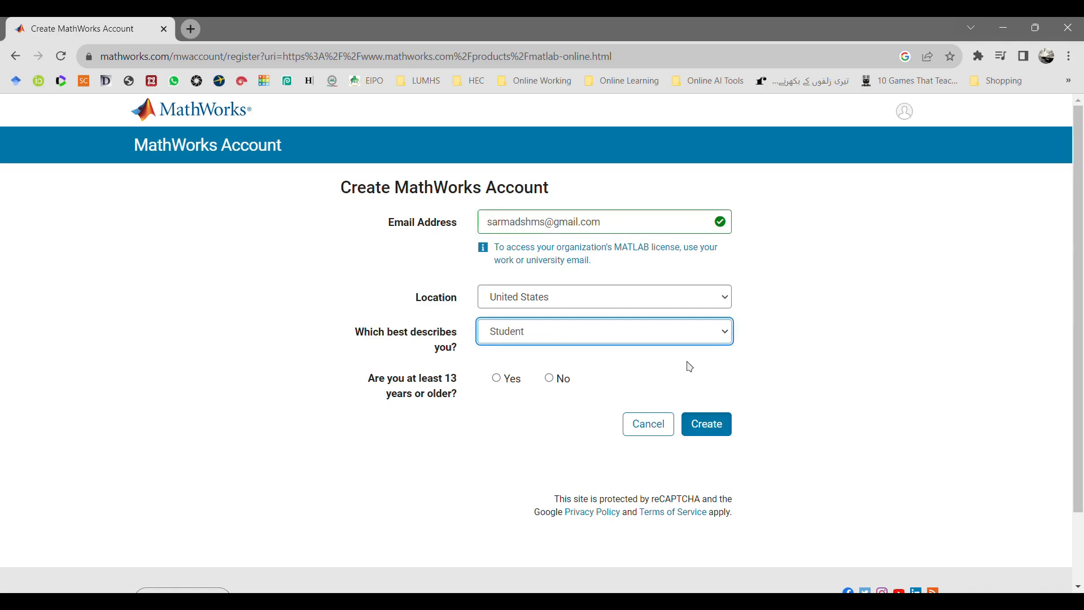
click(497, 377)
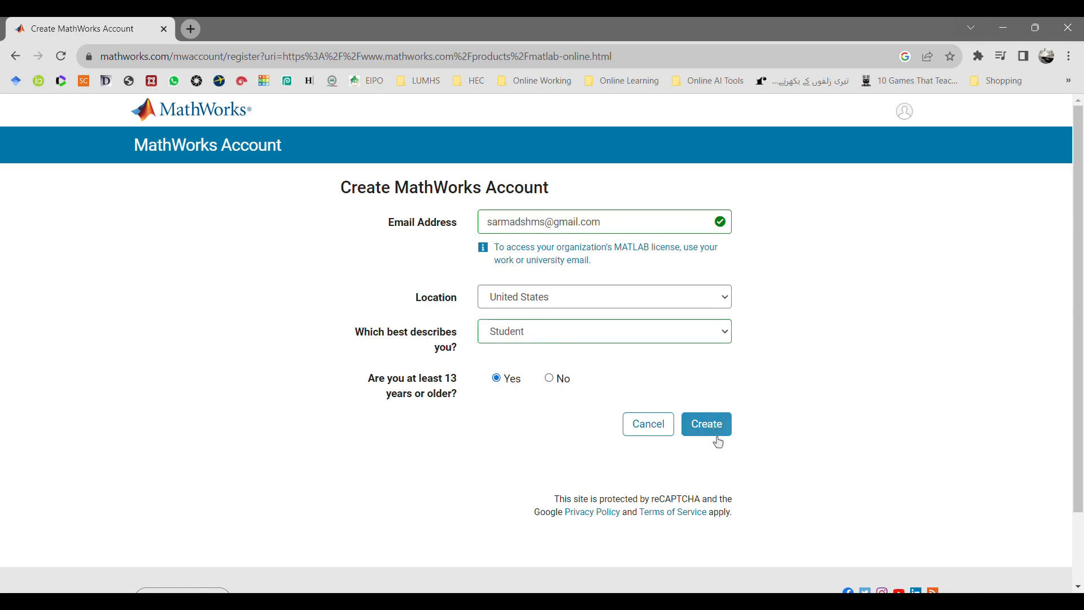
click(704, 423)
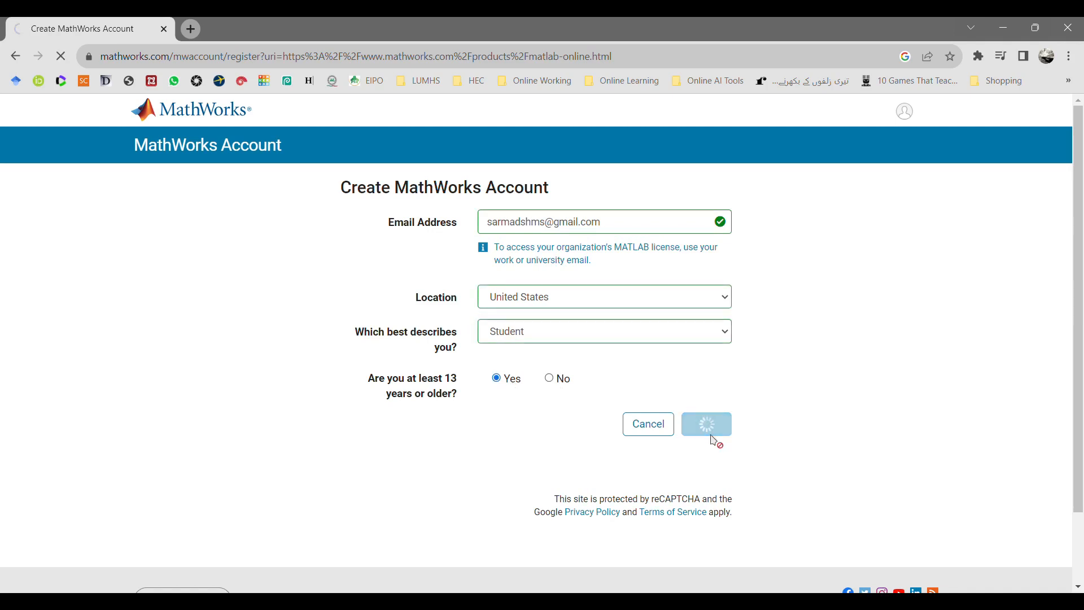
click(706, 424)
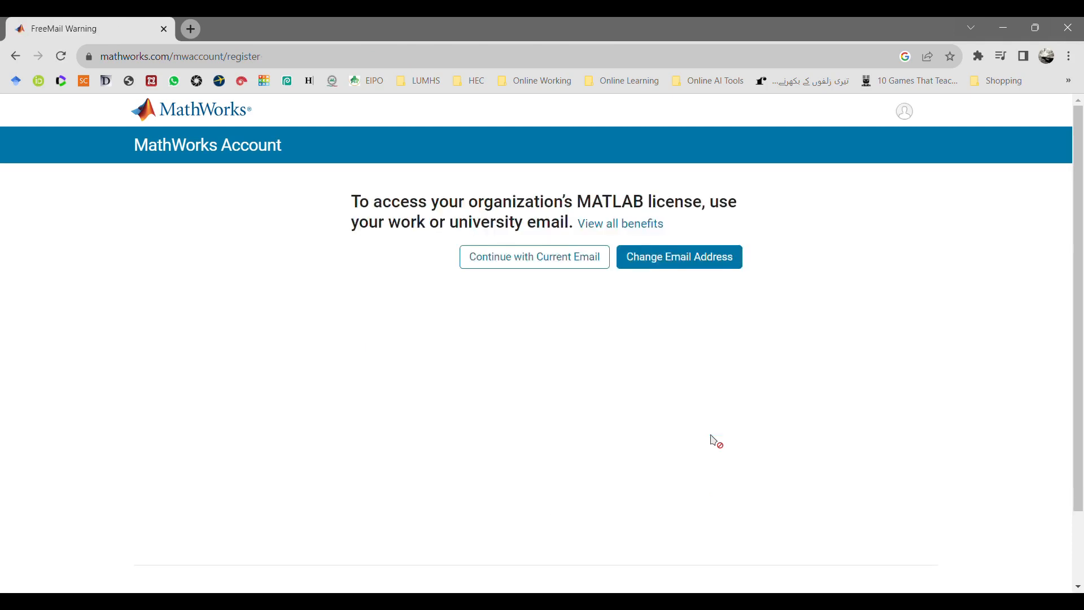
mouse_move(705, 438)
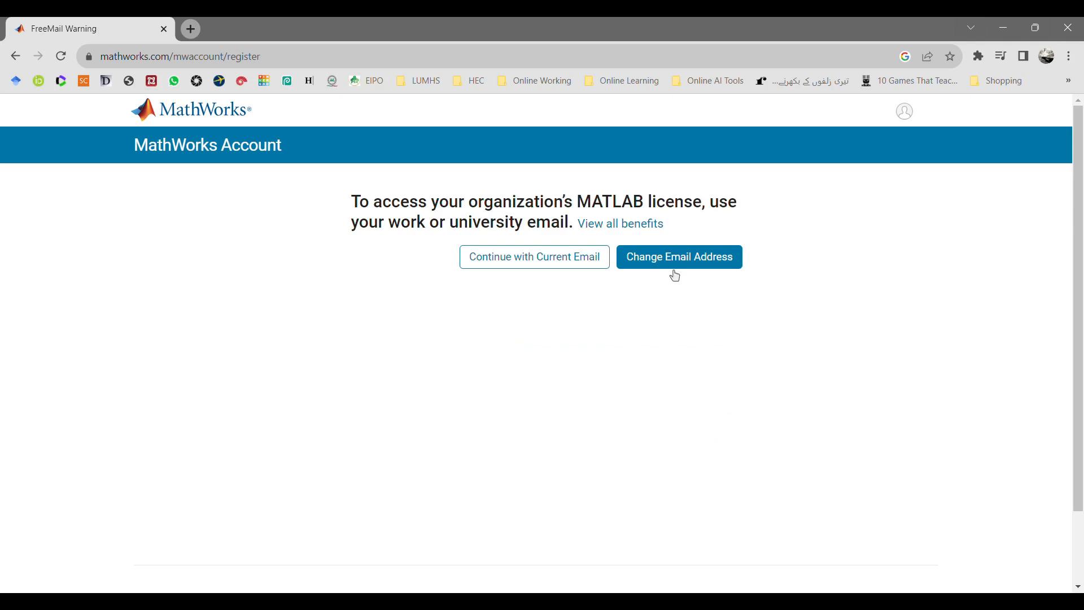
Continue with the current personal email past the FreeMail warning.
click(534, 257)
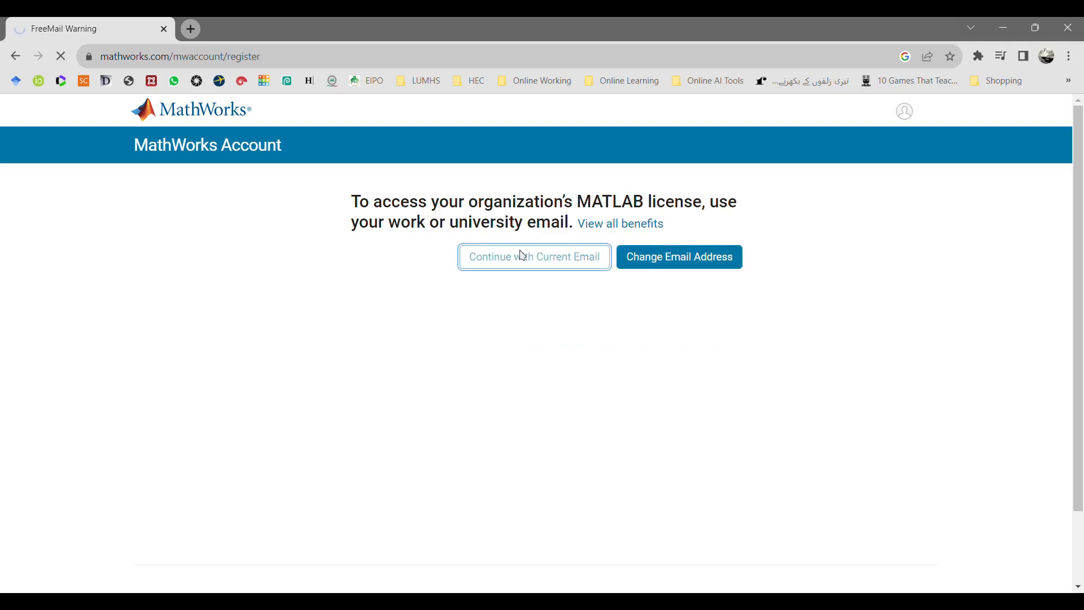
click(533, 256)
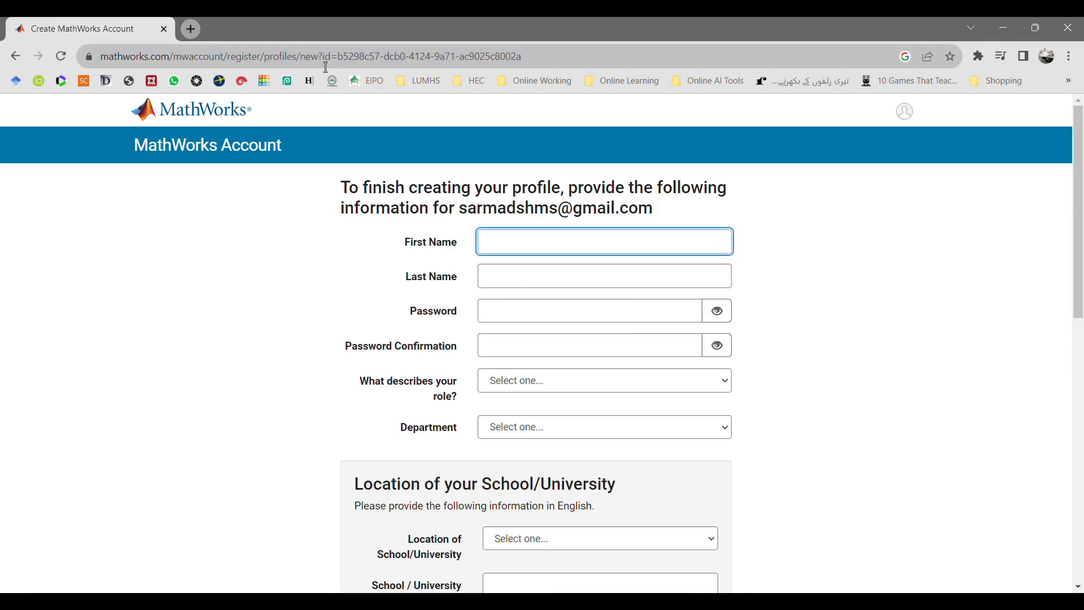
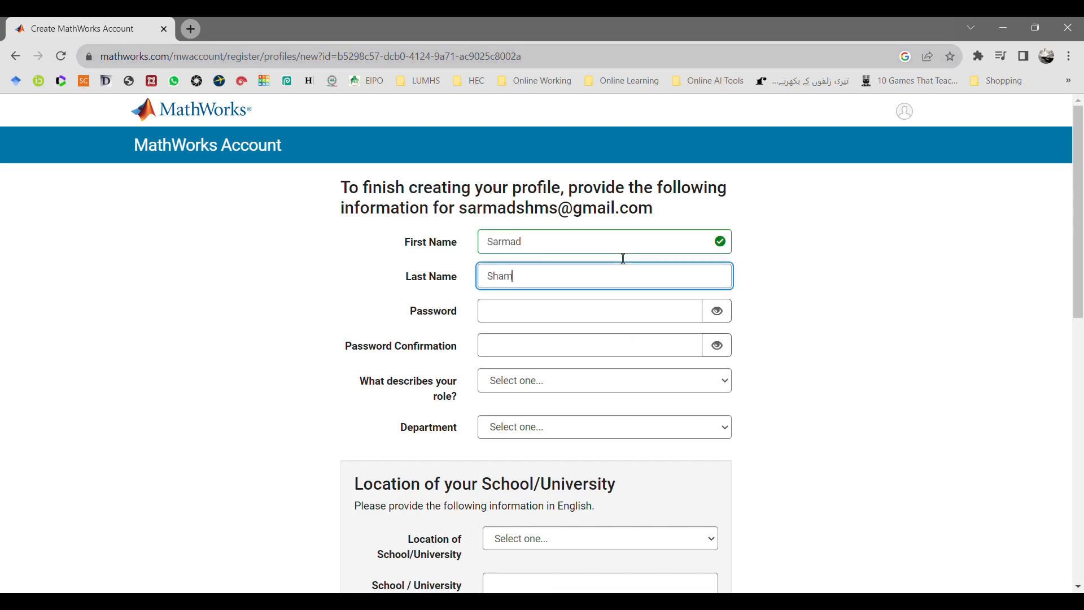
click(590, 309)
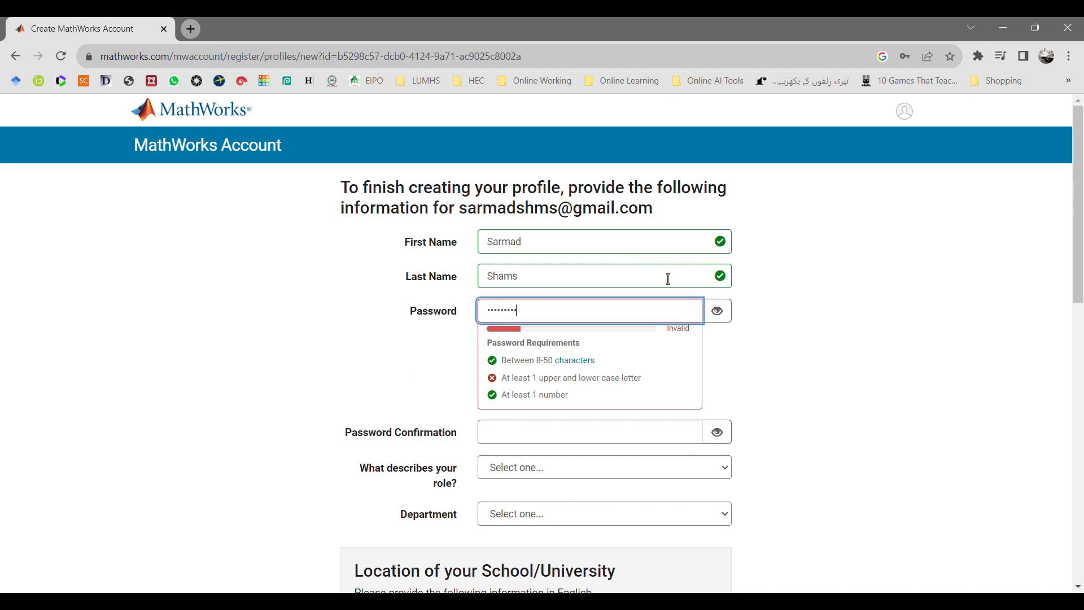
key(ctrl+a)
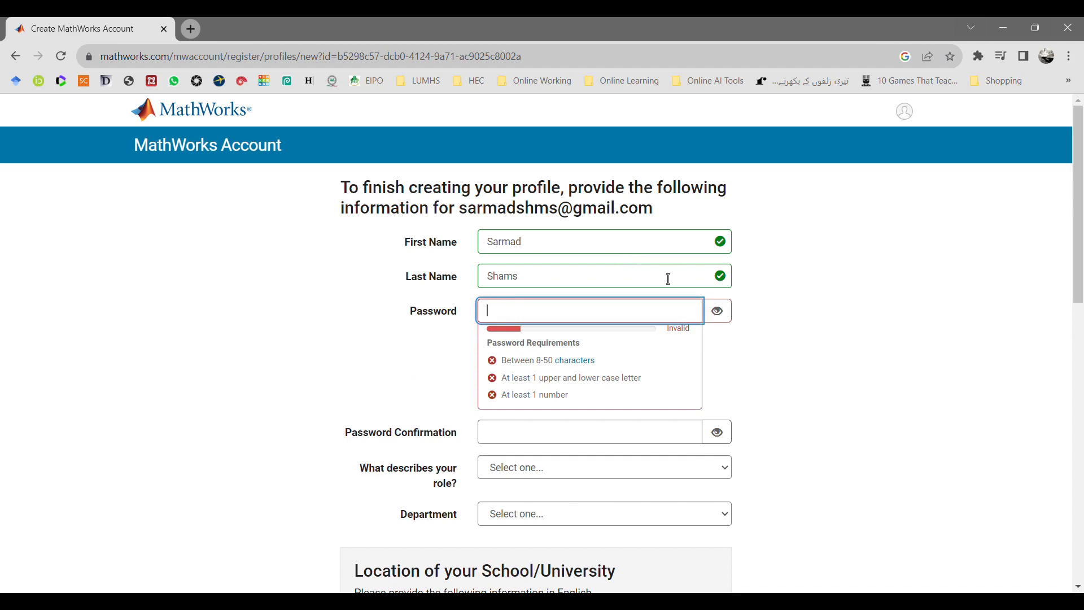
text(•)
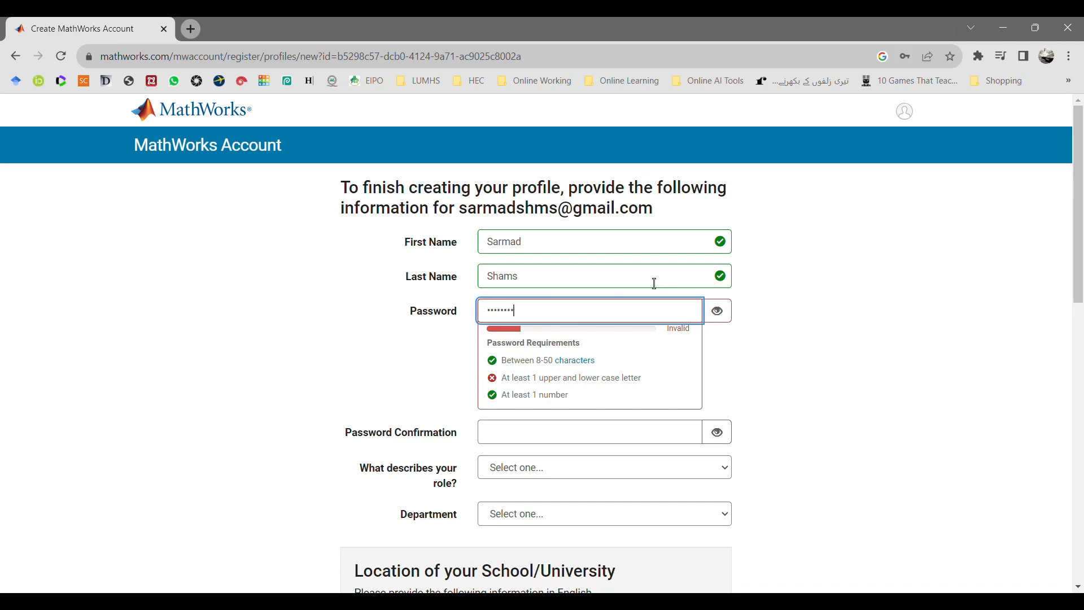
key(backspace)
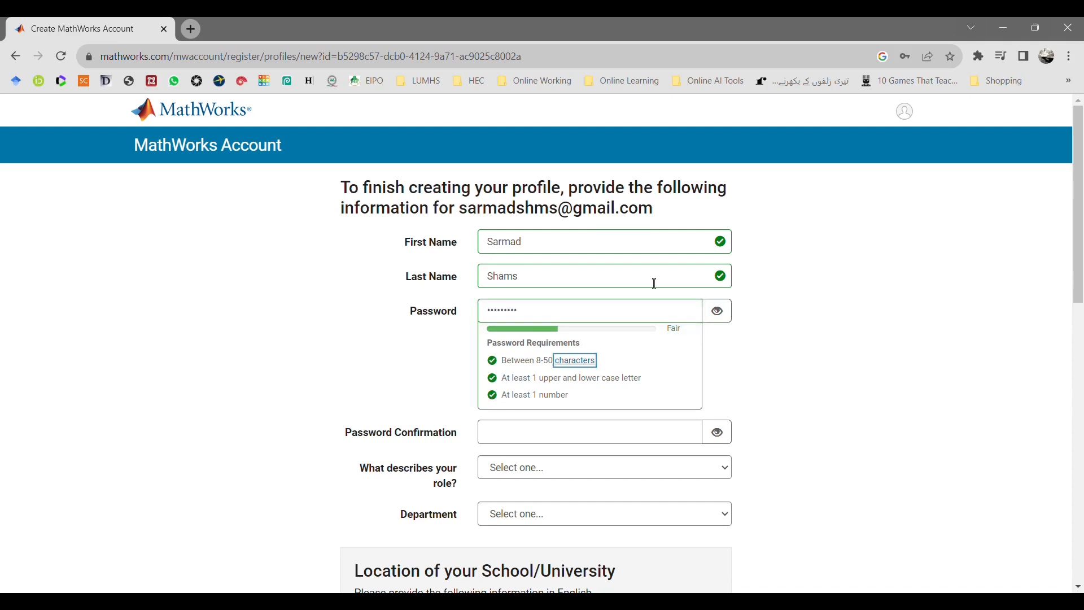
click(590, 431)
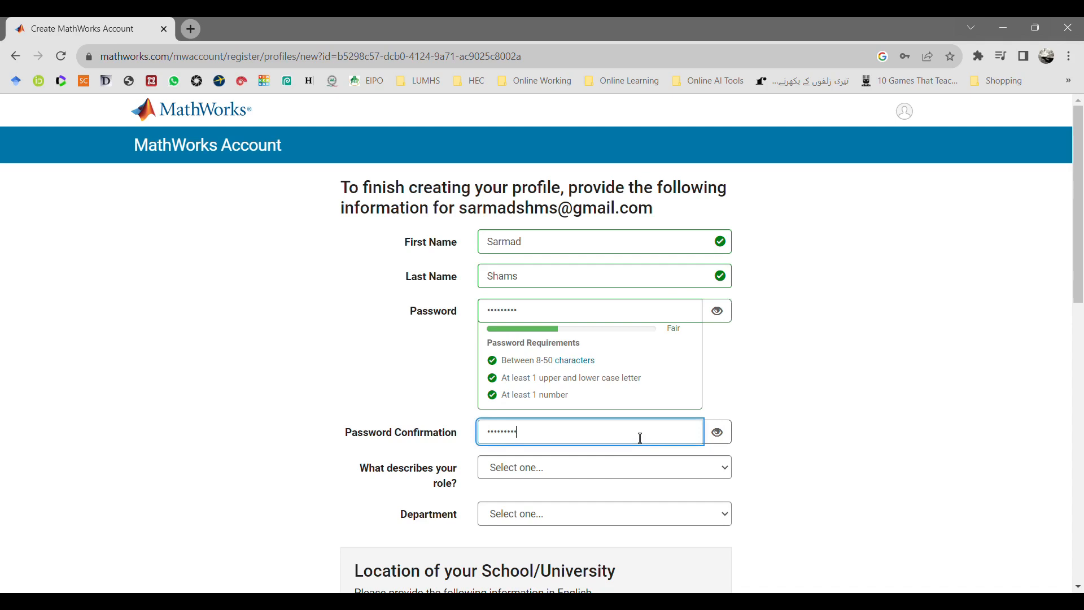
Choose a graduate student role, Biomedical Engineering department and Pakistan as school location.
click(603, 467)
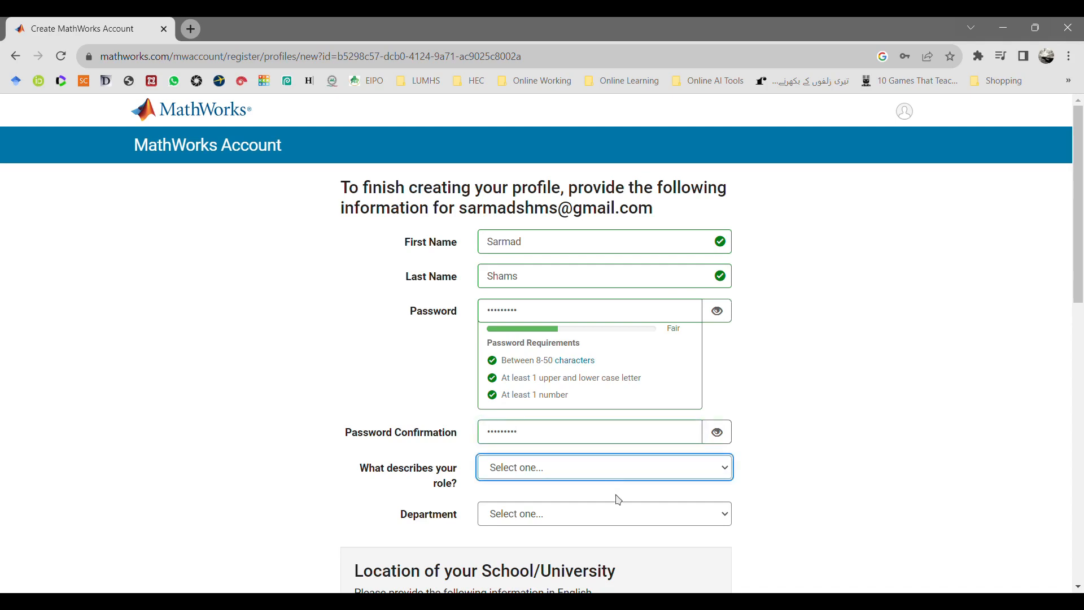
mouse_move(615, 518)
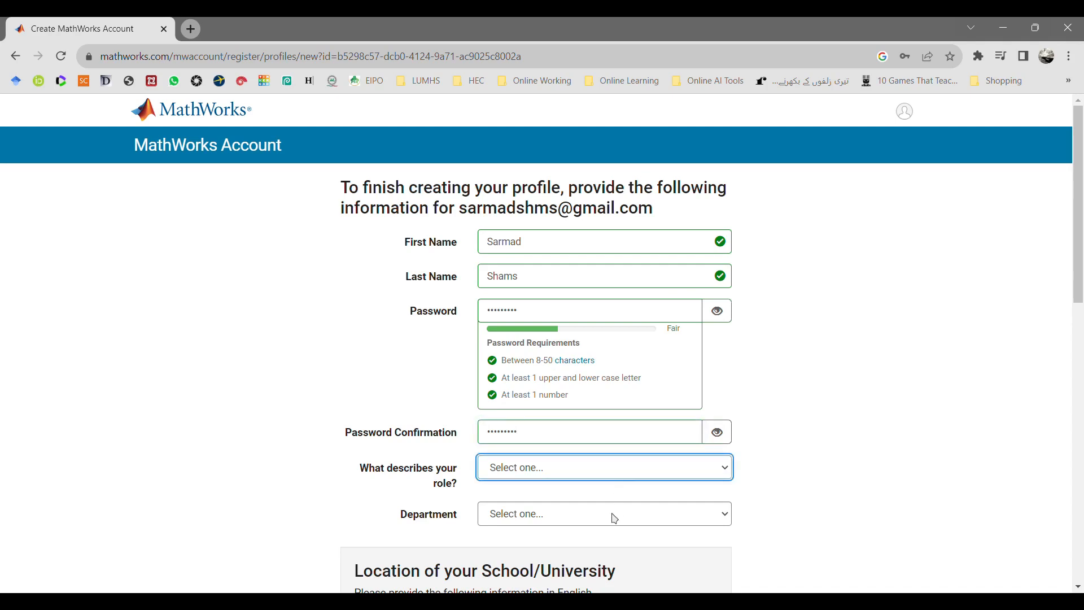
click(603, 466)
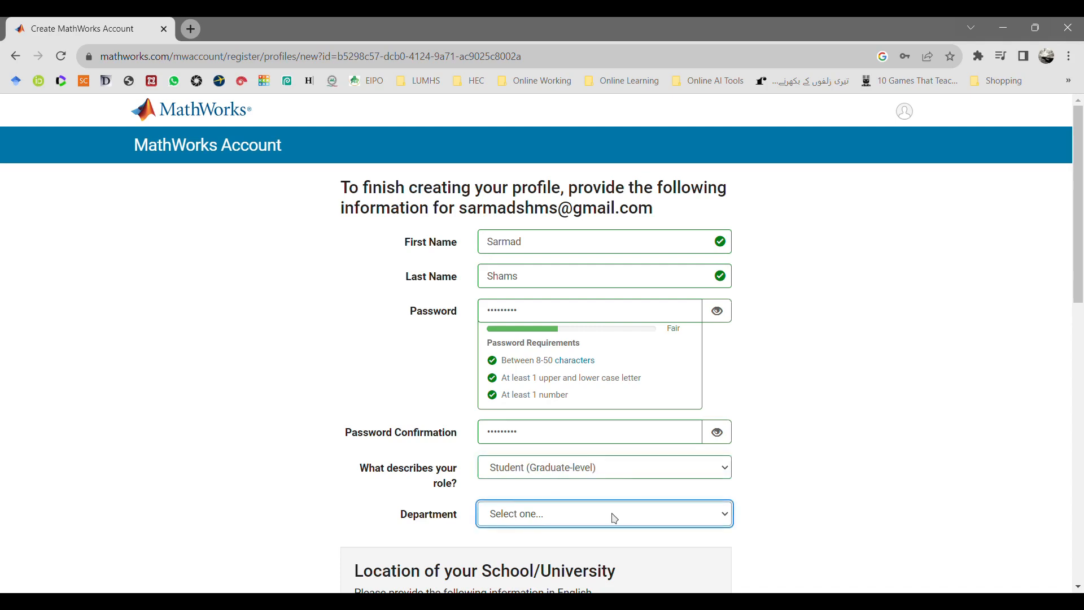
mouse_move(611, 262)
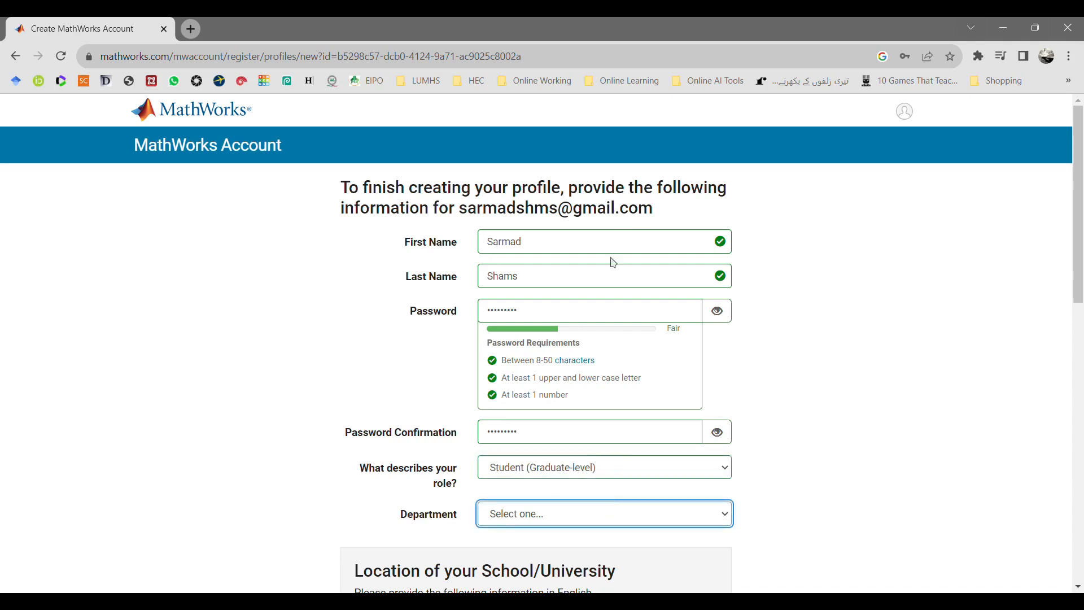
click(603, 513)
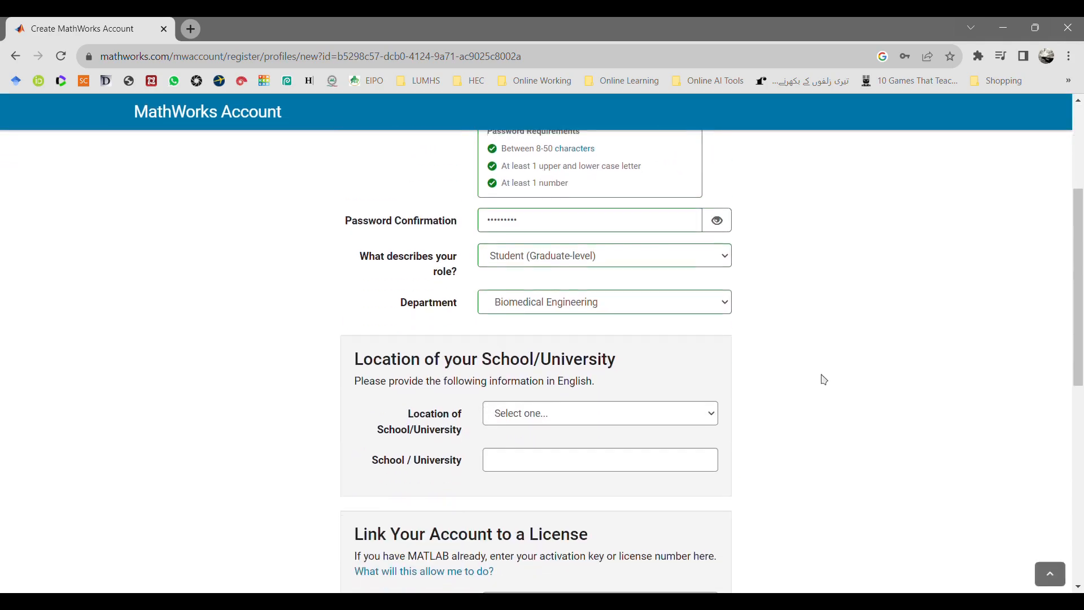
scroll(down, 3)
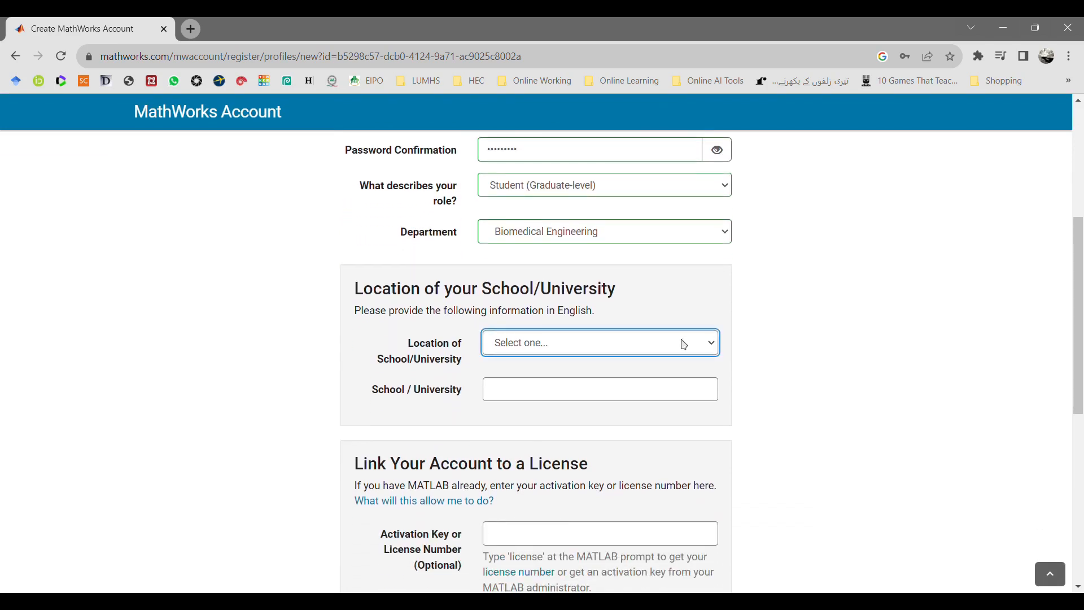
click(599, 342)
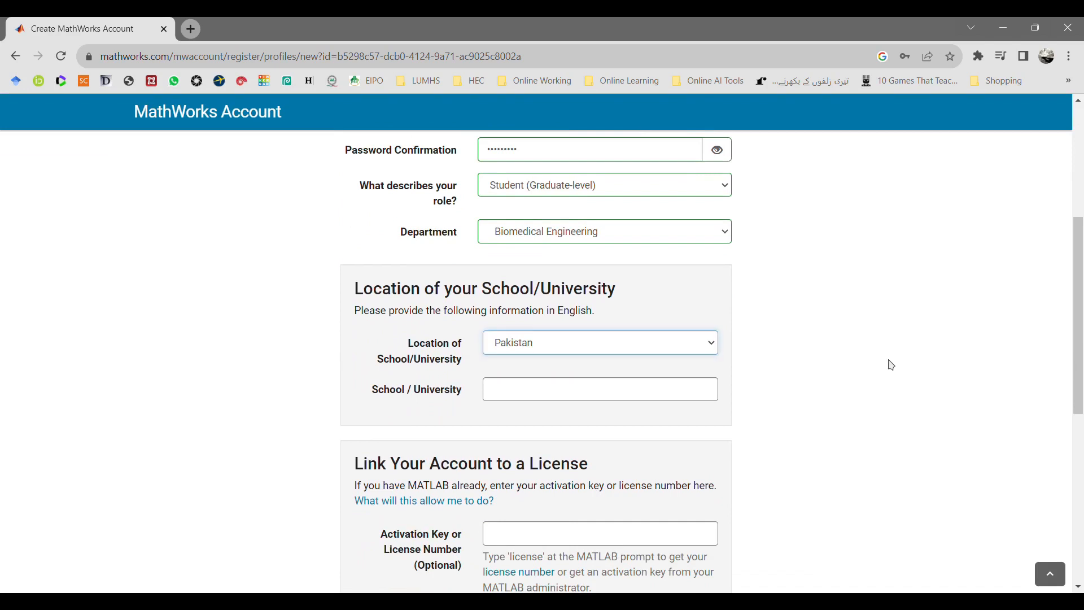
Accept the Online Services Agreement, enter 'University' and submit the profile to create the account.
scroll(down, 3)
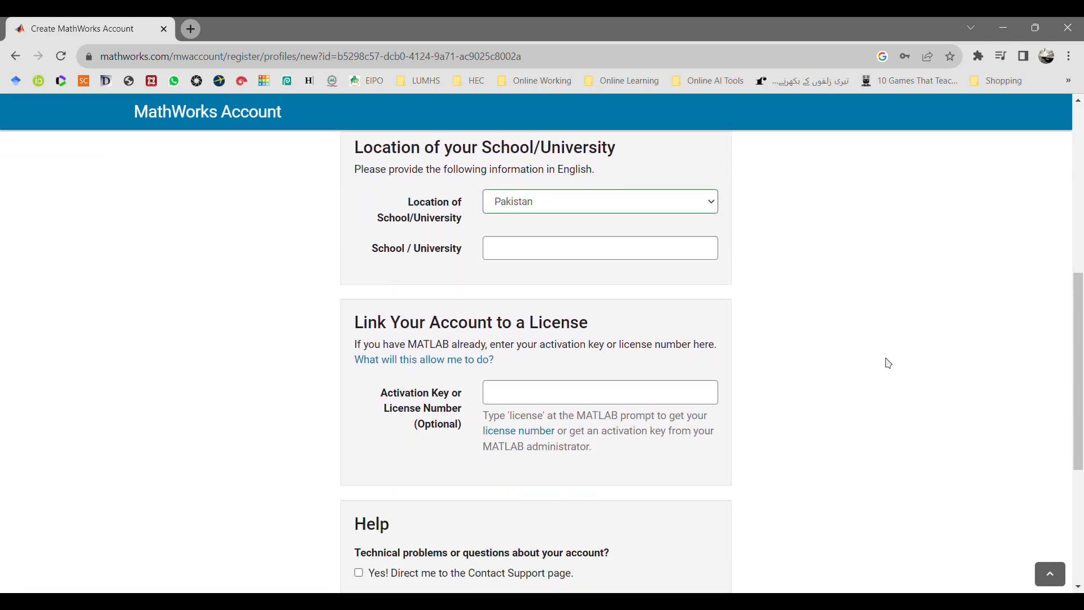
scroll(down, 3)
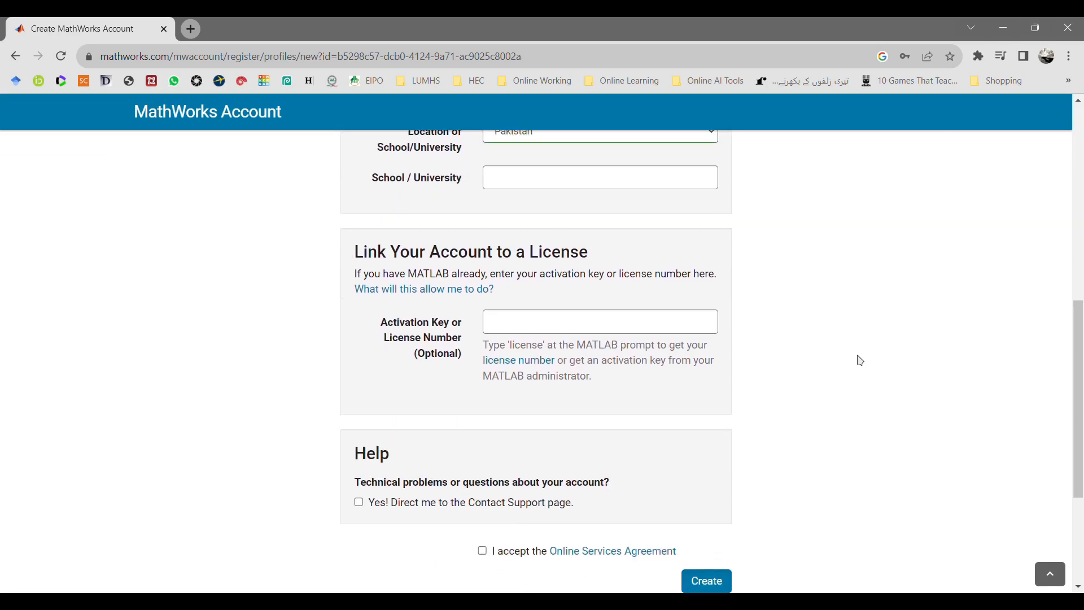
scroll(down, 3)
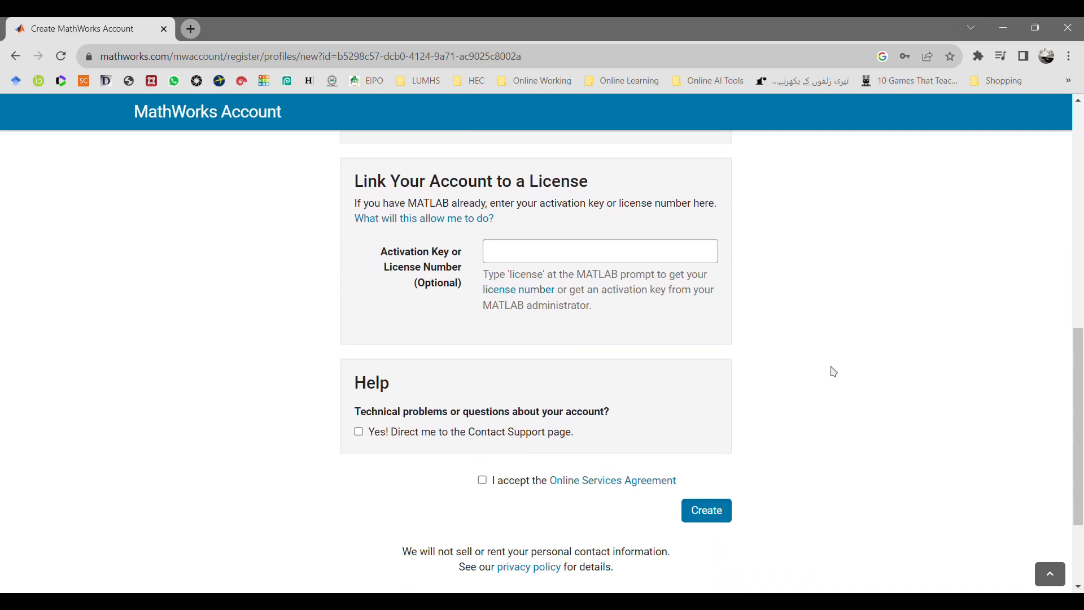
click(483, 480)
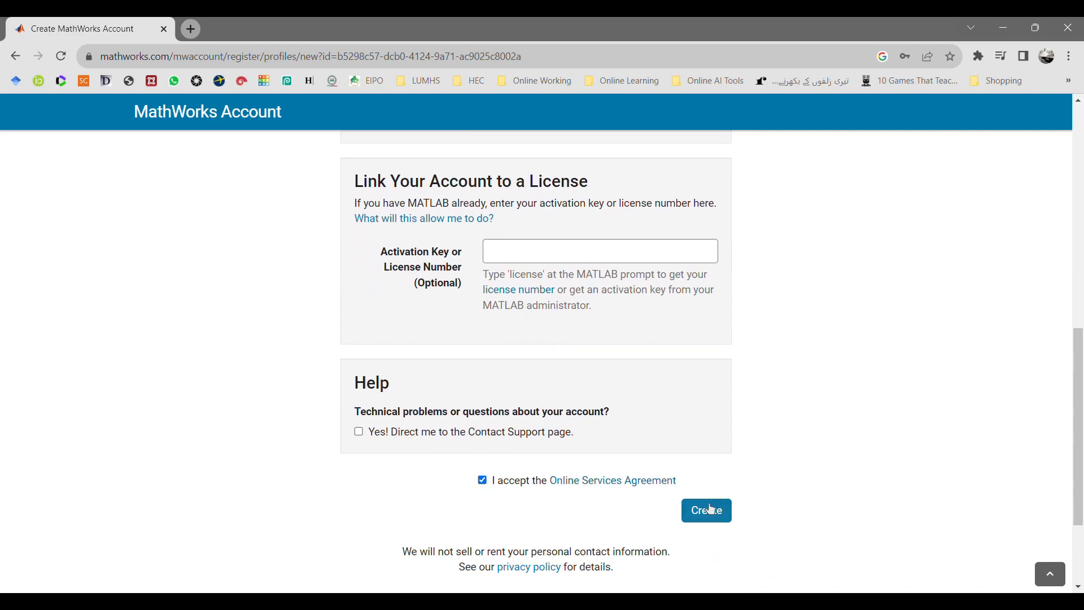
click(706, 511)
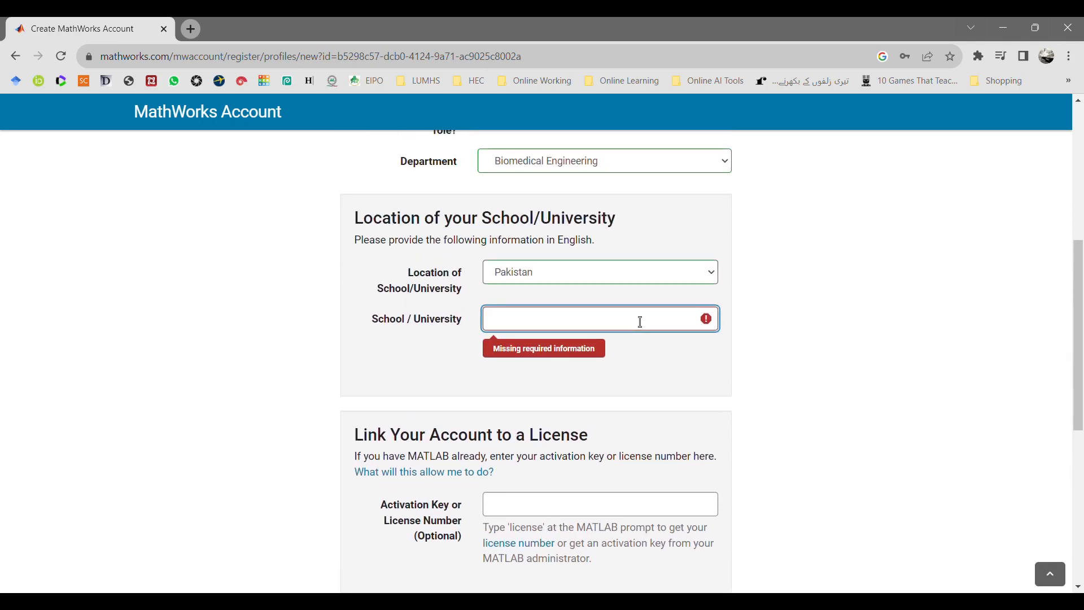
text(University)
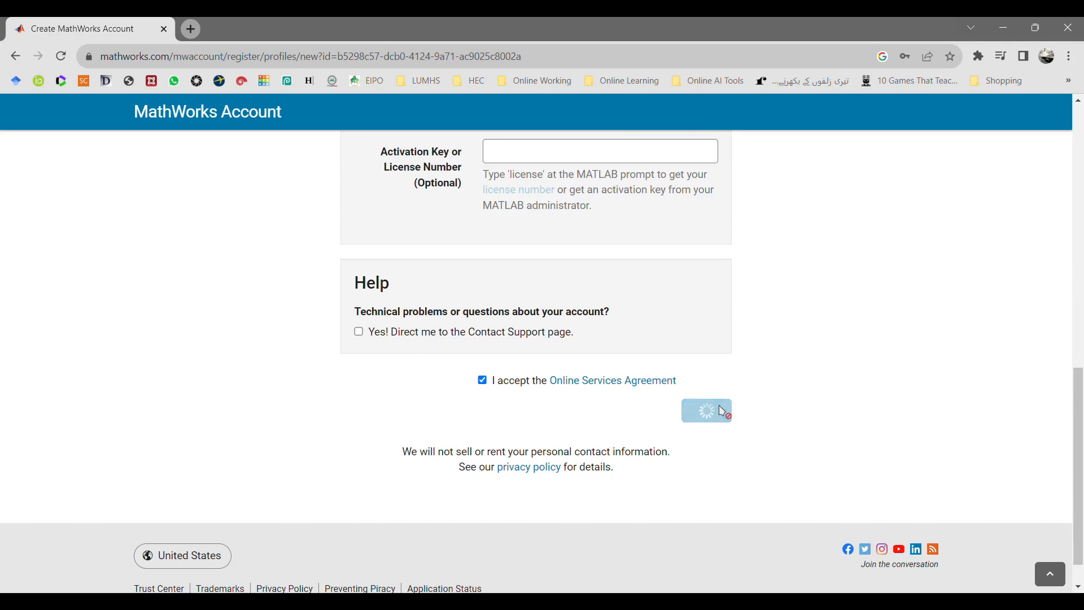
click(706, 410)
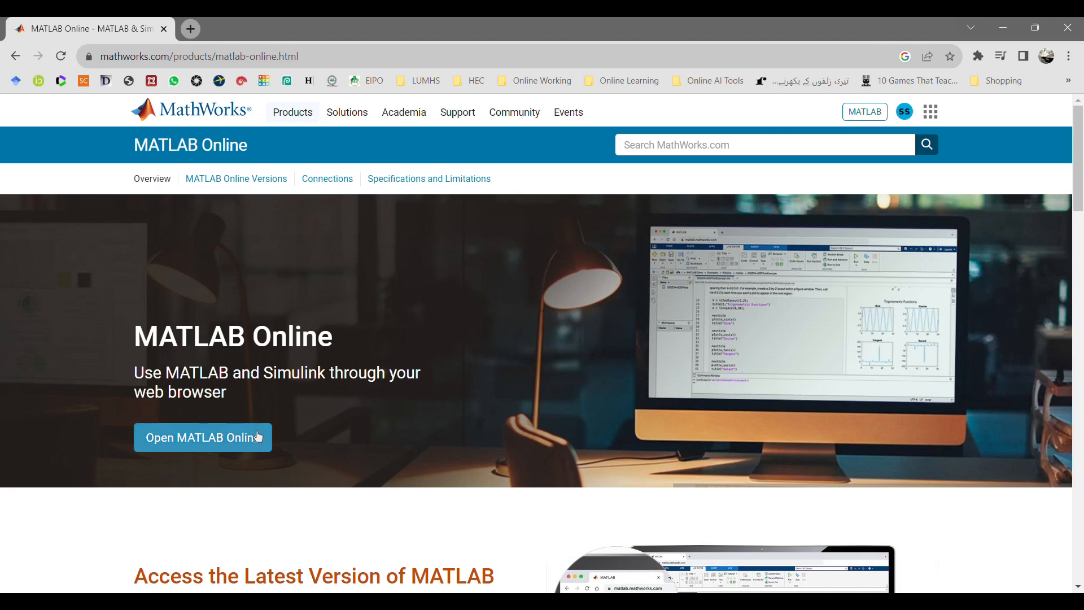
Look over the MATLAB Online product page and launch MATLAB Online.
scroll(down, 3)
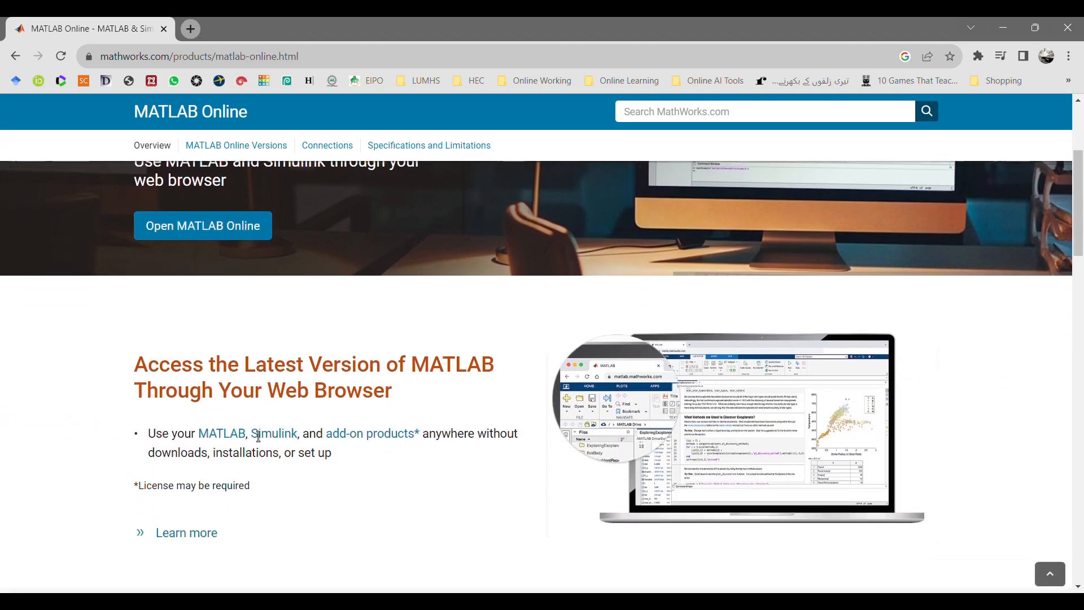
scroll(down, 3)
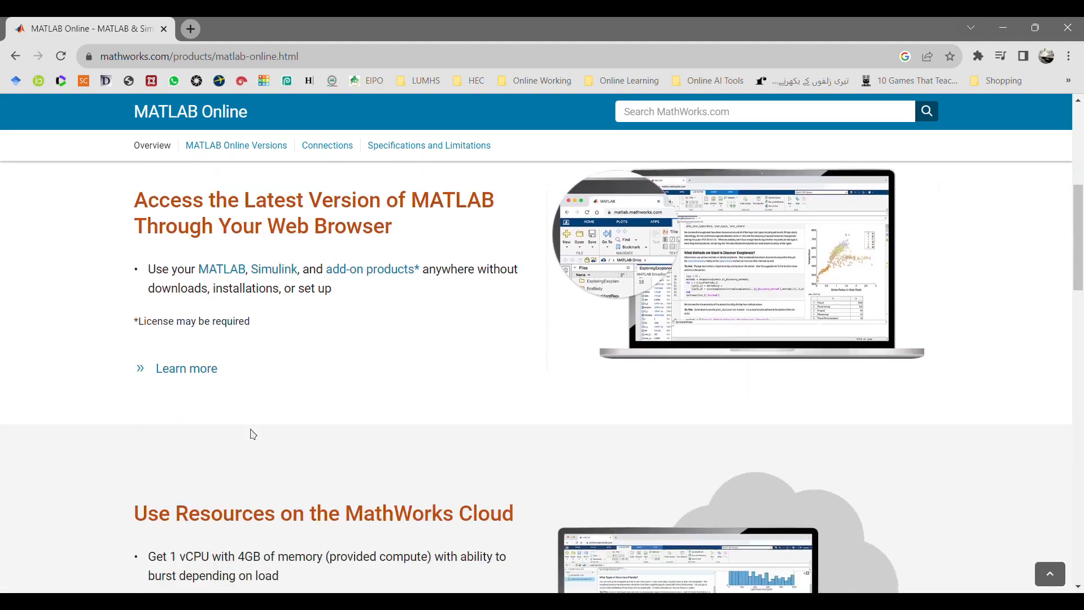
scroll(down, 3)
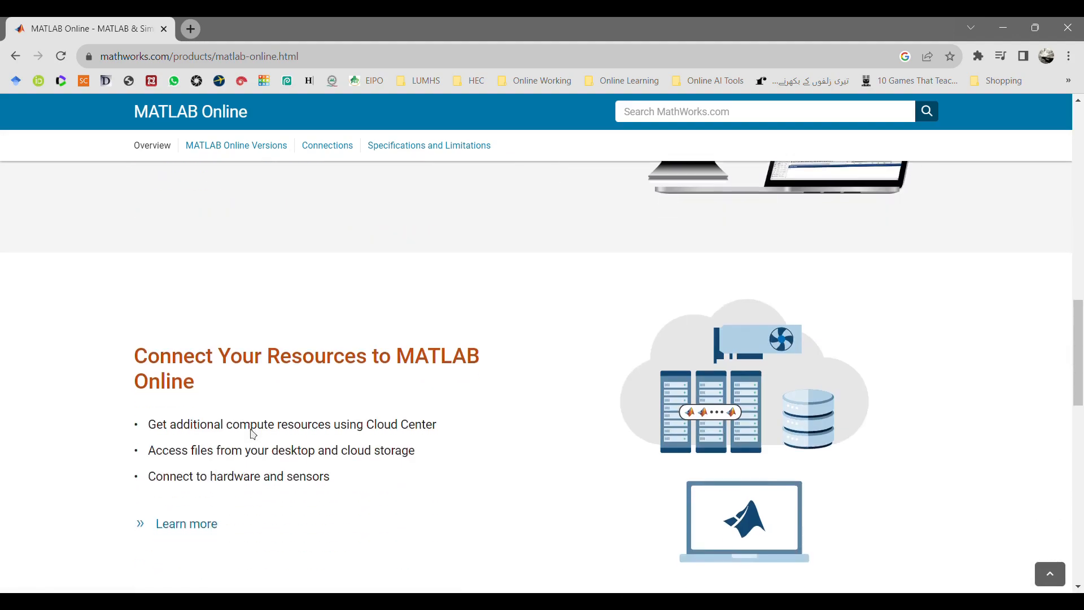
scroll(up, 3)
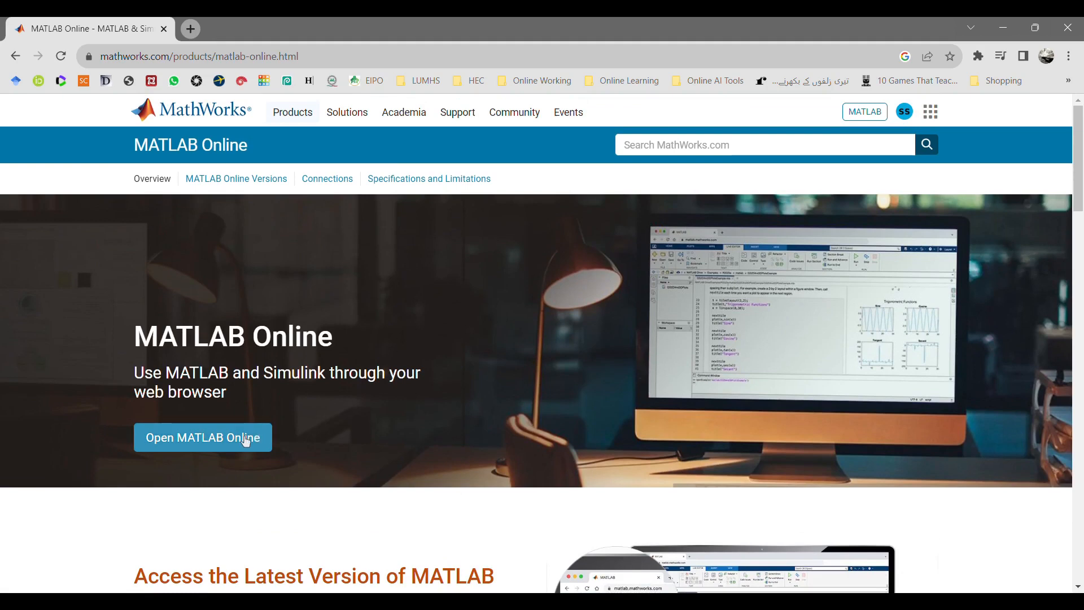
click(202, 437)
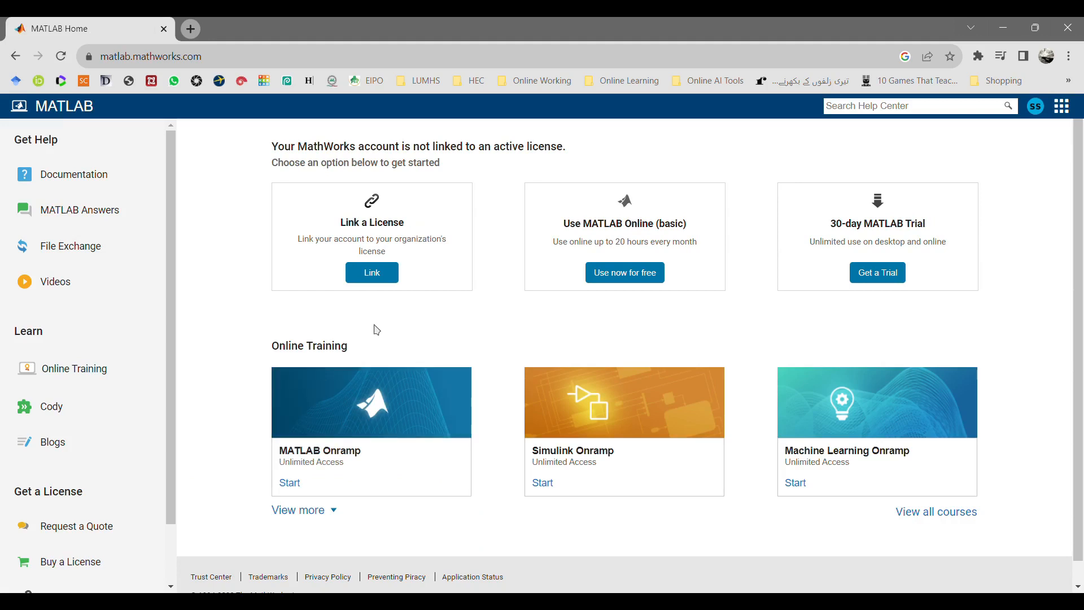
mouse_move(372, 215)
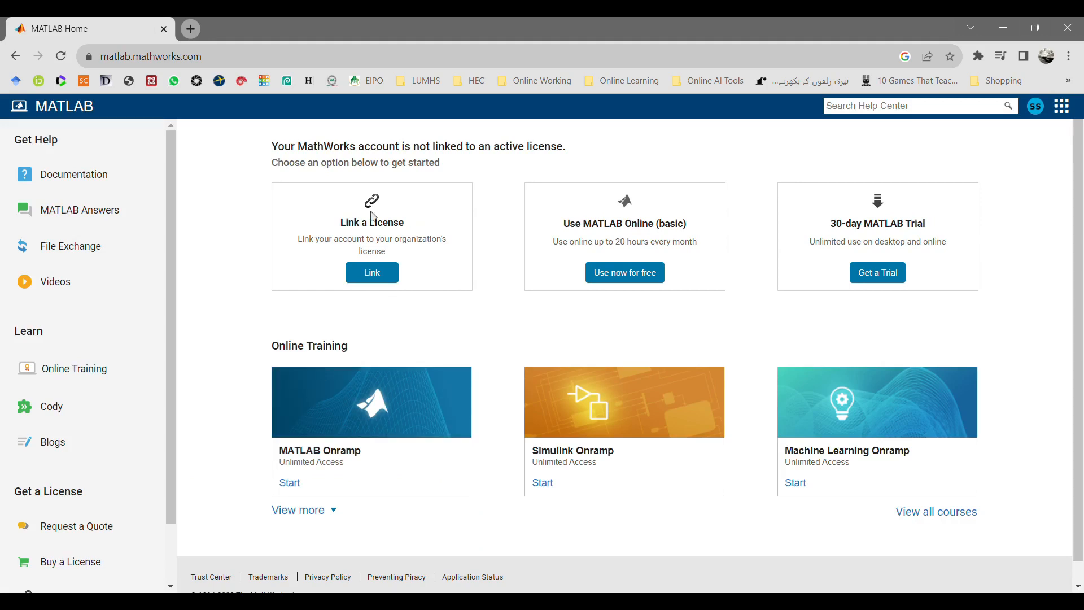
mouse_move(579, 311)
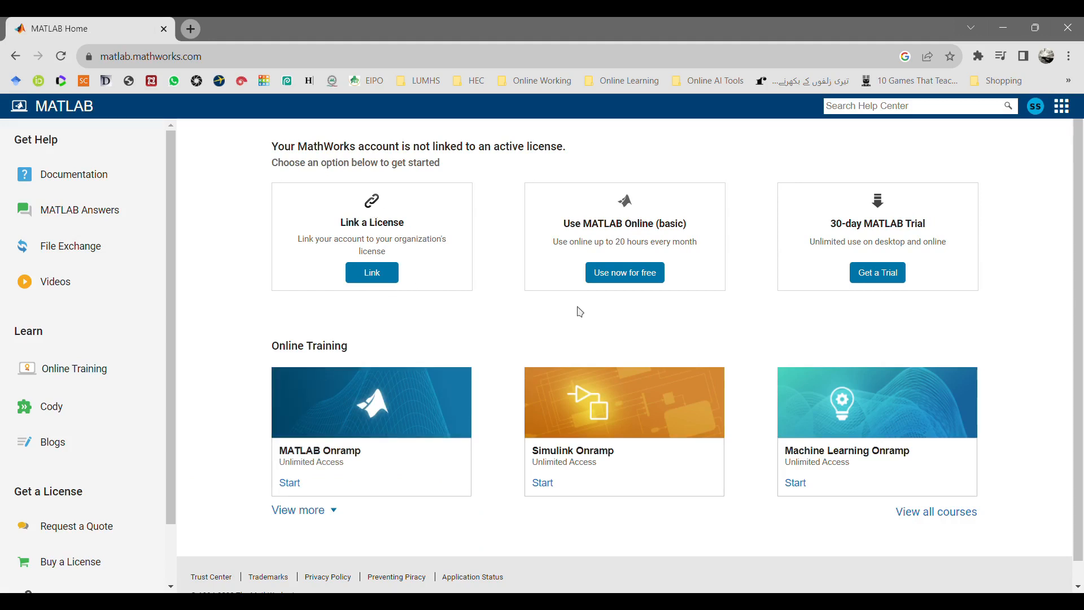
mouse_move(951, 245)
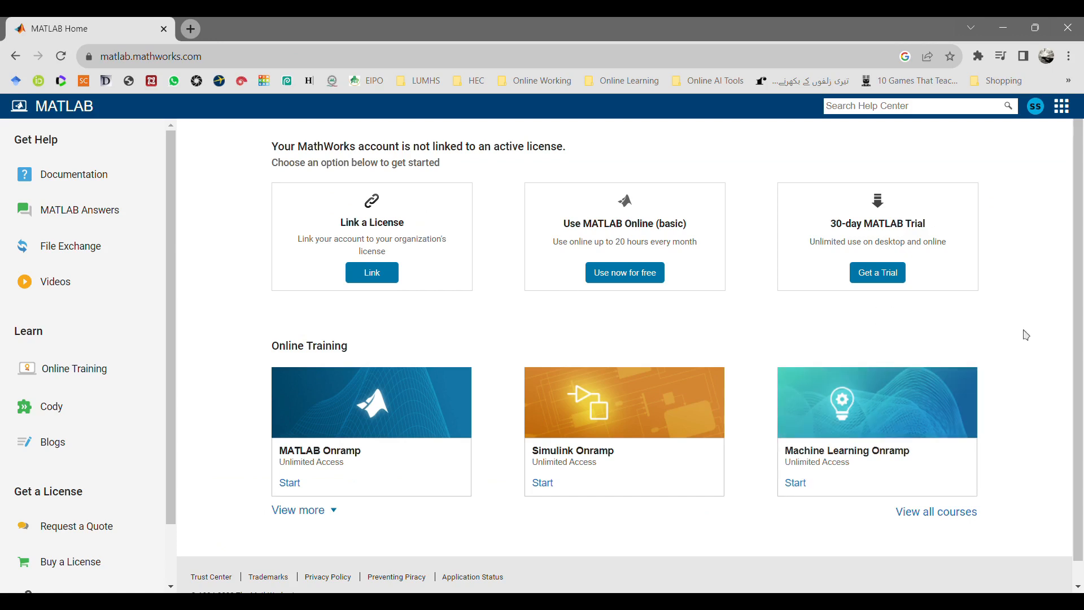
mouse_move(648, 387)
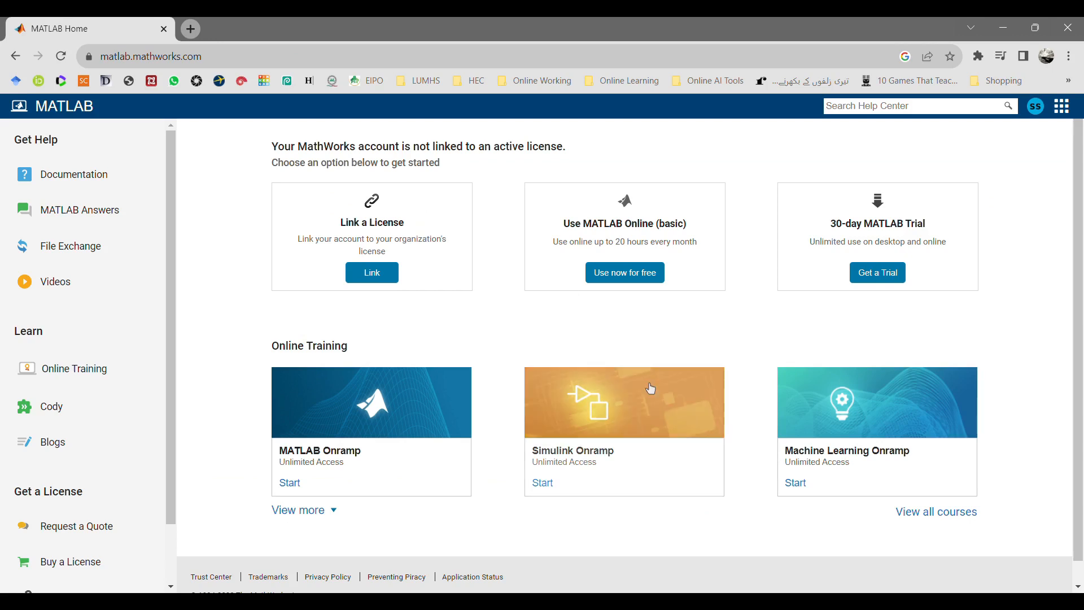
mouse_move(646, 474)
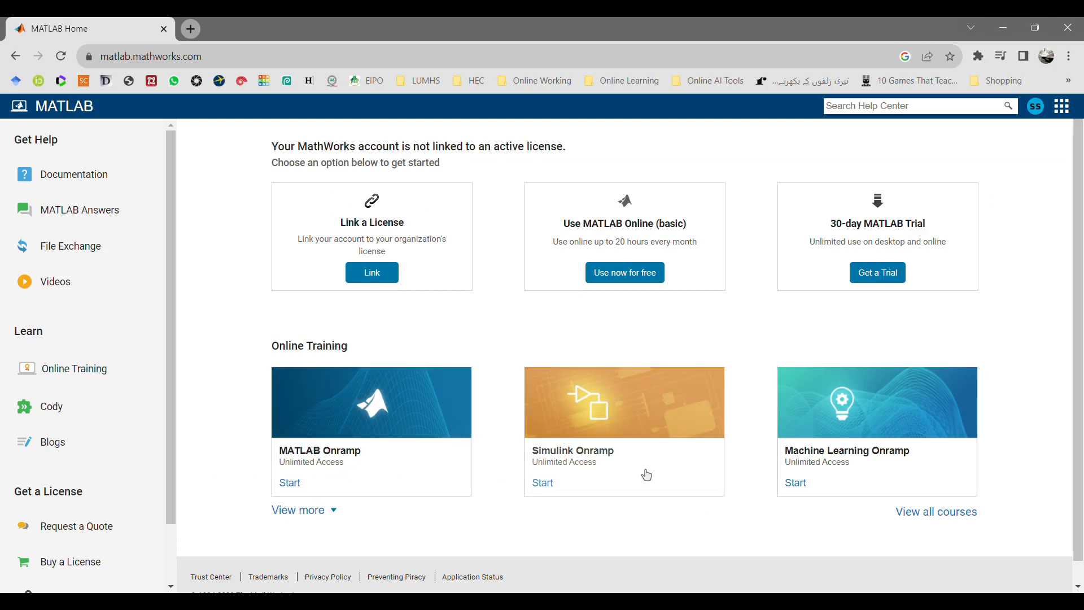
mouse_move(866, 471)
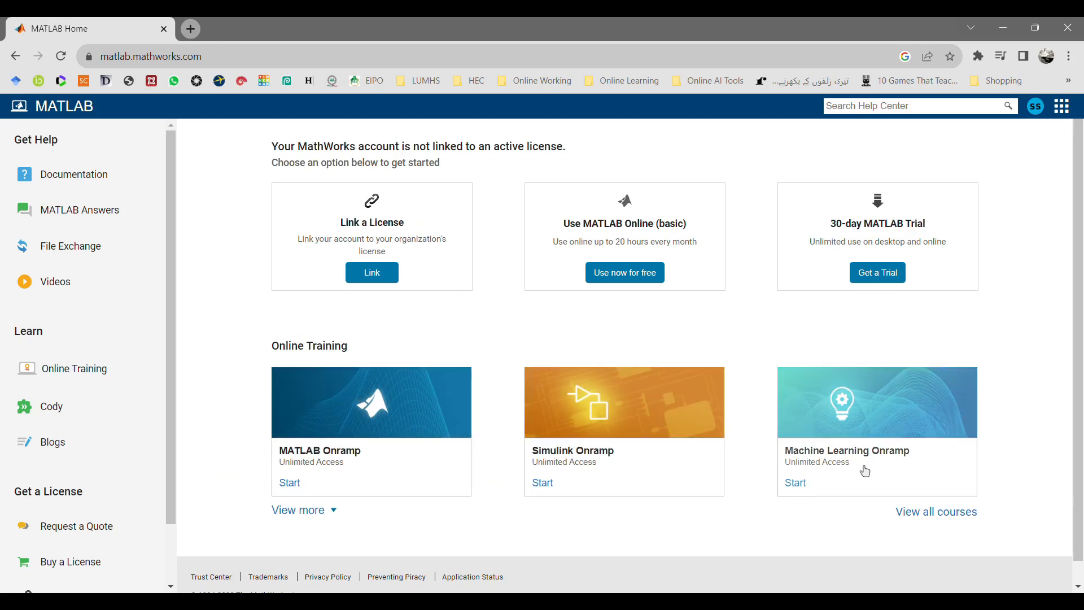
mouse_move(892, 285)
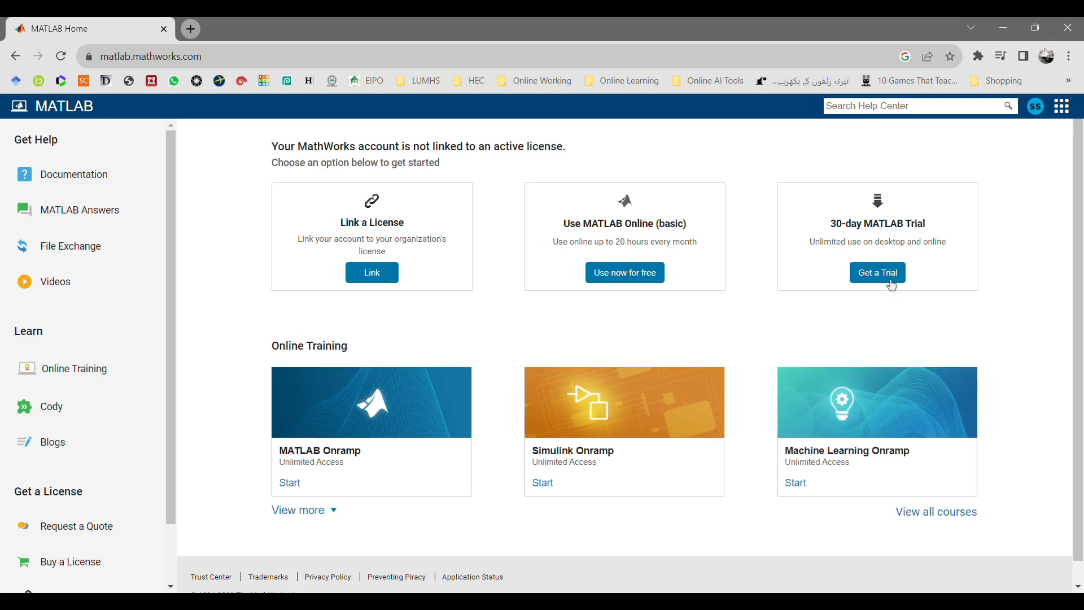
Start the 30-day MATLAB trial from the MATLAB Home page.
click(877, 272)
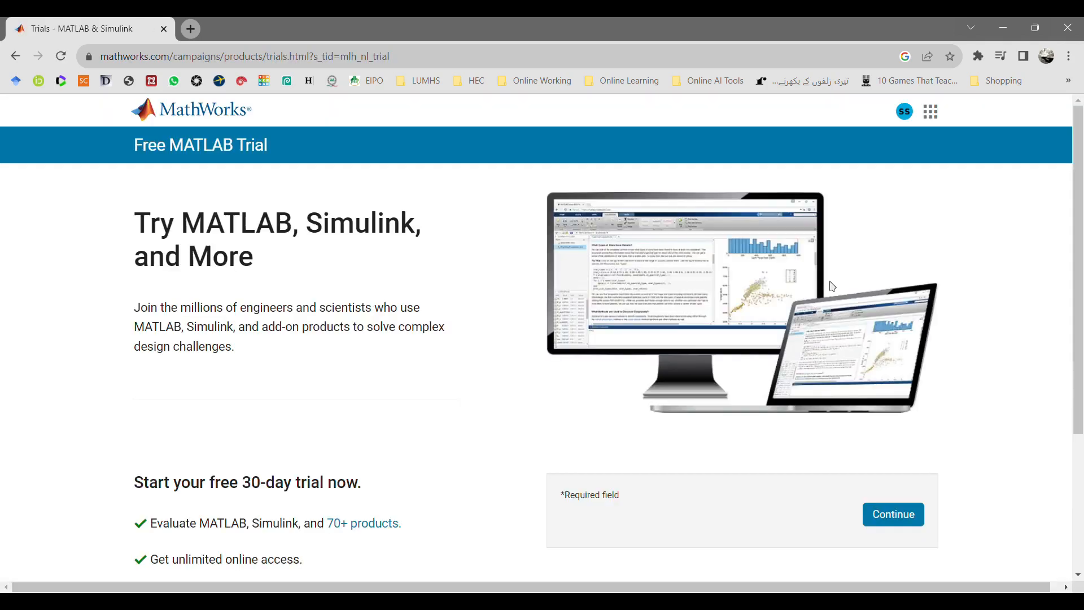
Fill the trial form with no faculty request, graduation year 2017 and MATLAB Essentials use, and attempt to submit.
click(892, 514)
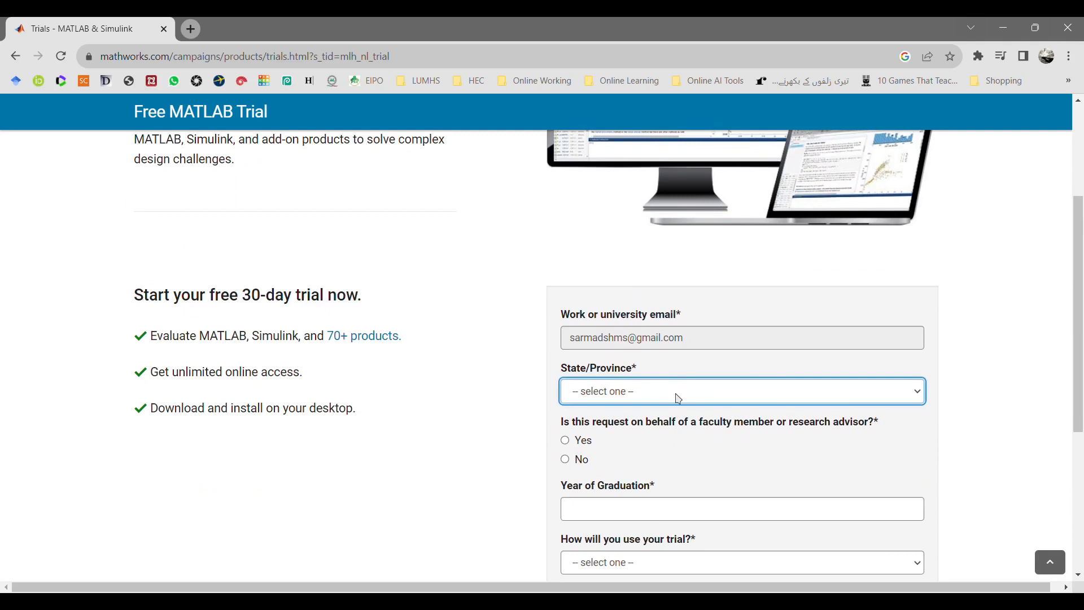
mouse_move(612, 450)
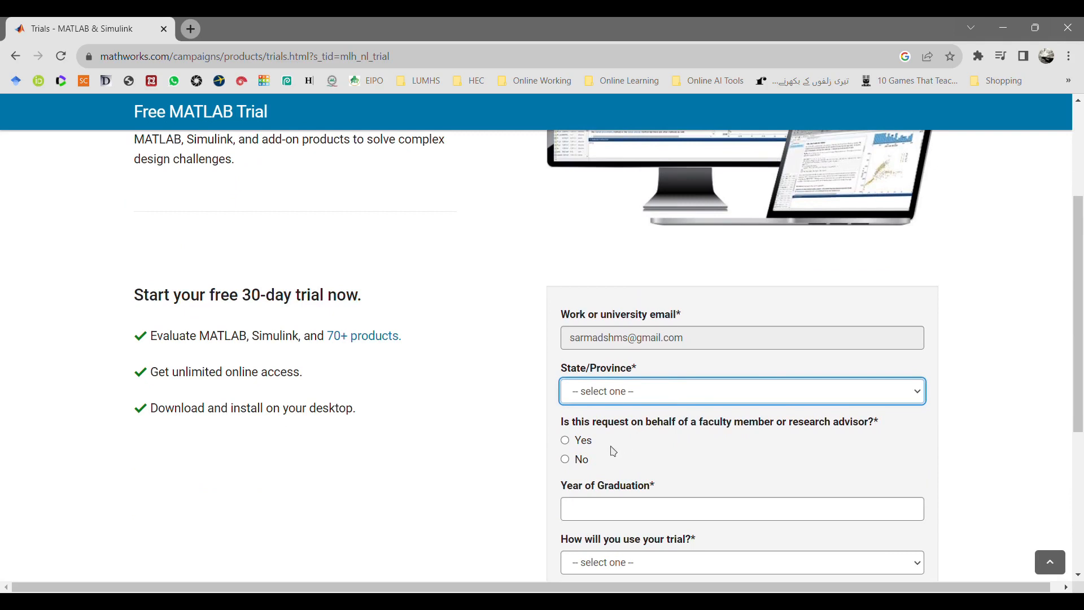
click(565, 460)
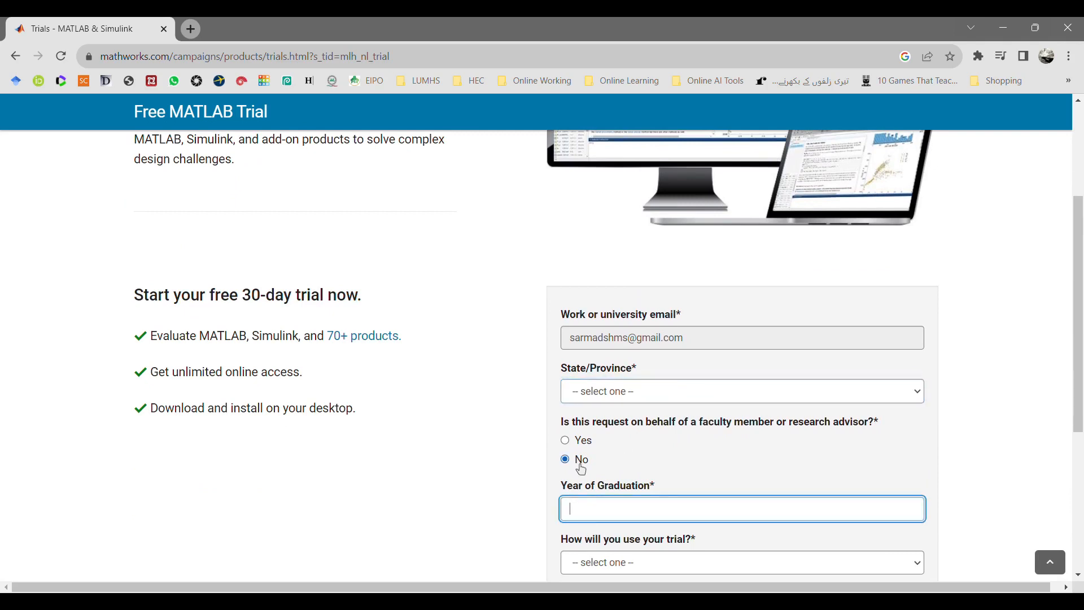
scroll(down, 3)
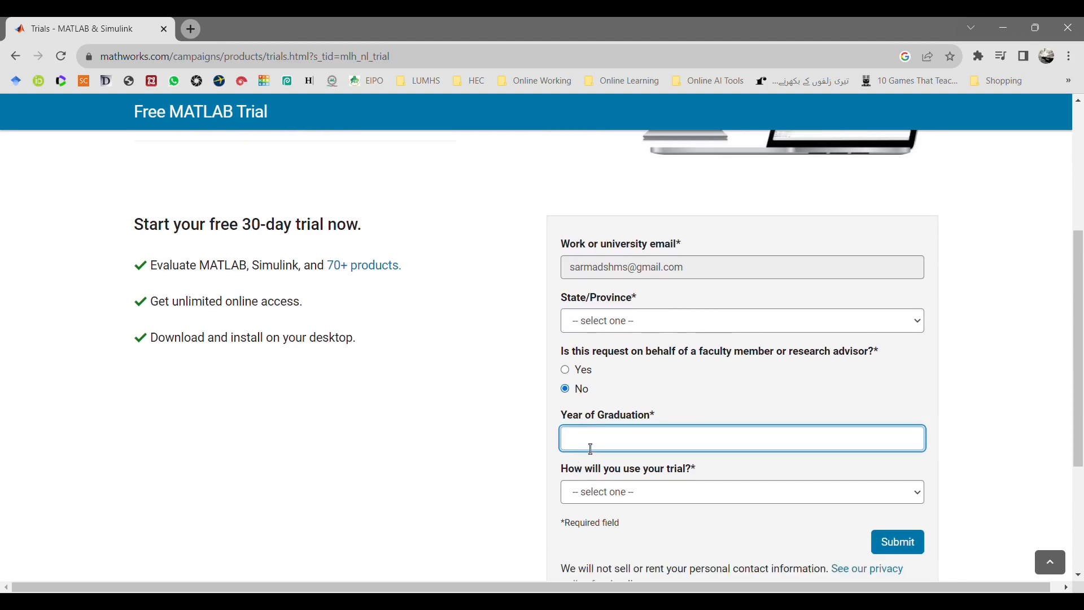
text(2017)
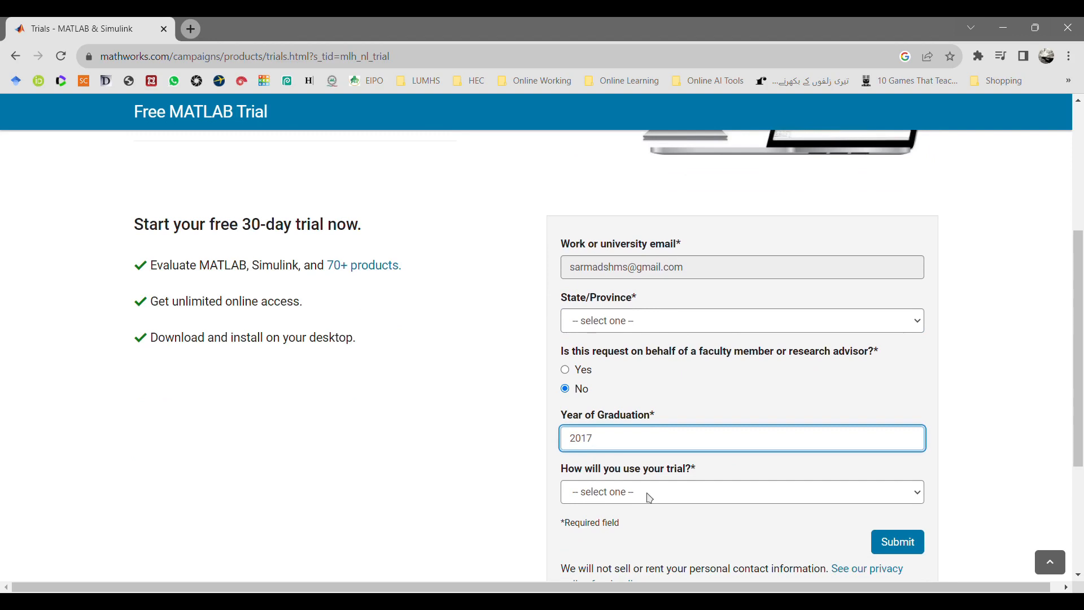
click(740, 491)
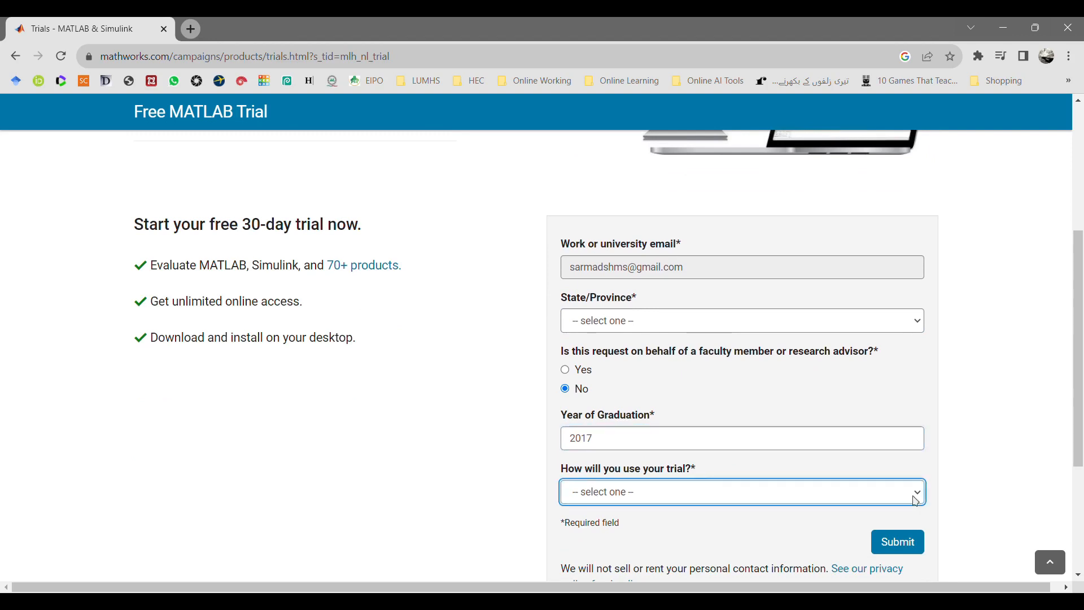
mouse_move(823, 358)
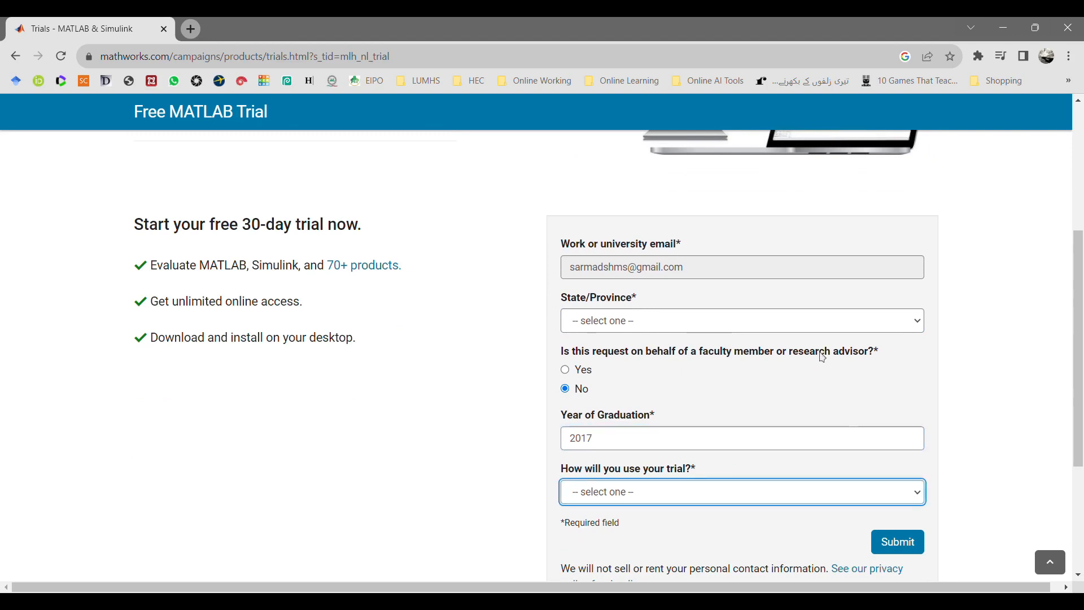
click(741, 491)
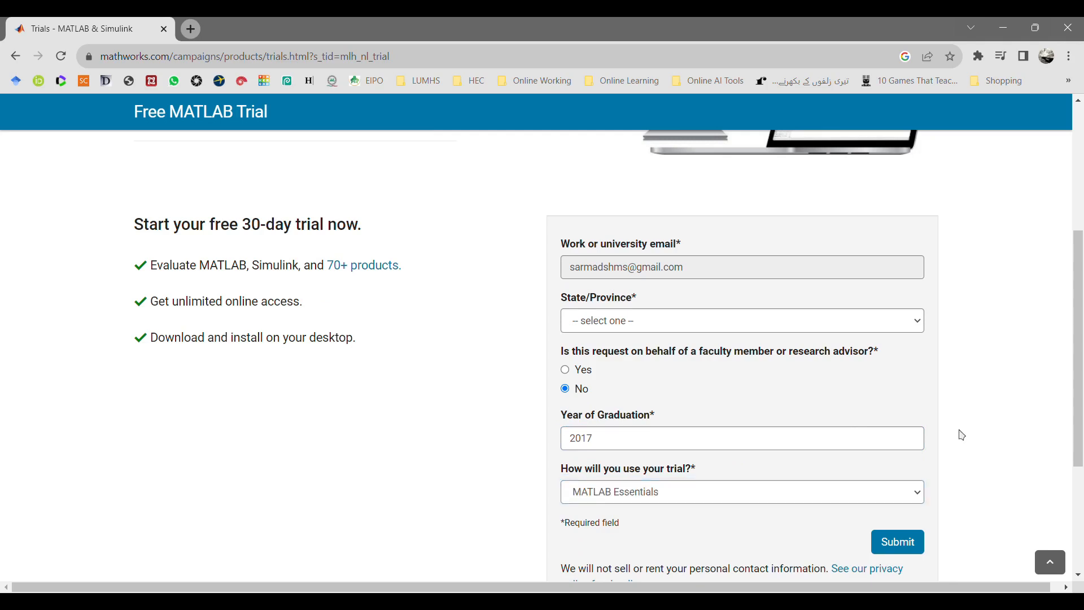
click(897, 541)
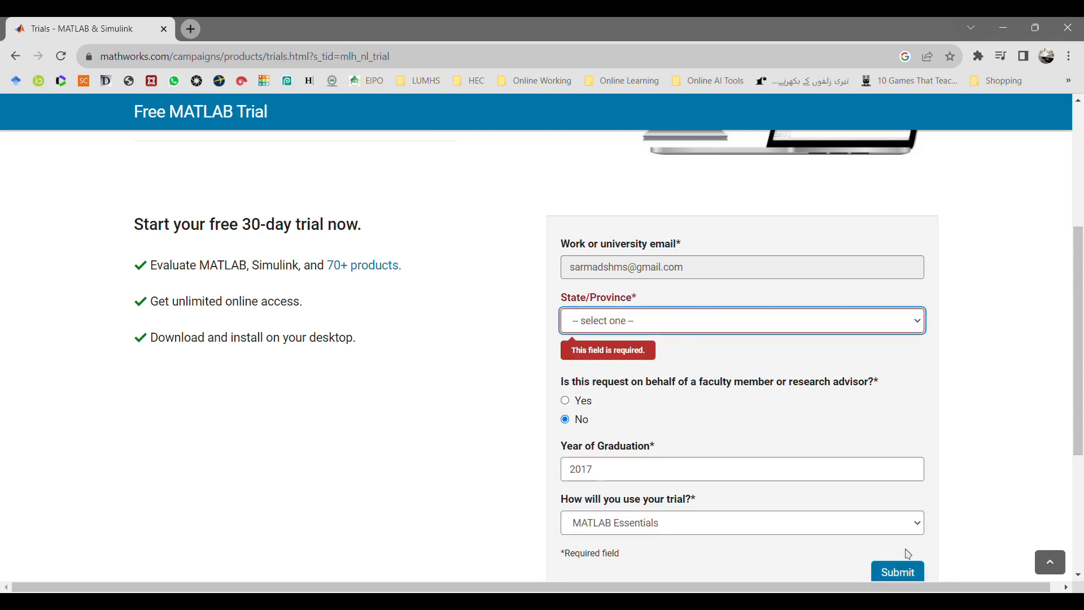
mouse_move(861, 304)
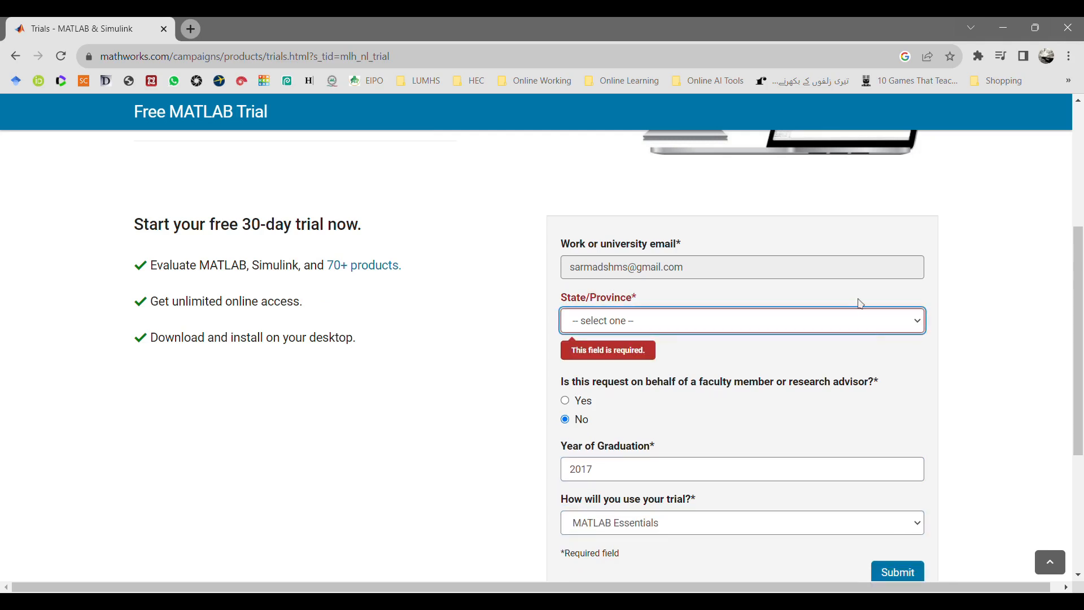
Add Alabama as the state, re-enter 2017 and MATLAB Essentials, and submit the trial request.
click(740, 320)
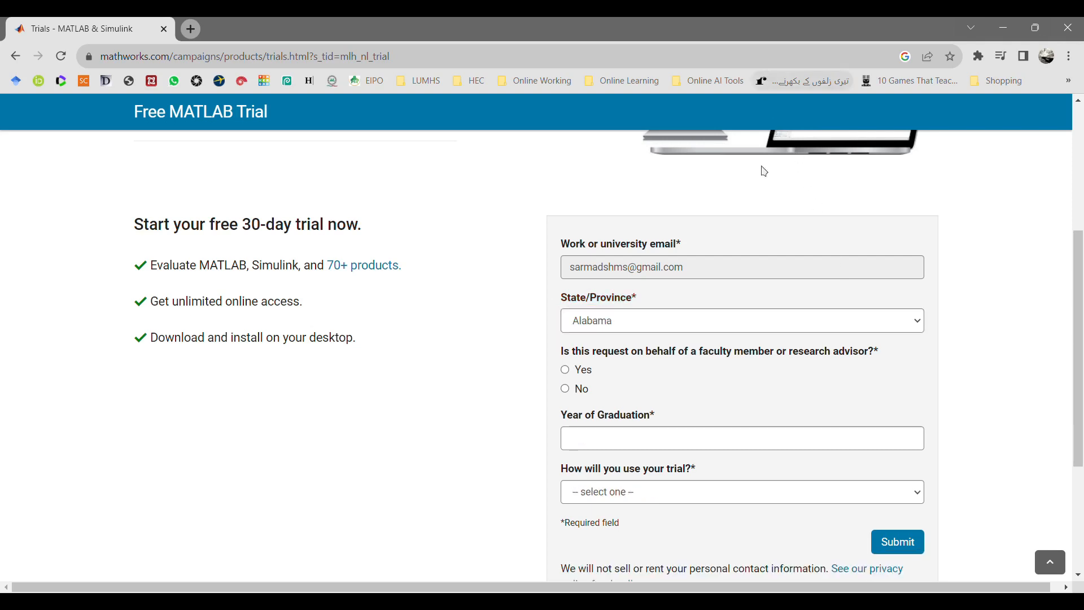
click(742, 438)
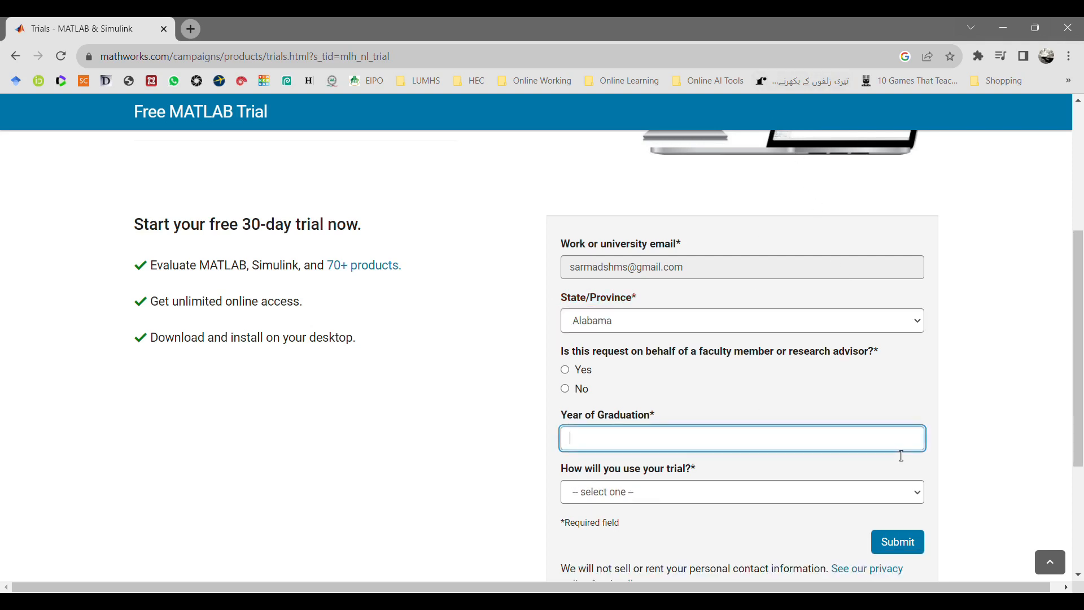
text(2017)
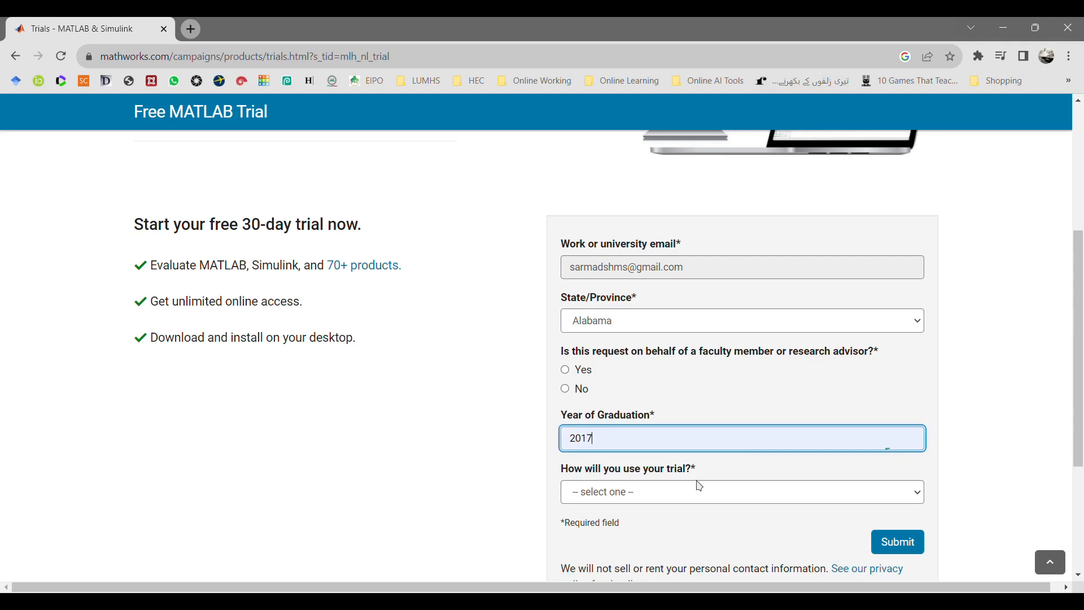
click(742, 491)
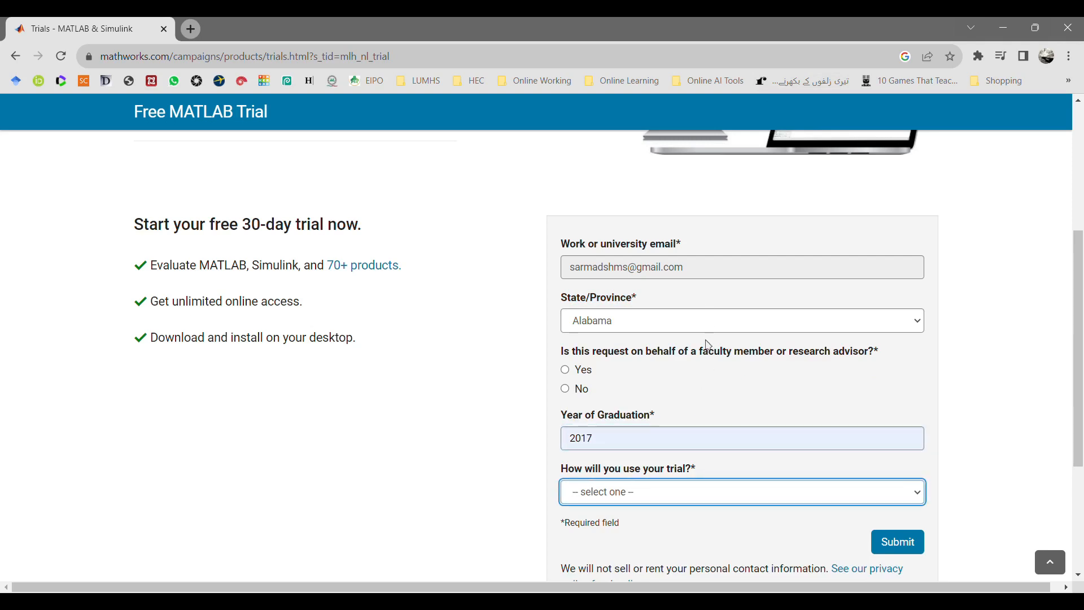
mouse_move(713, 349)
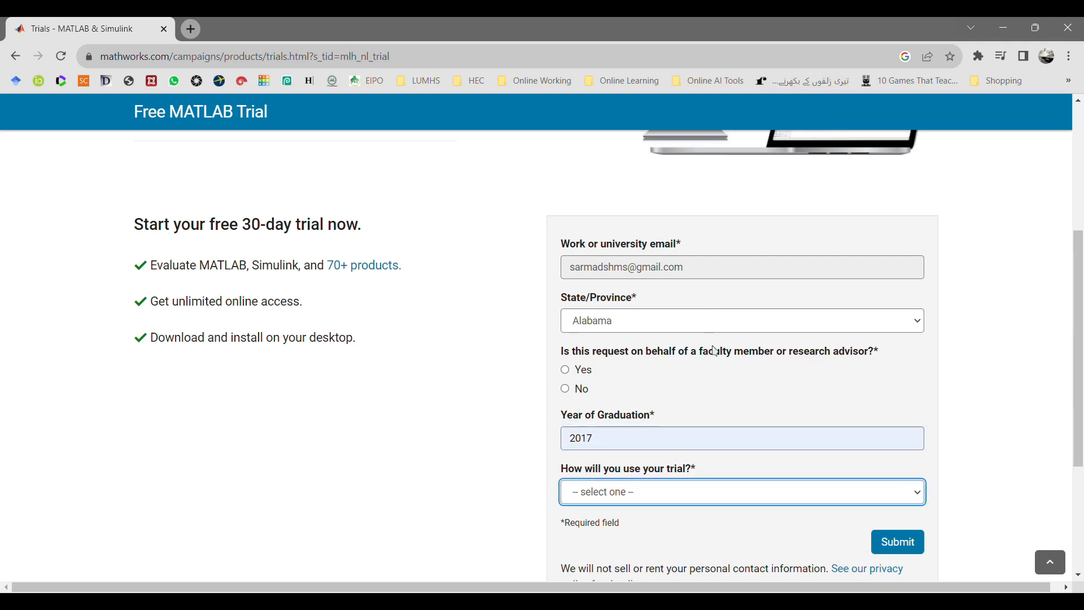
click(741, 492)
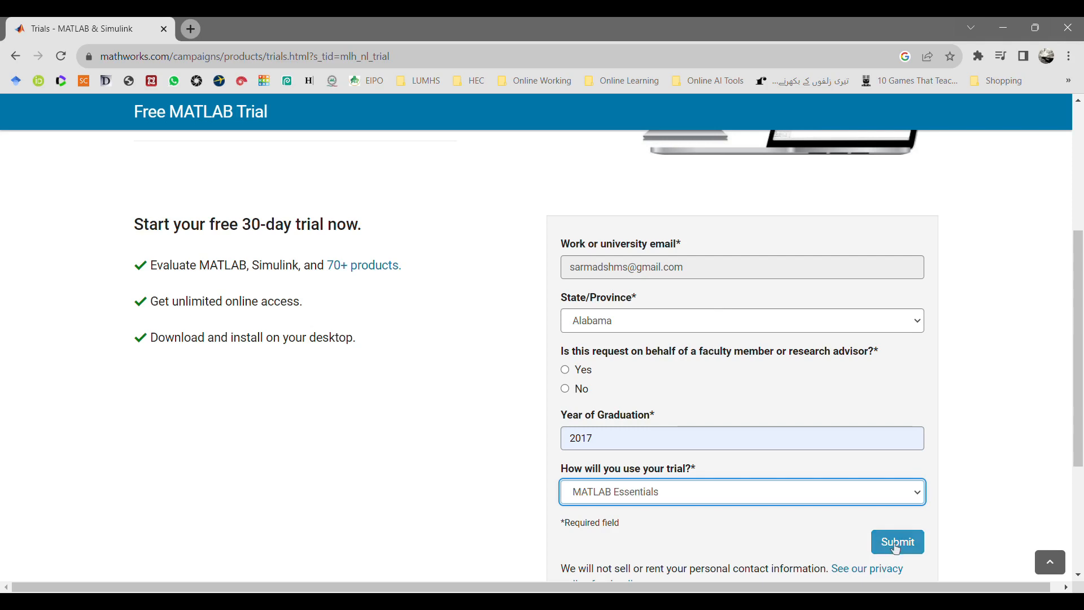
click(897, 541)
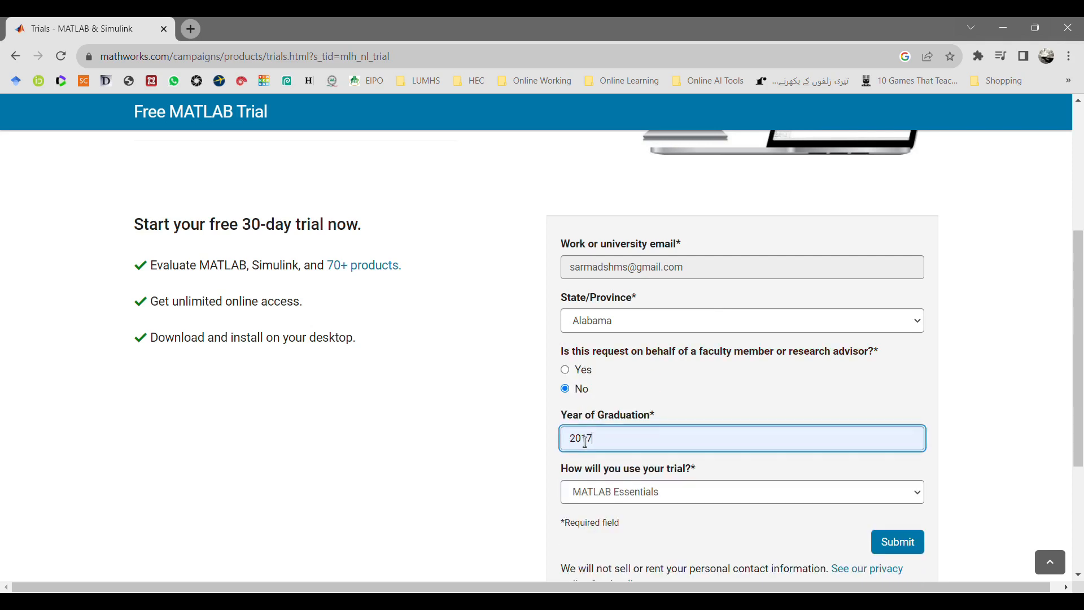
click(897, 541)
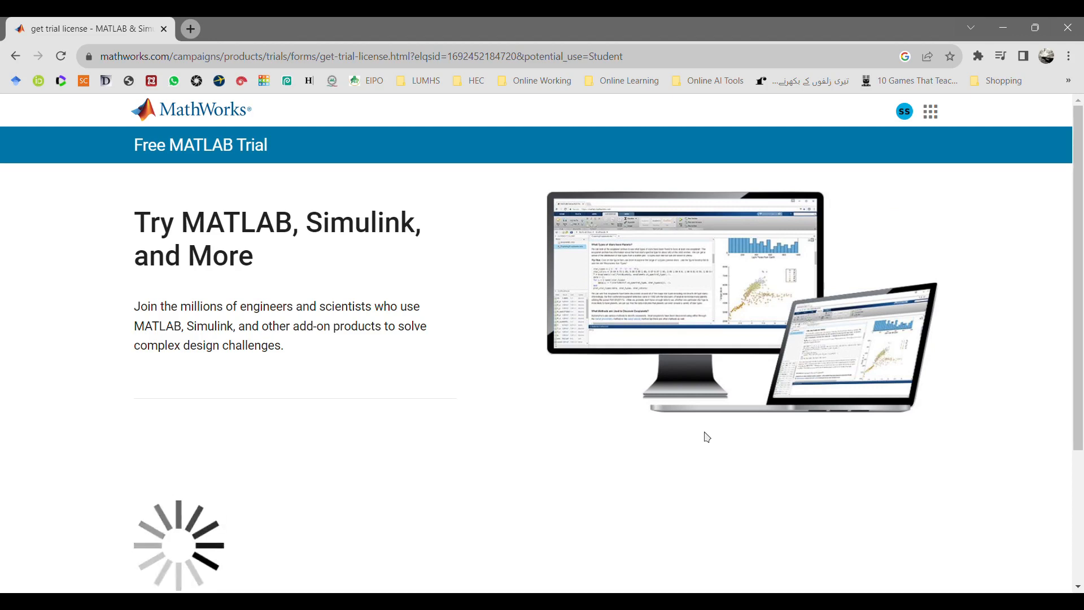
mouse_move(980, 332)
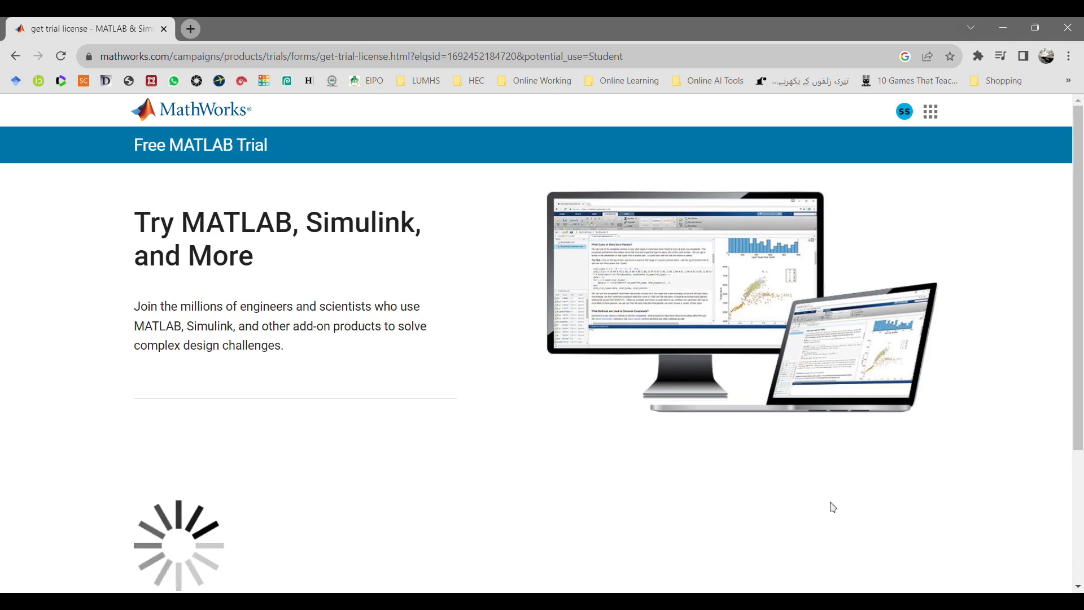
Launch MATLAB Online from the trial welcome page.
scroll(down, 3)
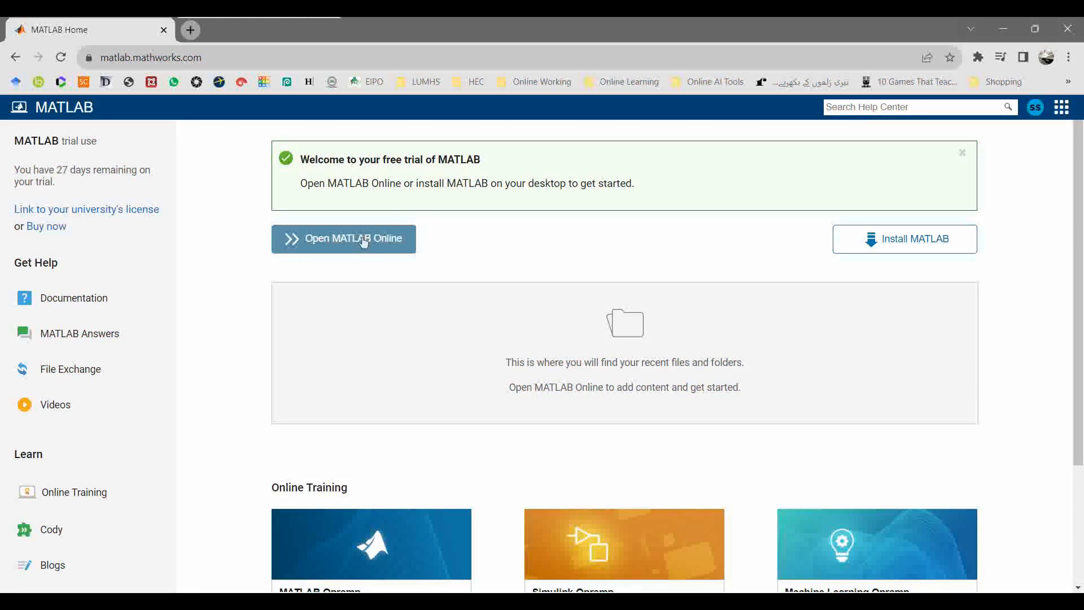
click(343, 239)
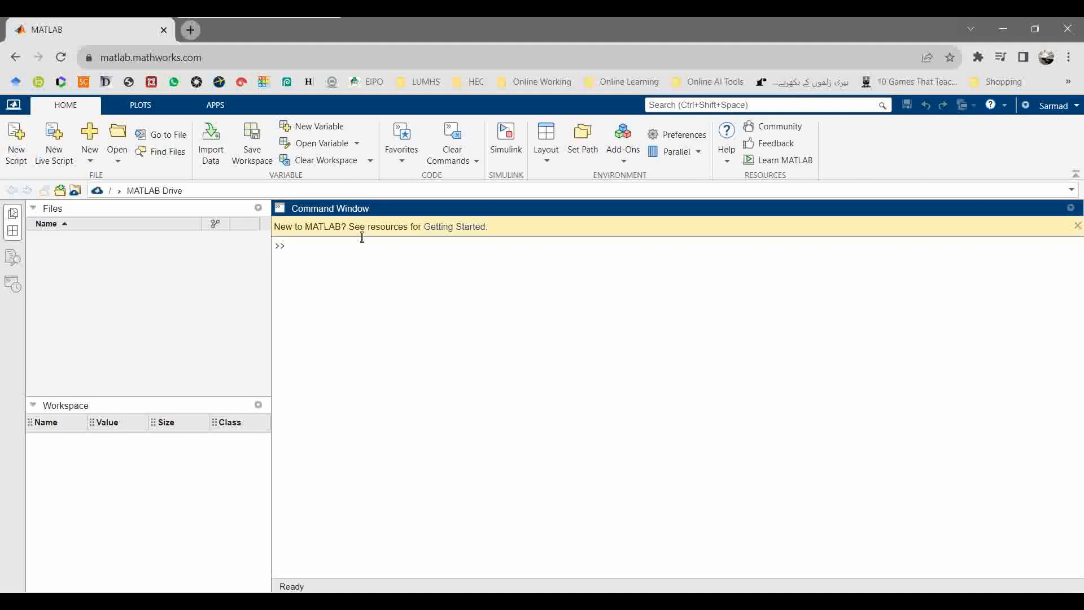
click(290, 245)
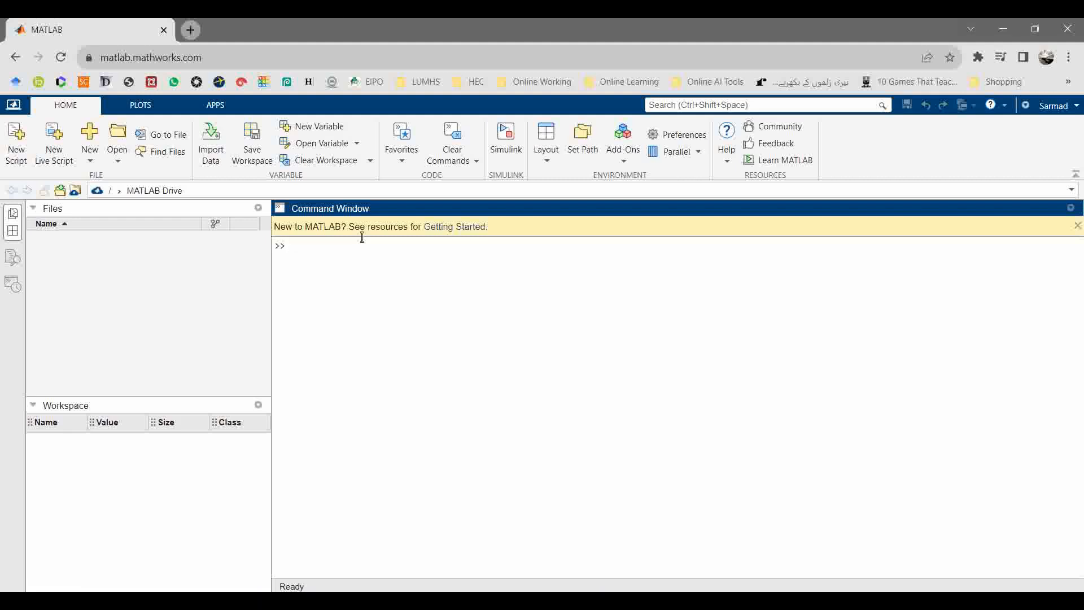
click(291, 245)
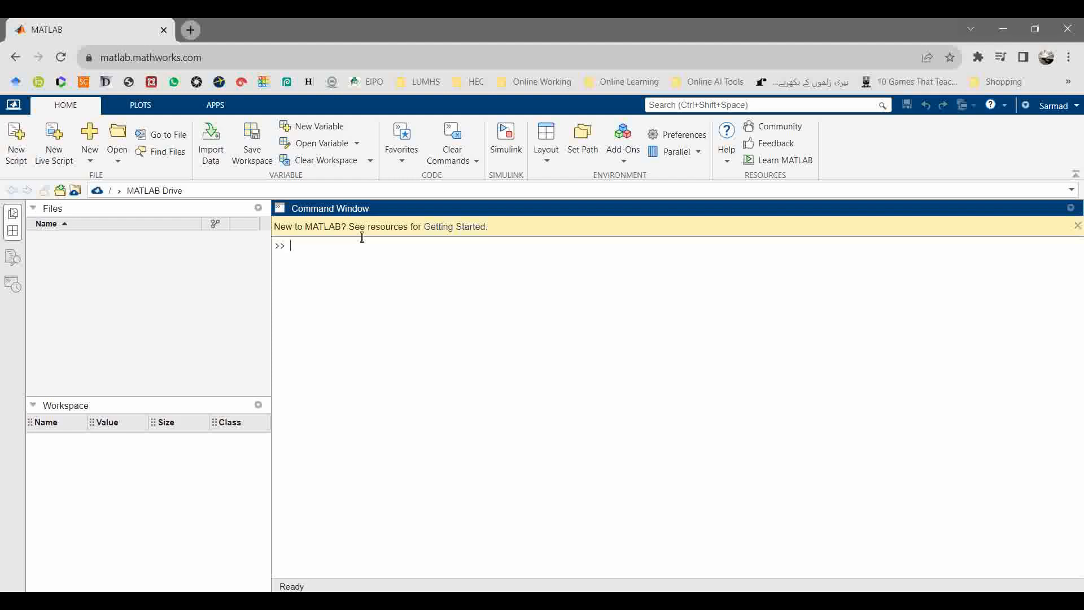
mouse_move(257, 248)
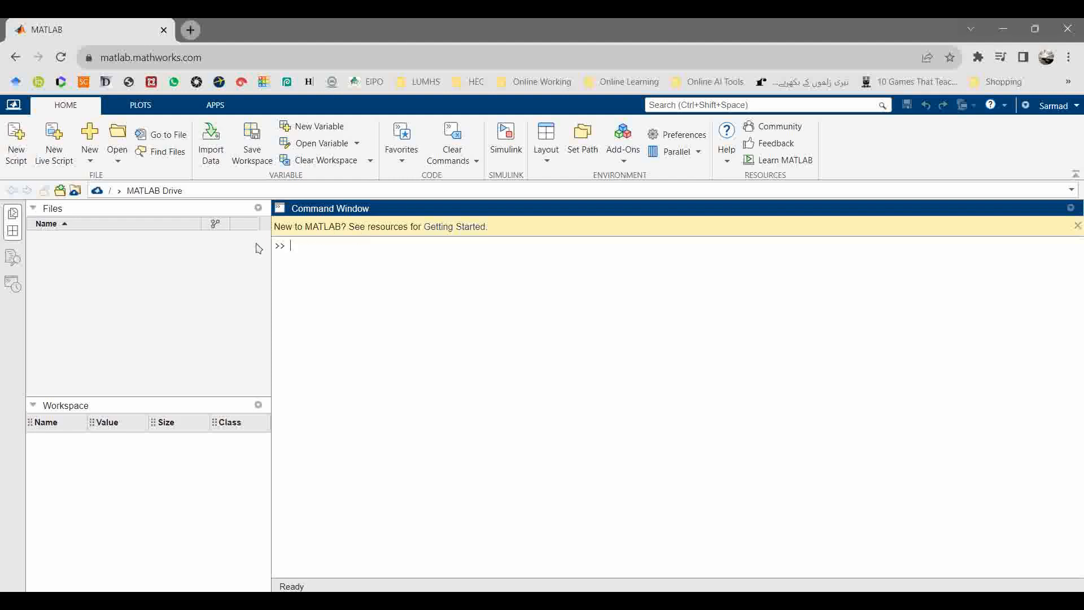
mouse_move(378, 237)
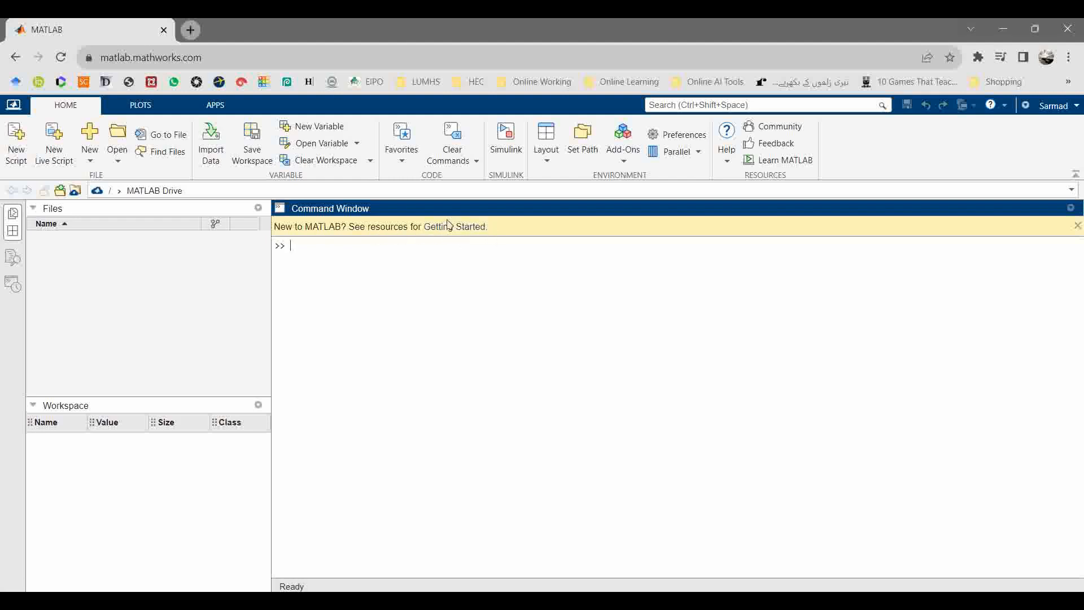
mouse_move(54, 284)
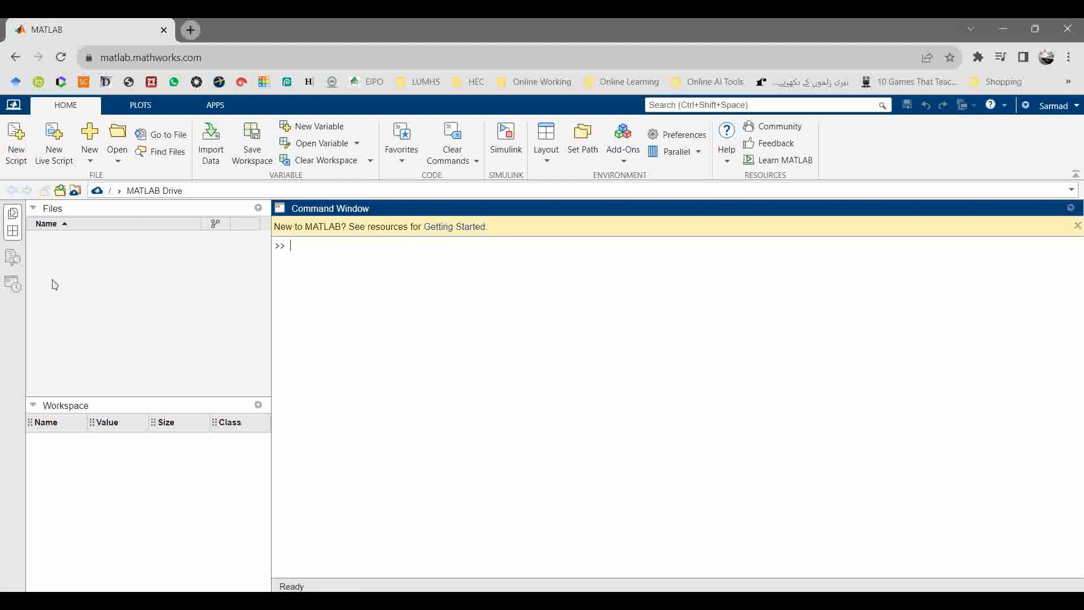
mouse_move(146, 267)
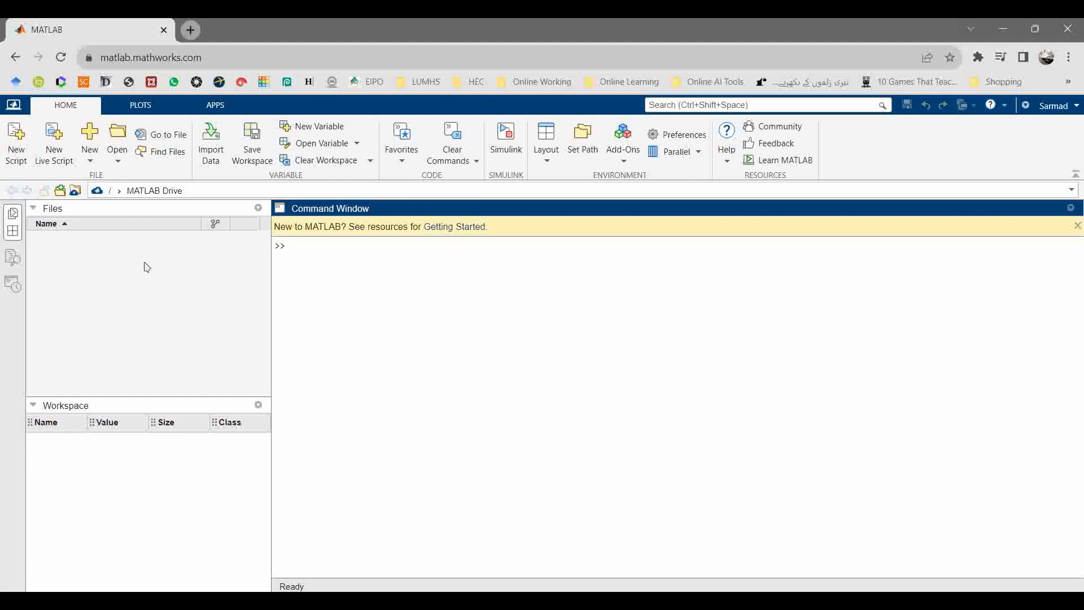
click(291, 245)
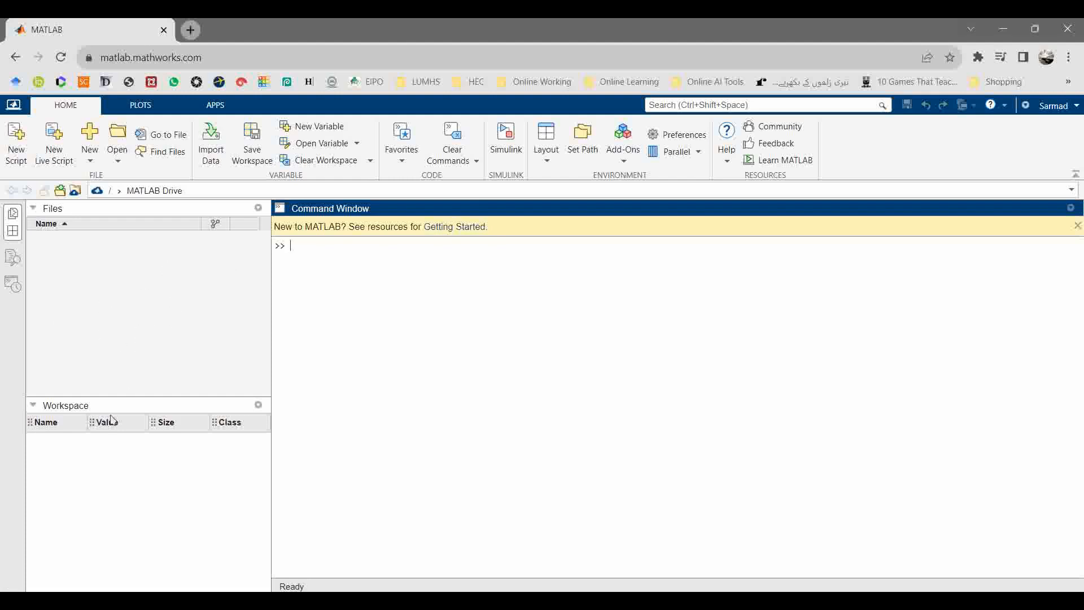
mouse_move(115, 497)
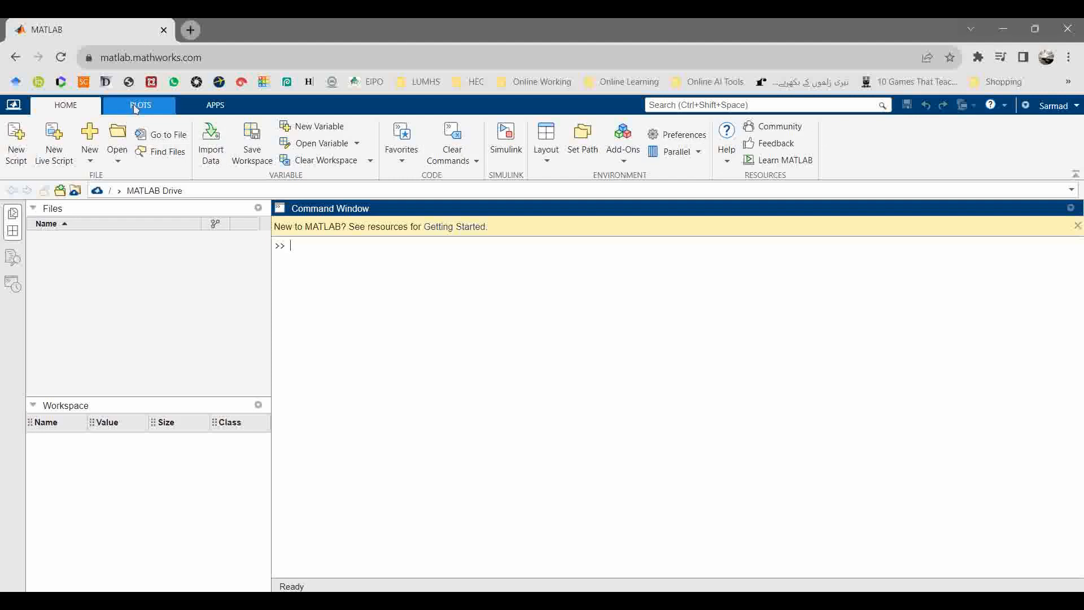
click(140, 105)
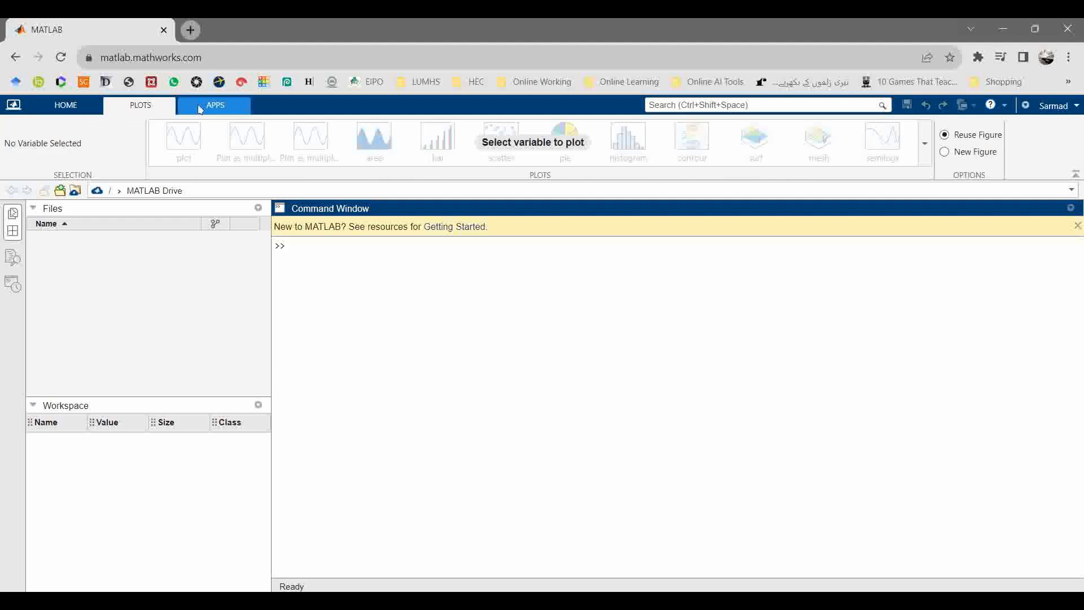
click(215, 104)
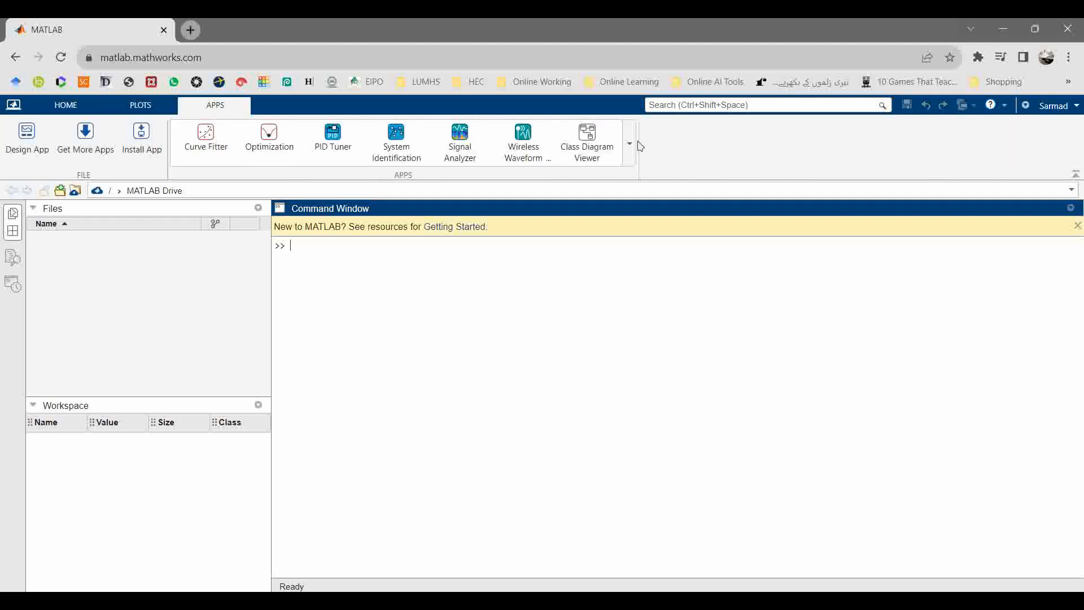
mouse_move(631, 147)
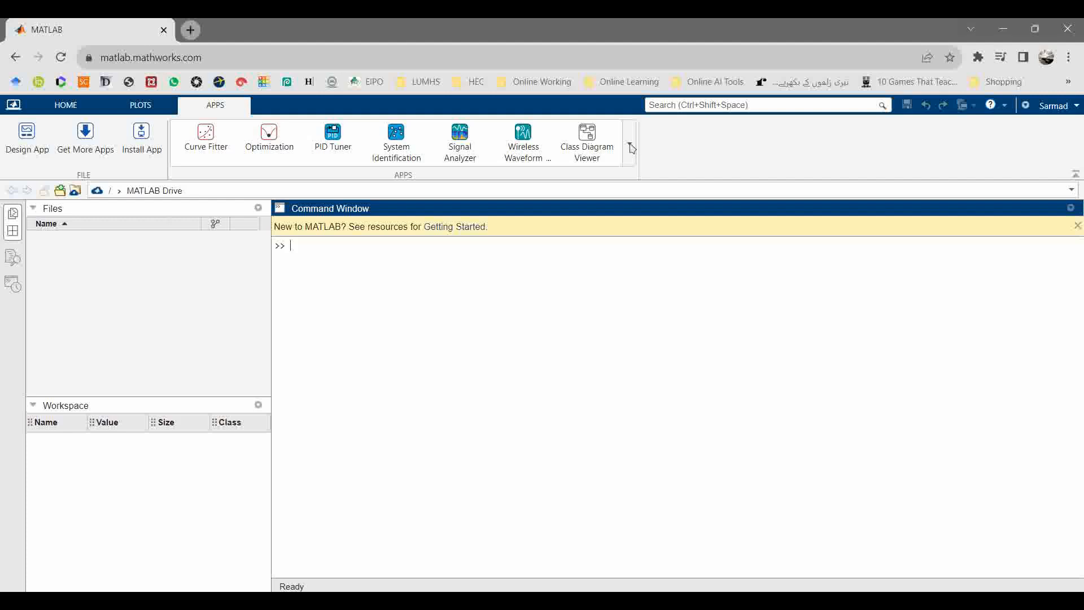
click(630, 146)
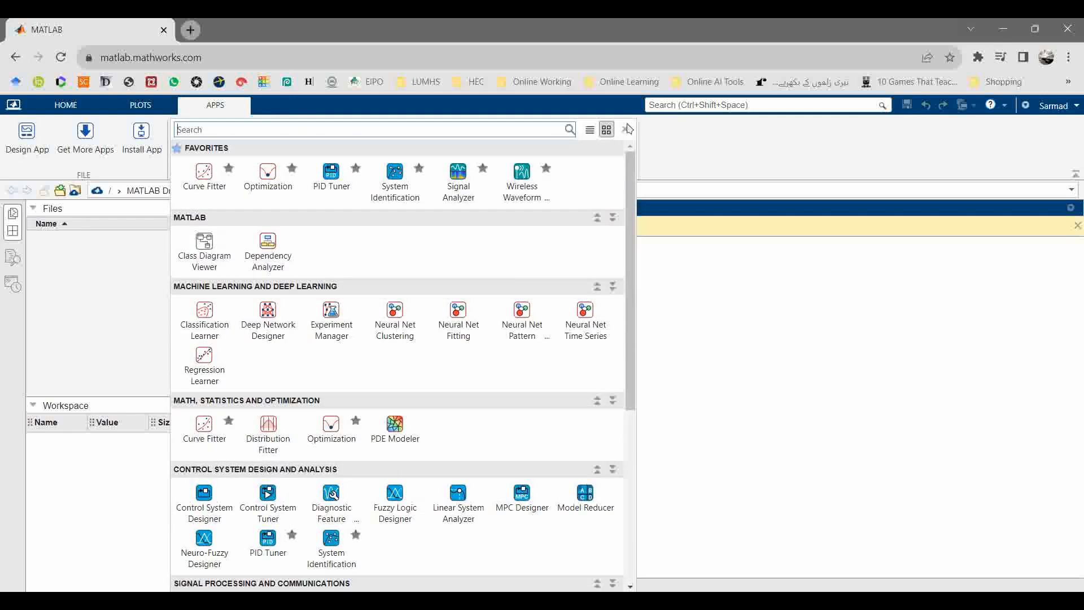
click(65, 104)
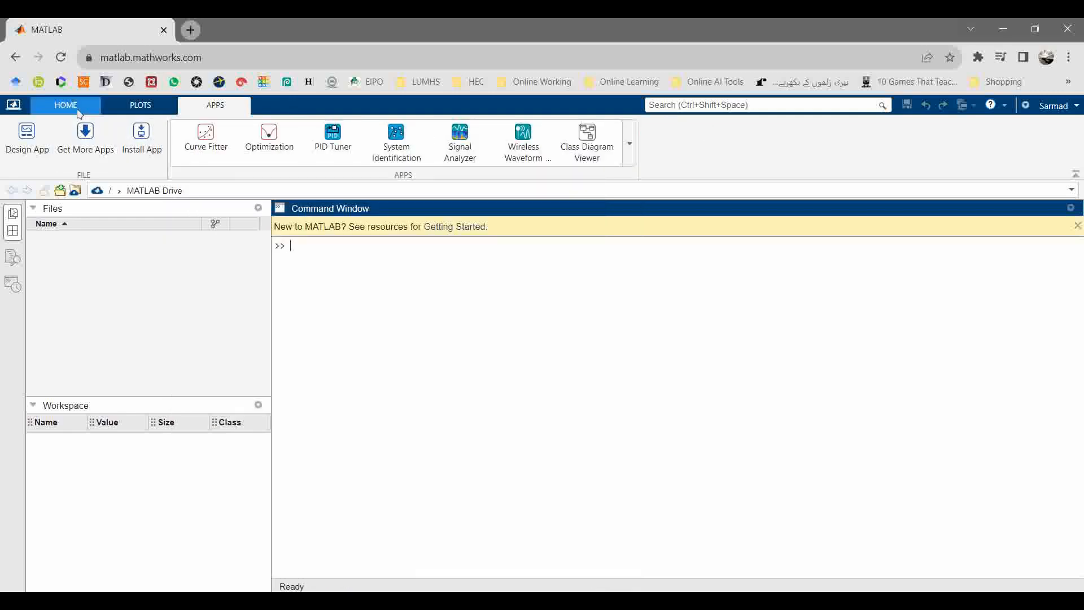
click(66, 105)
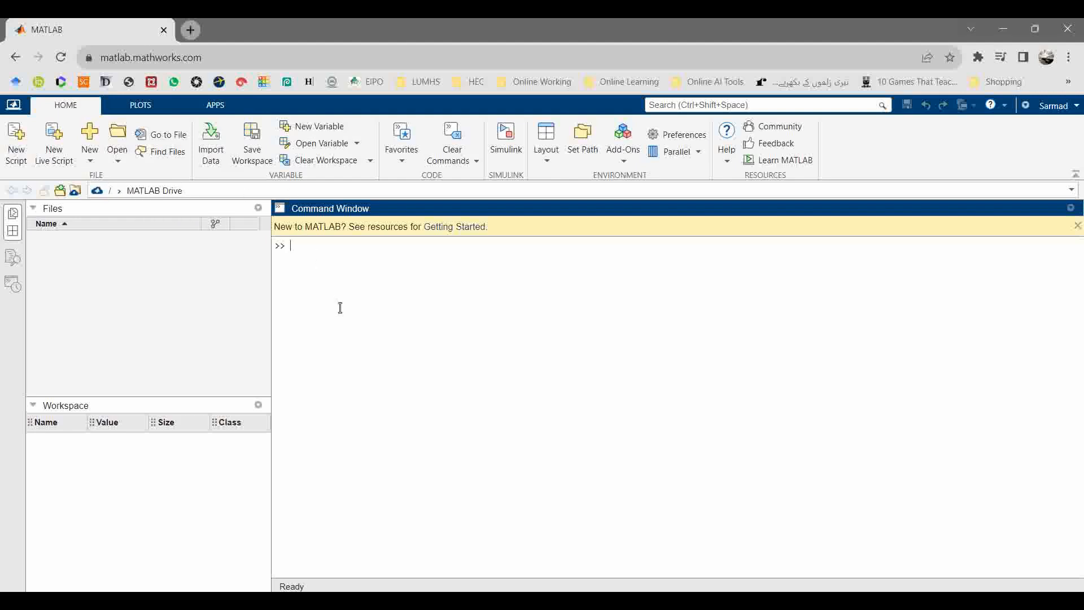
mouse_move(374, 283)
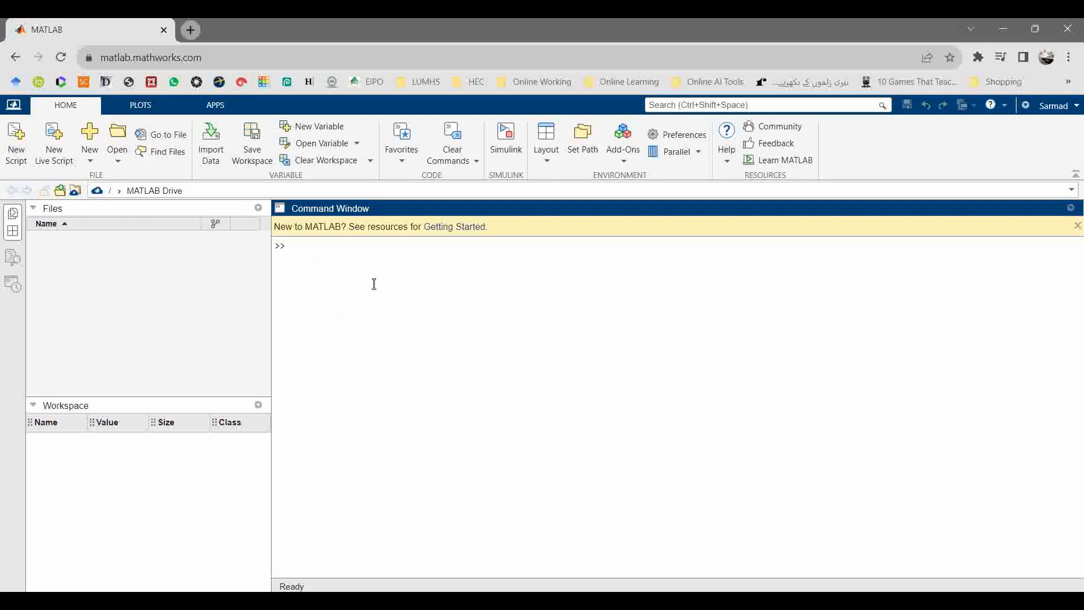
Run ver to list MATLAB R2023a Update 5, license details and toolbox versions, and scroll through them.
text(ver)
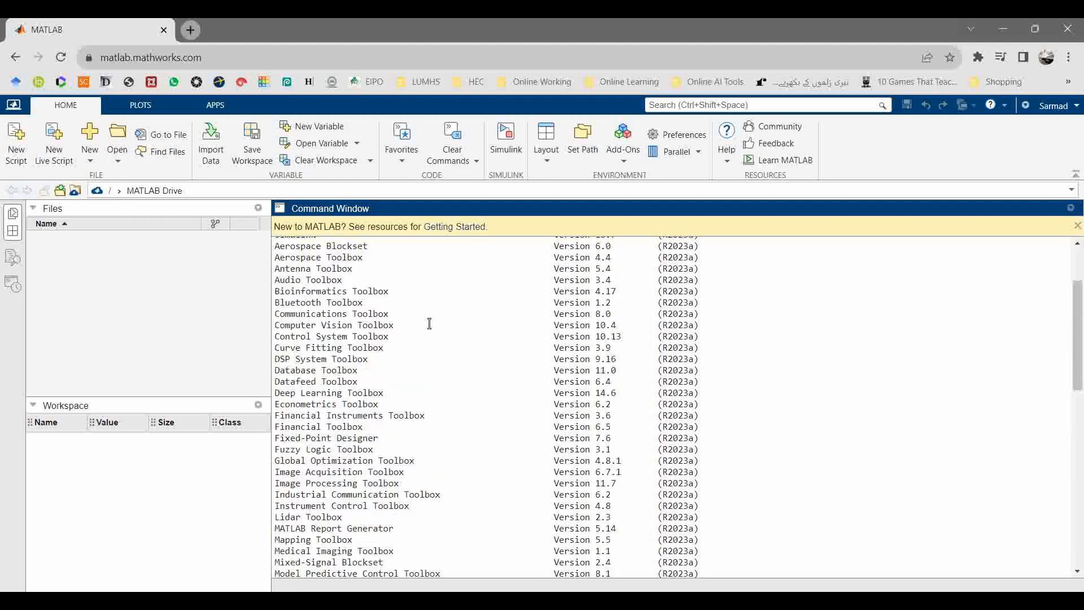
text(ver)
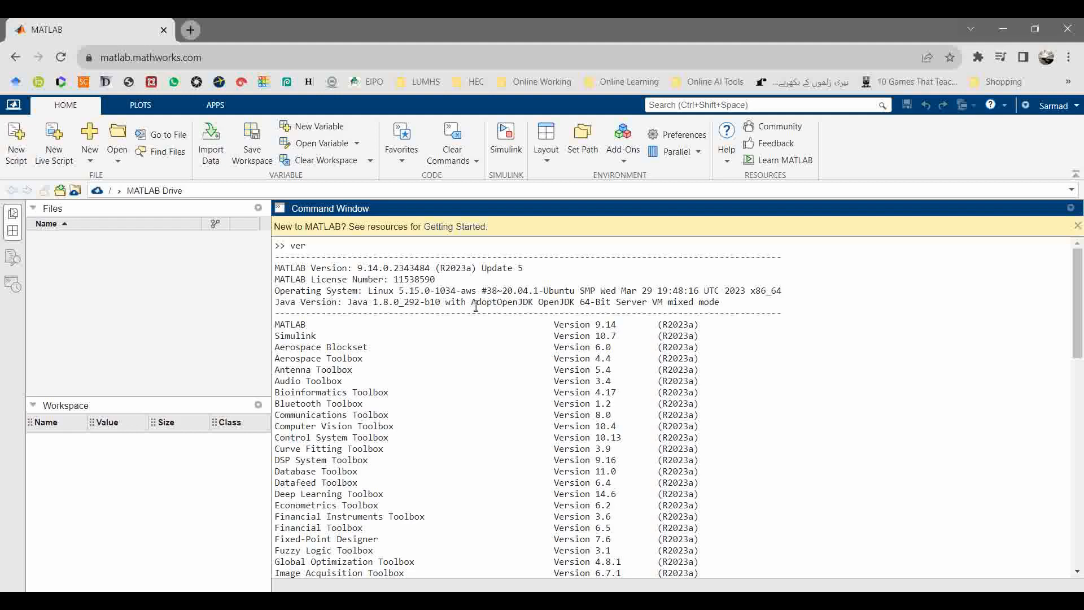
mouse_move(472, 409)
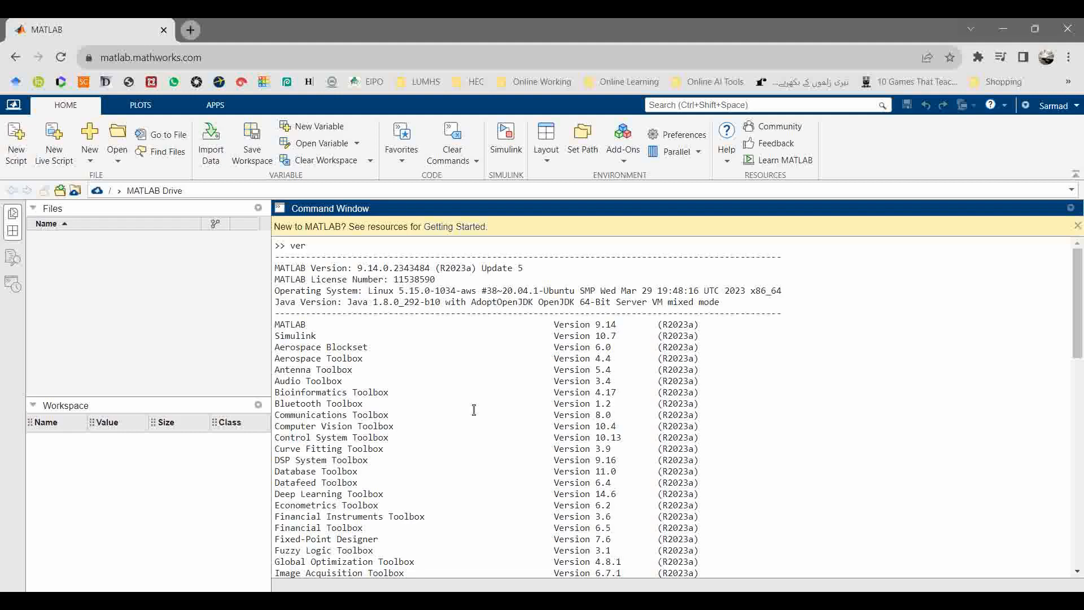
mouse_move(380, 363)
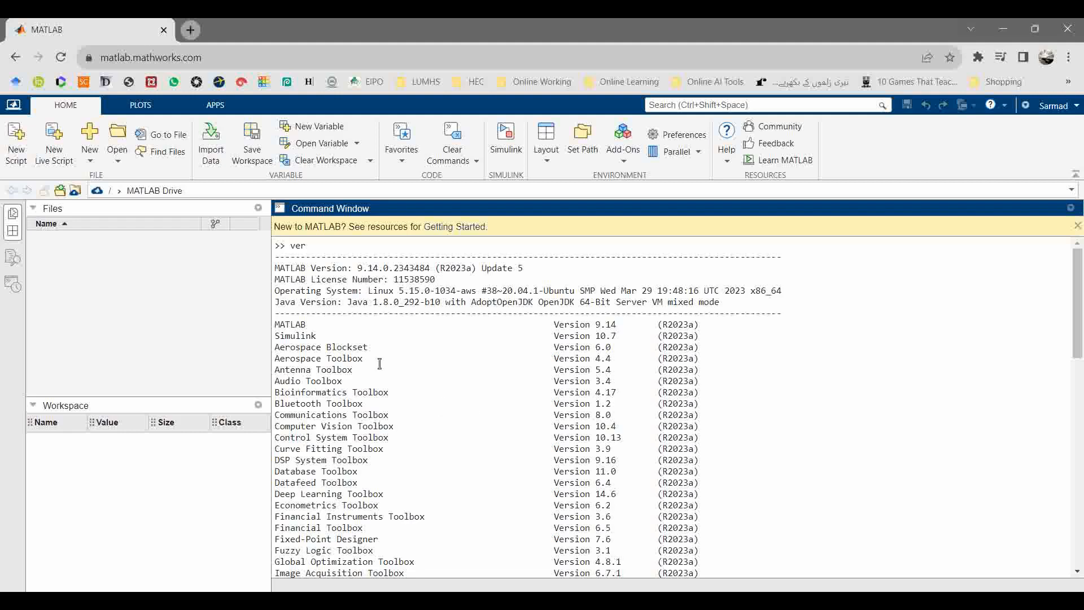
double_click(290, 324)
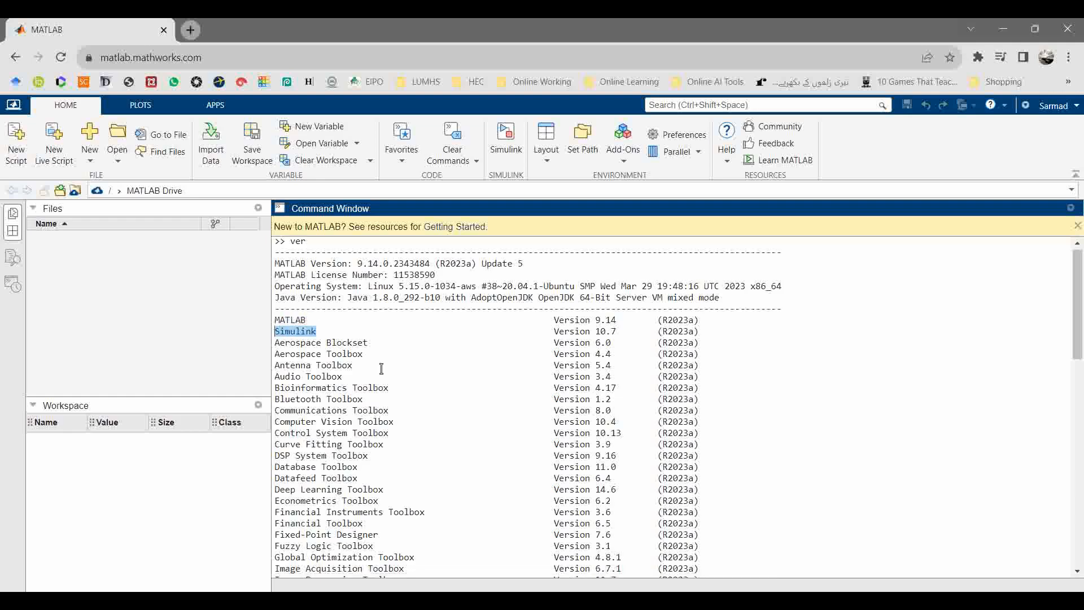
scroll(down, 3)
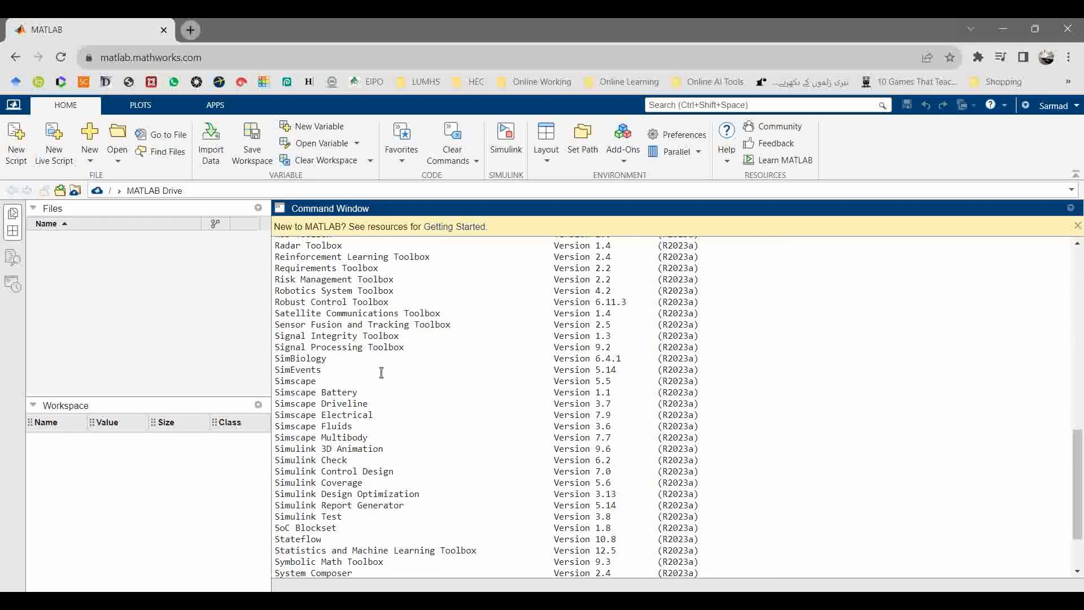
scroll(down, 3)
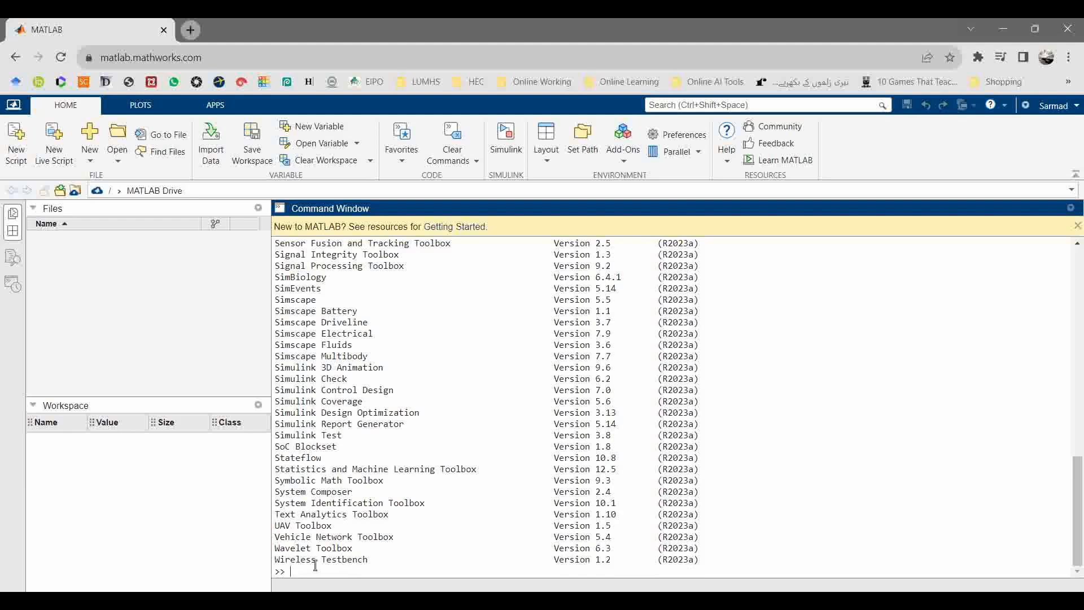
Clear the Command Window with clc after mistyped 'cleat'/'clea' attempts.
text(cleat)
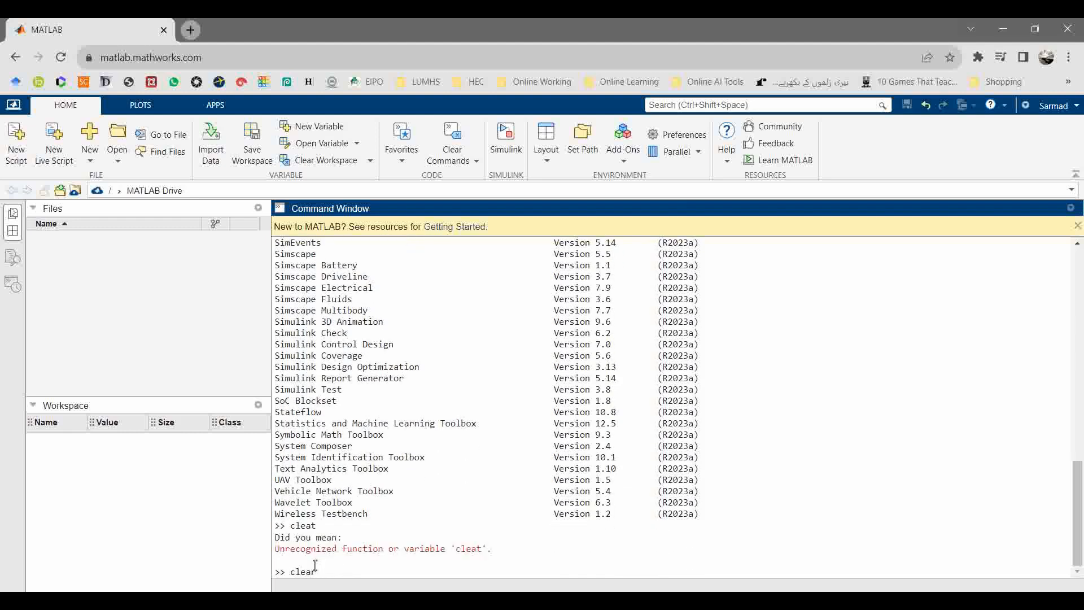
text(clea)
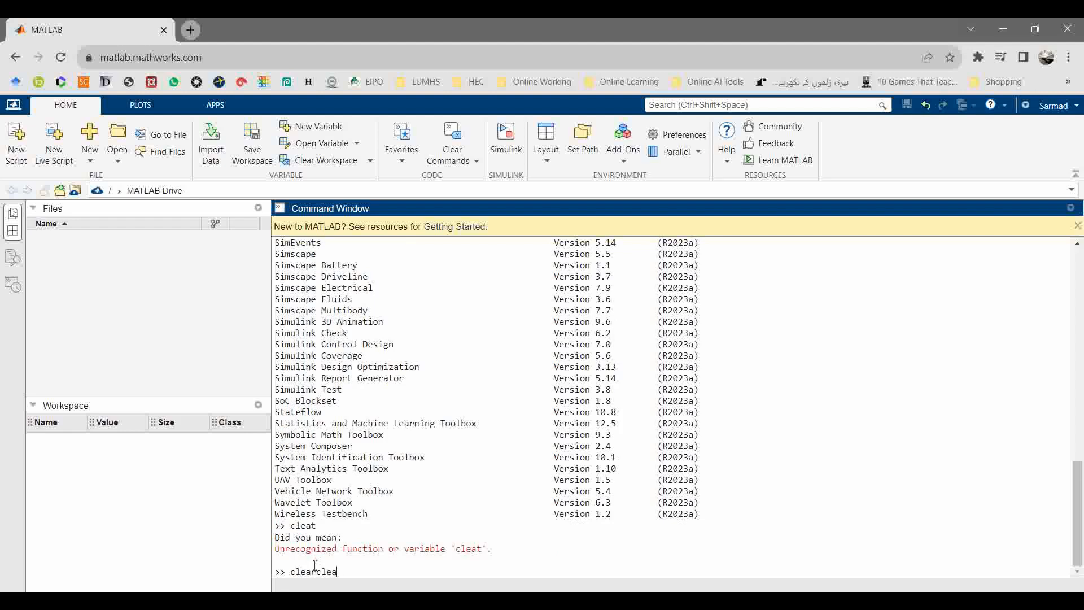
key(enter)
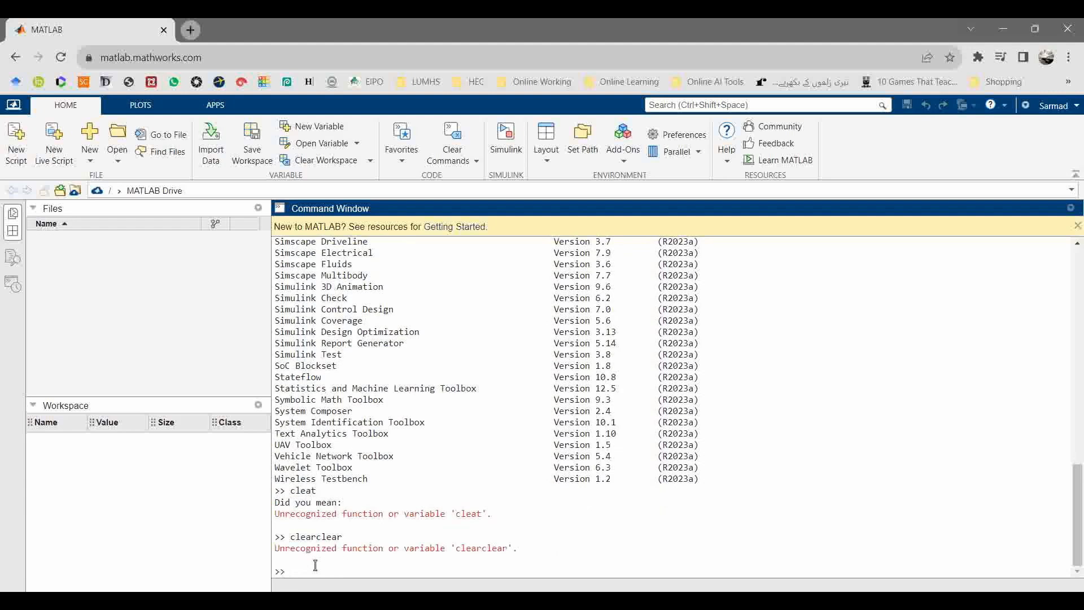
text(clear)
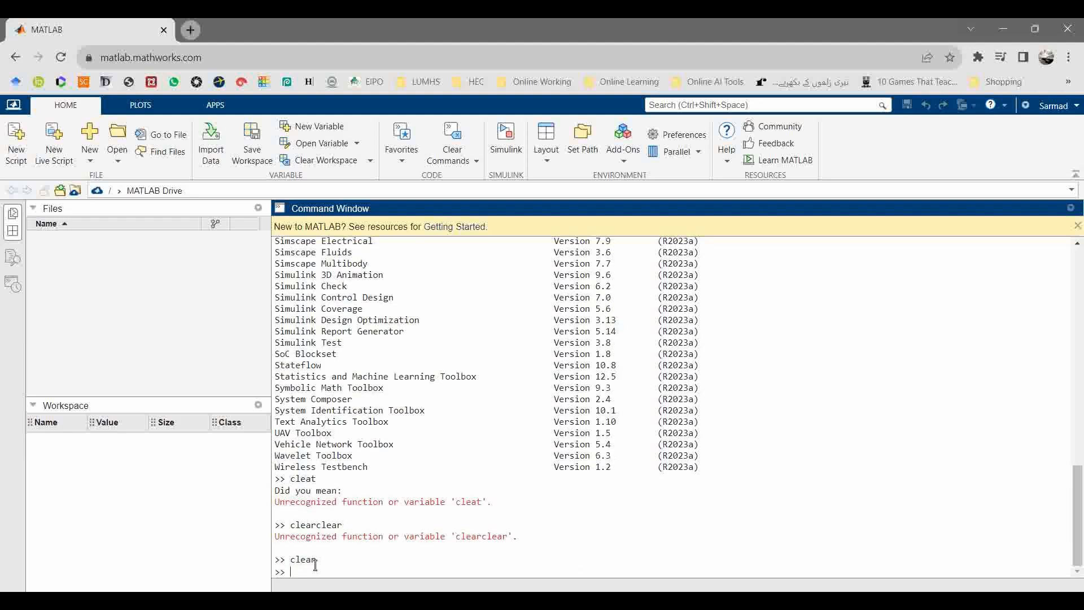
text(clc)
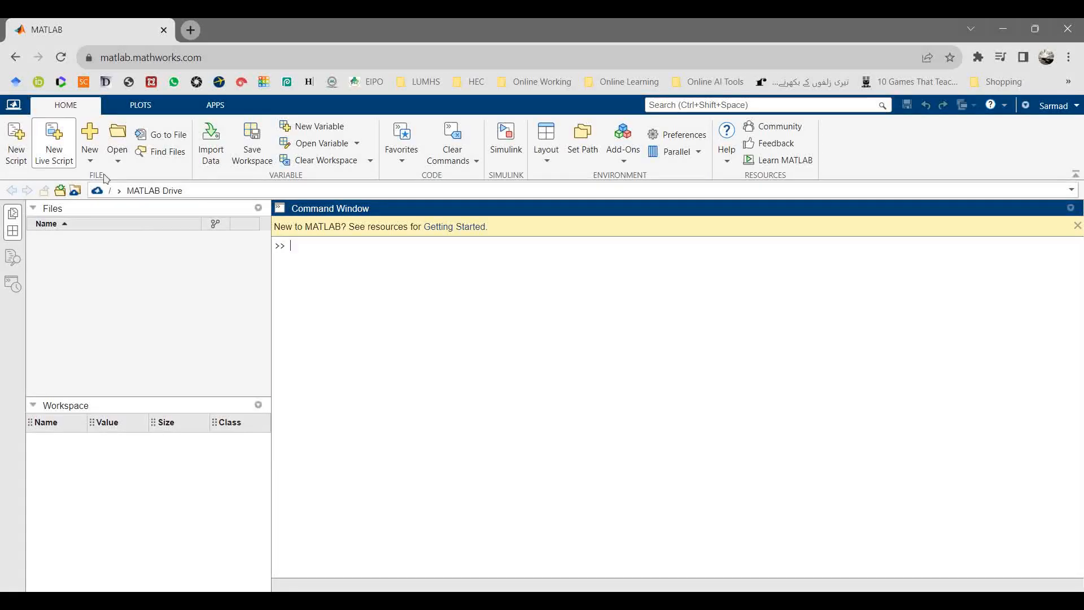
mouse_move(958, 245)
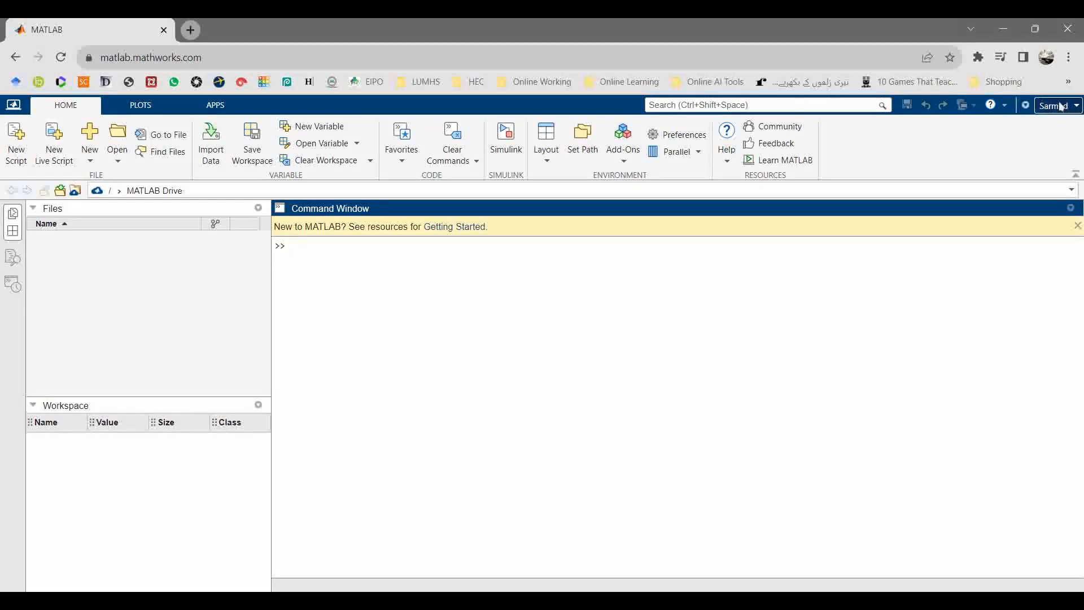
Exit MATLAB from the user-name menu and review the MATLAB Home trial page.
click(1055, 105)
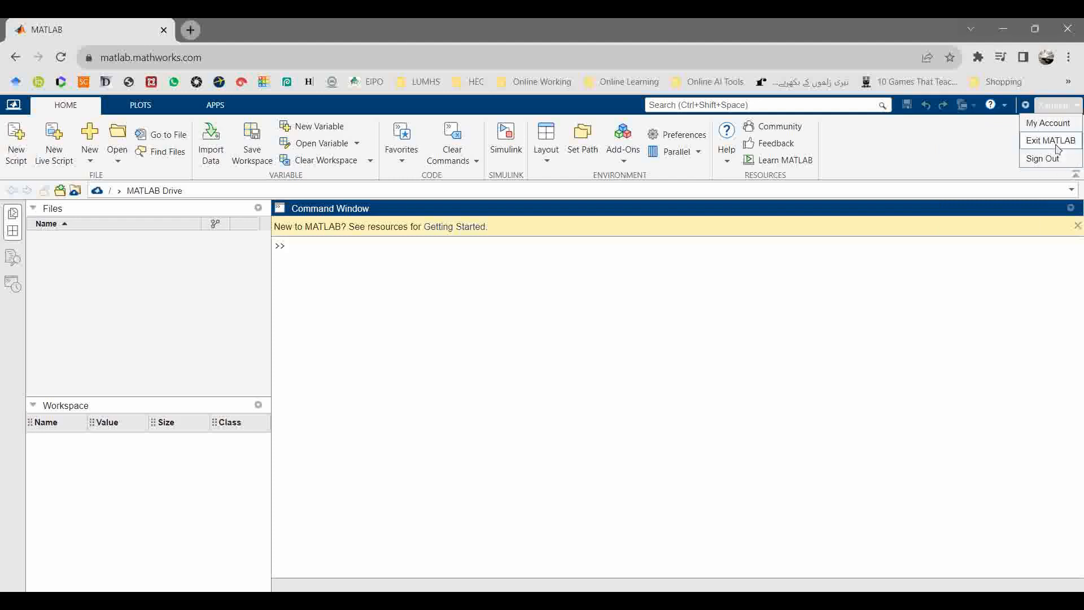
click(1051, 140)
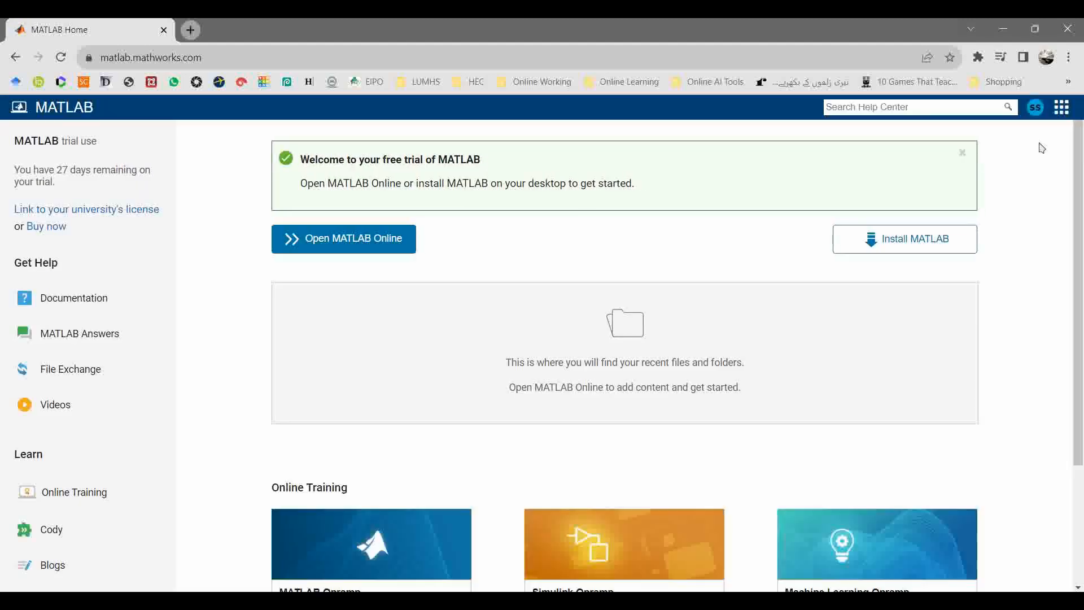
mouse_move(851, 257)
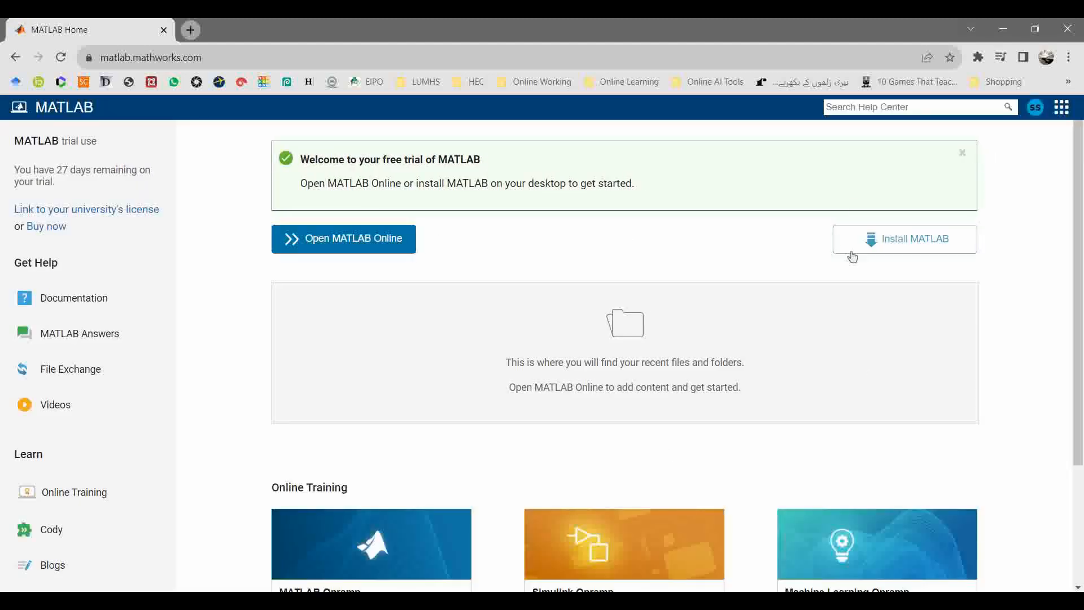
scroll(down, 3)
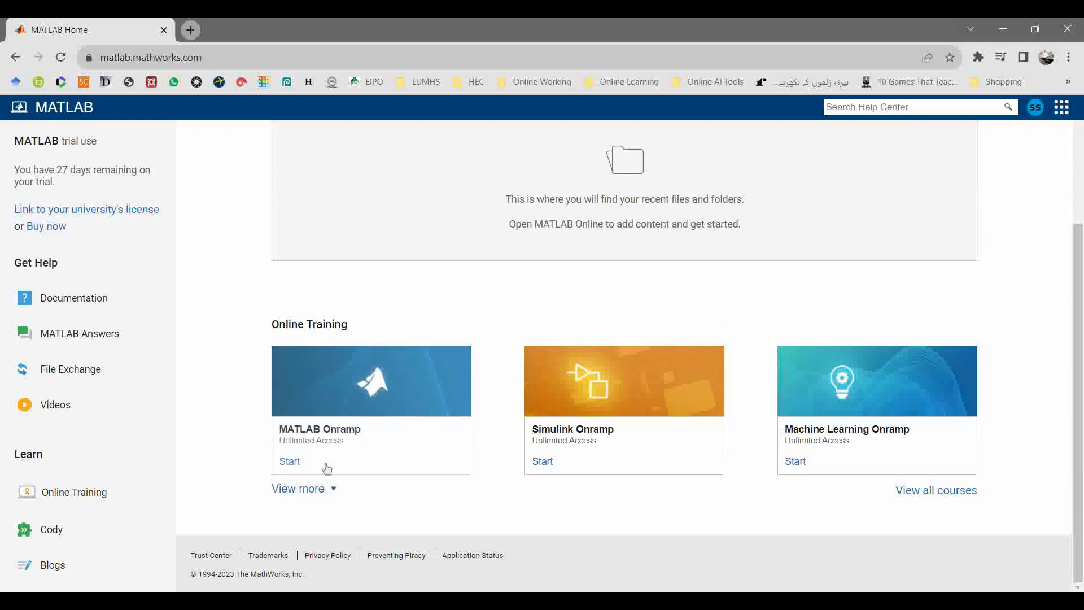